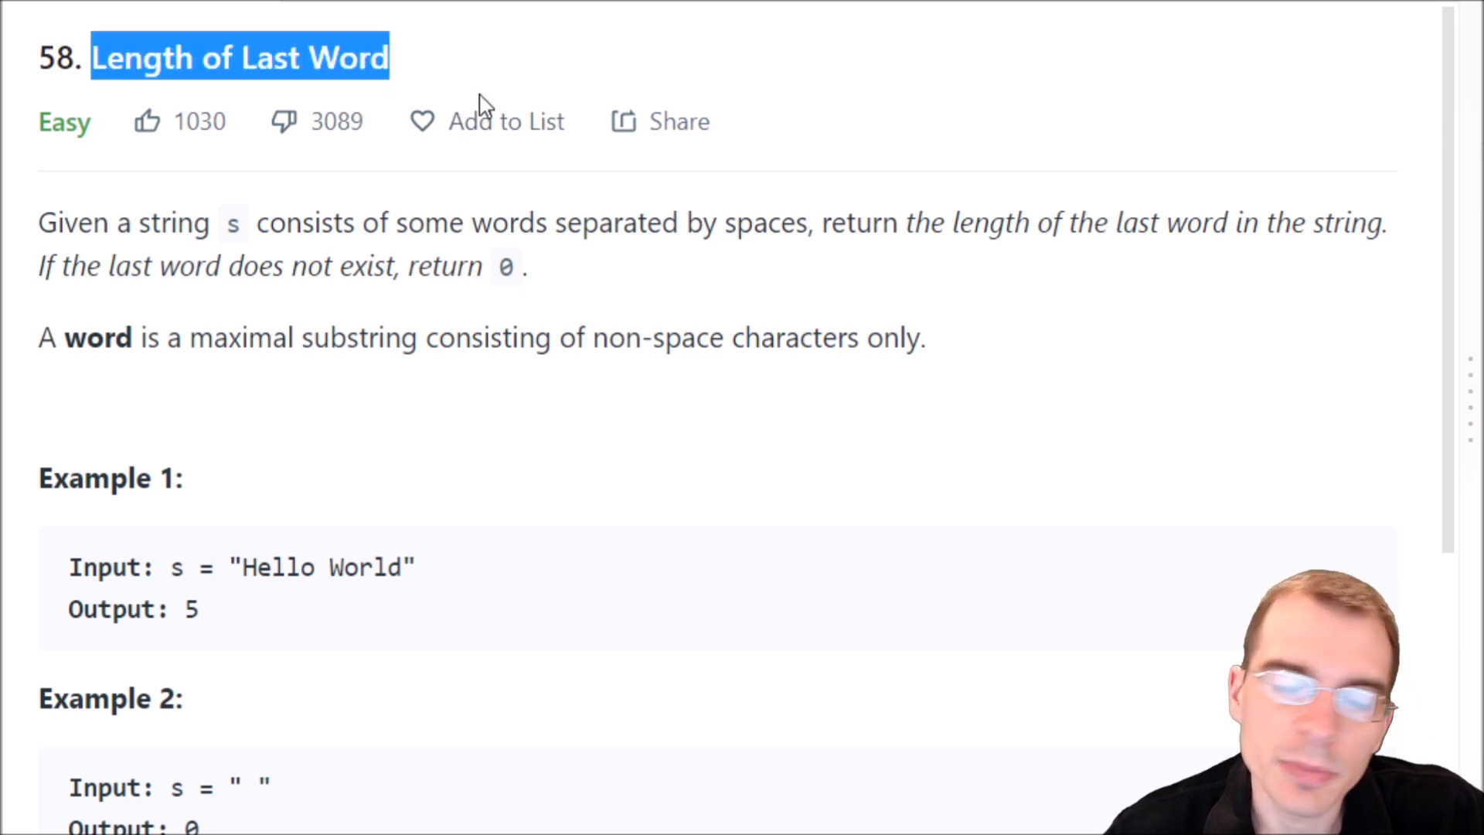
{"action": "mouse_move", "coordinate": [582, 420]}
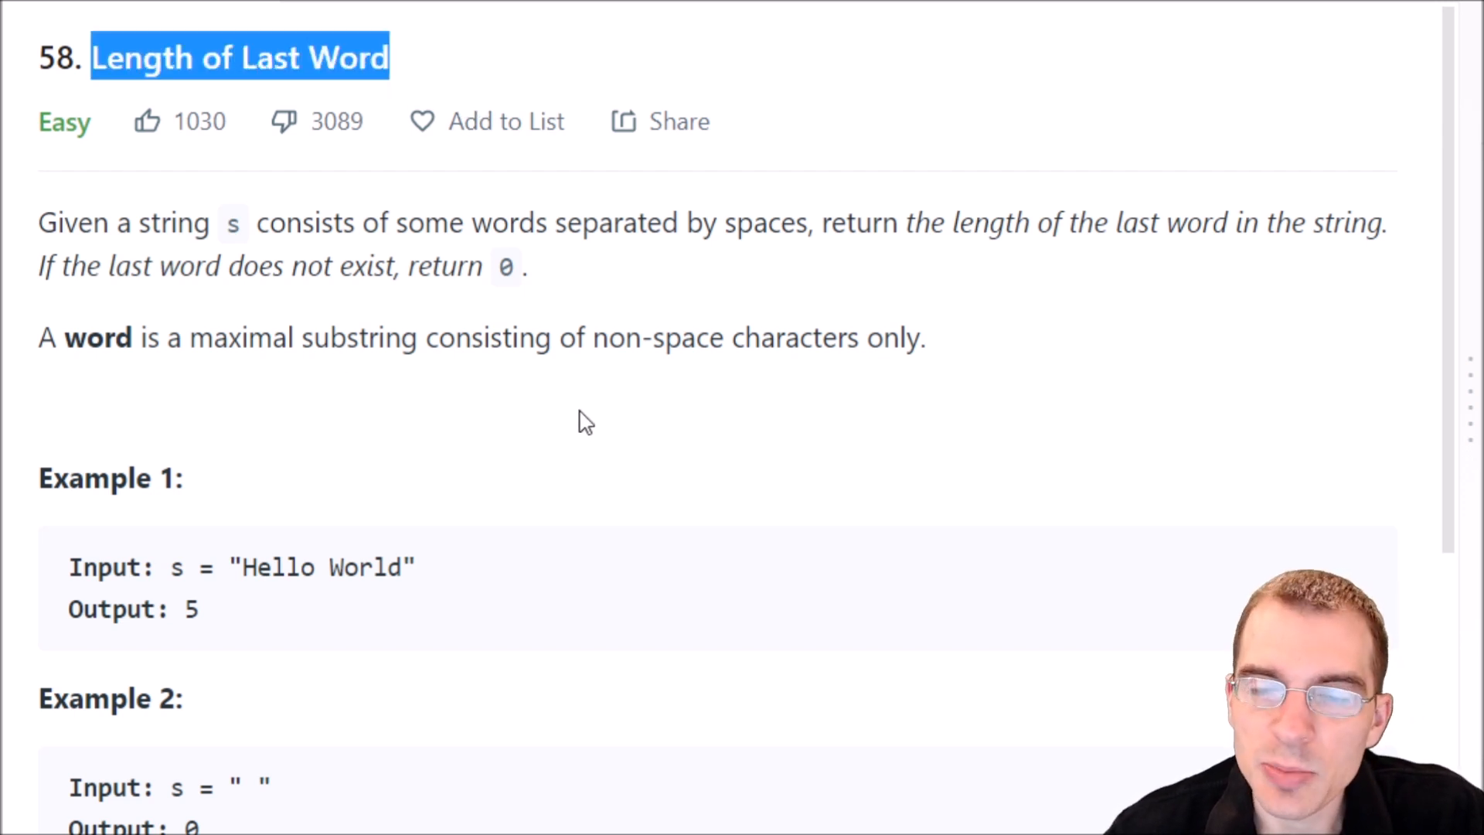
{"action": "mouse_move", "coordinate": [603, 413]}
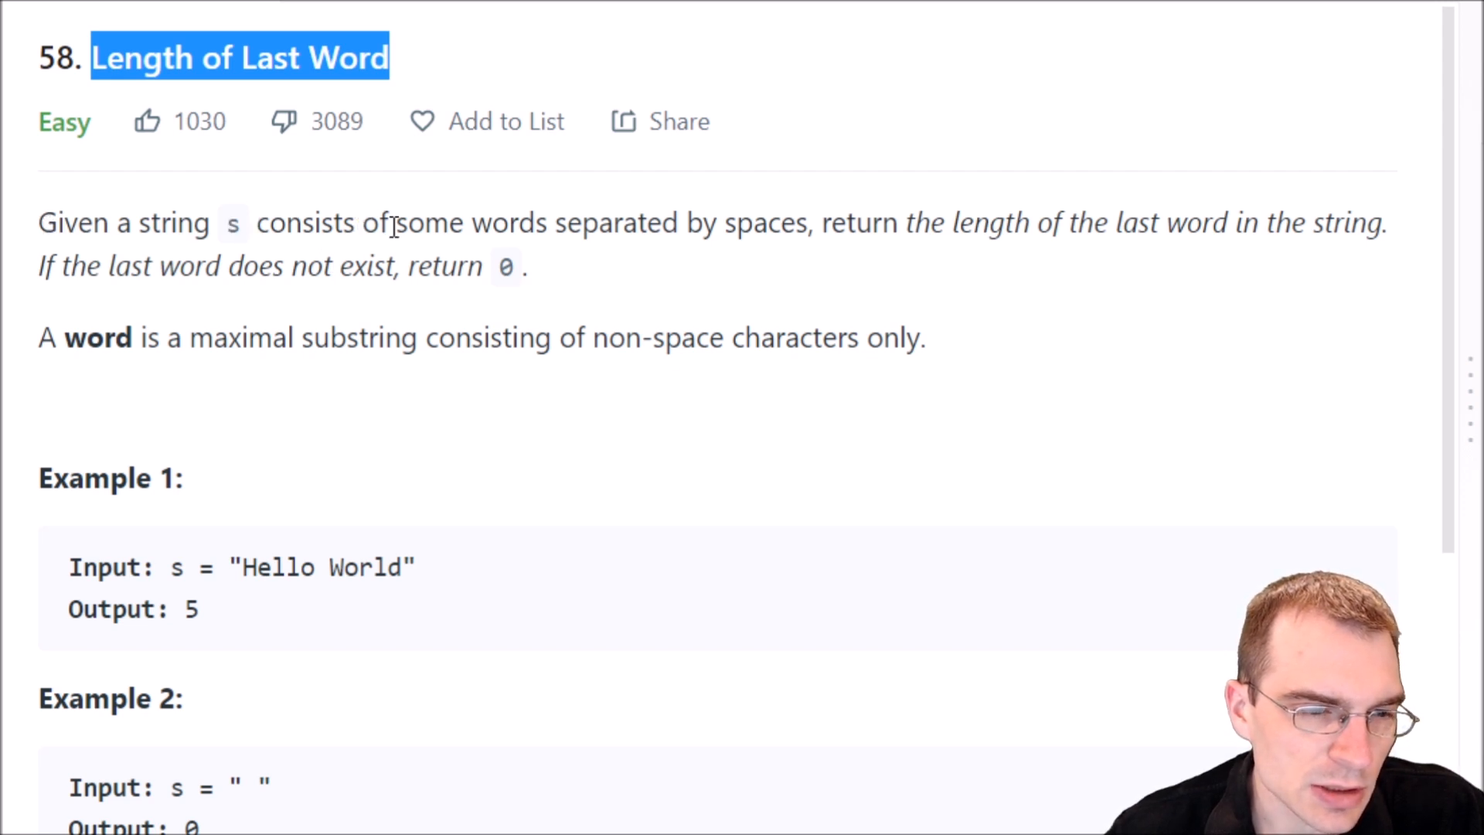
{"action": "mouse_move", "coordinate": [734, 227]}
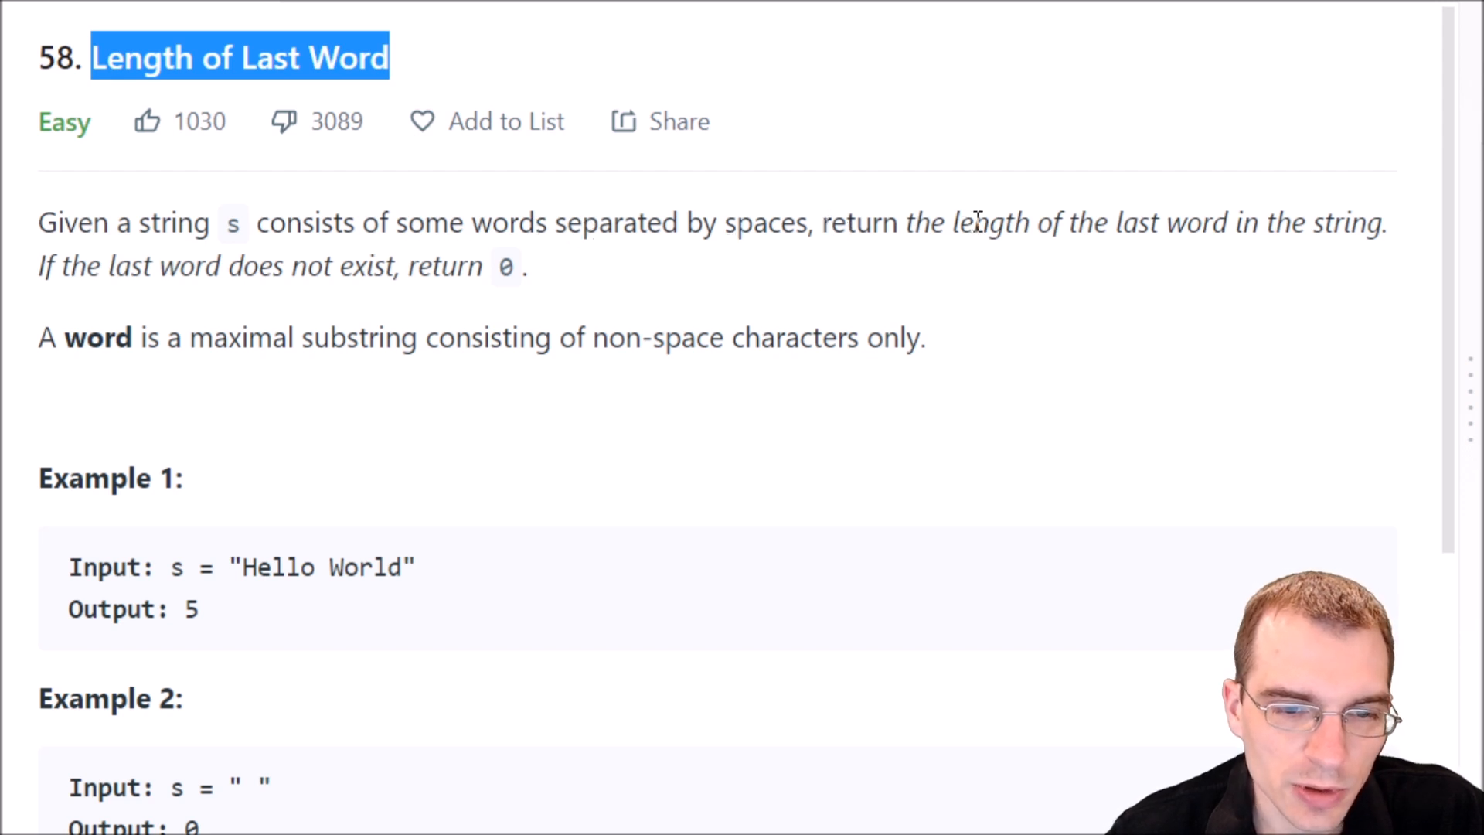
{"action": "mouse_move", "coordinate": [1179, 231]}
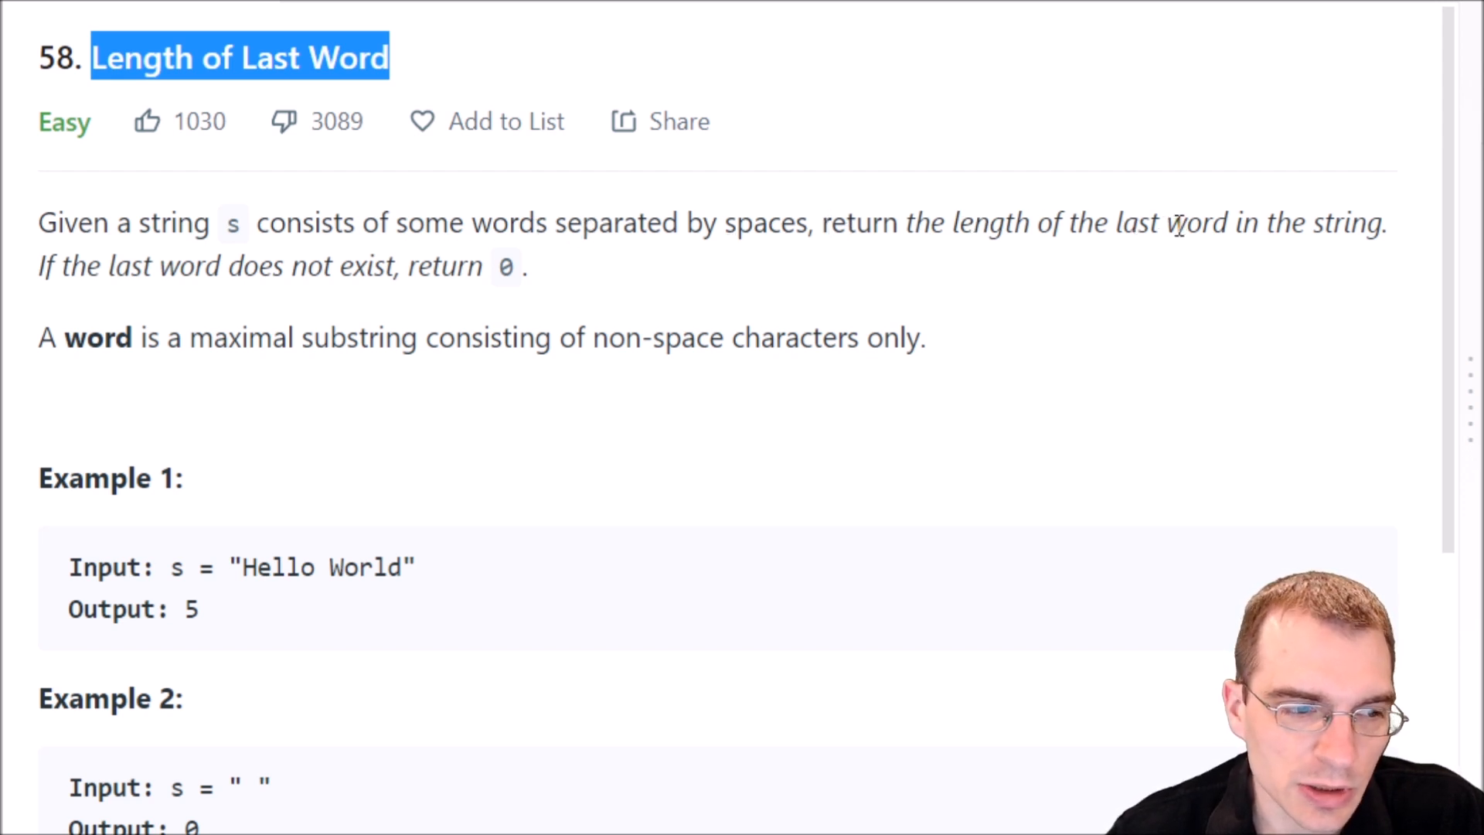
{"action": "mouse_move", "coordinate": [158, 276]}
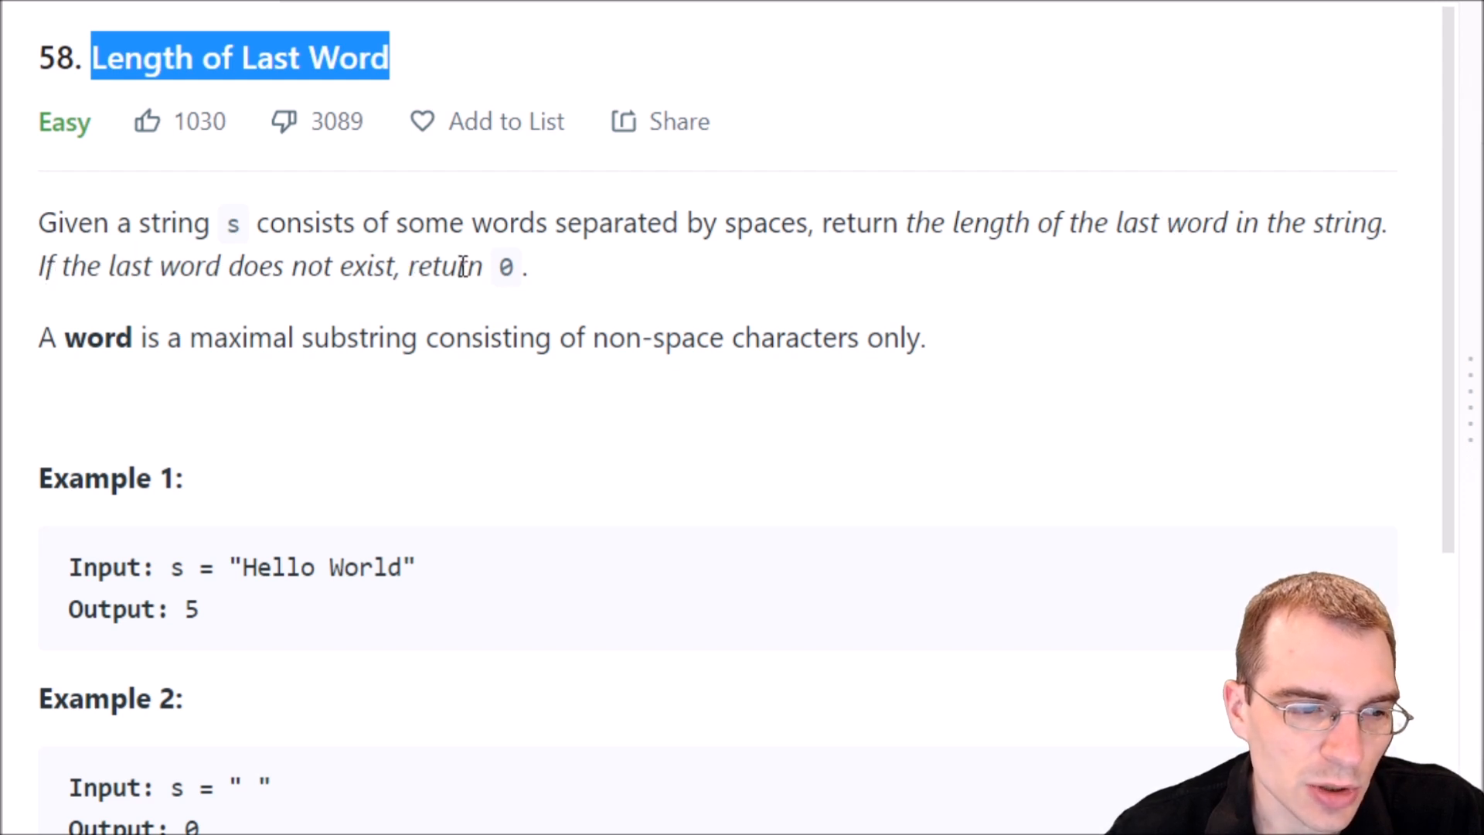
Highlight the 'maximal substring' word definition and example one's expected output 5.
{"action": "scroll", "scroll_direction": "down", "scroll_amount": 3}
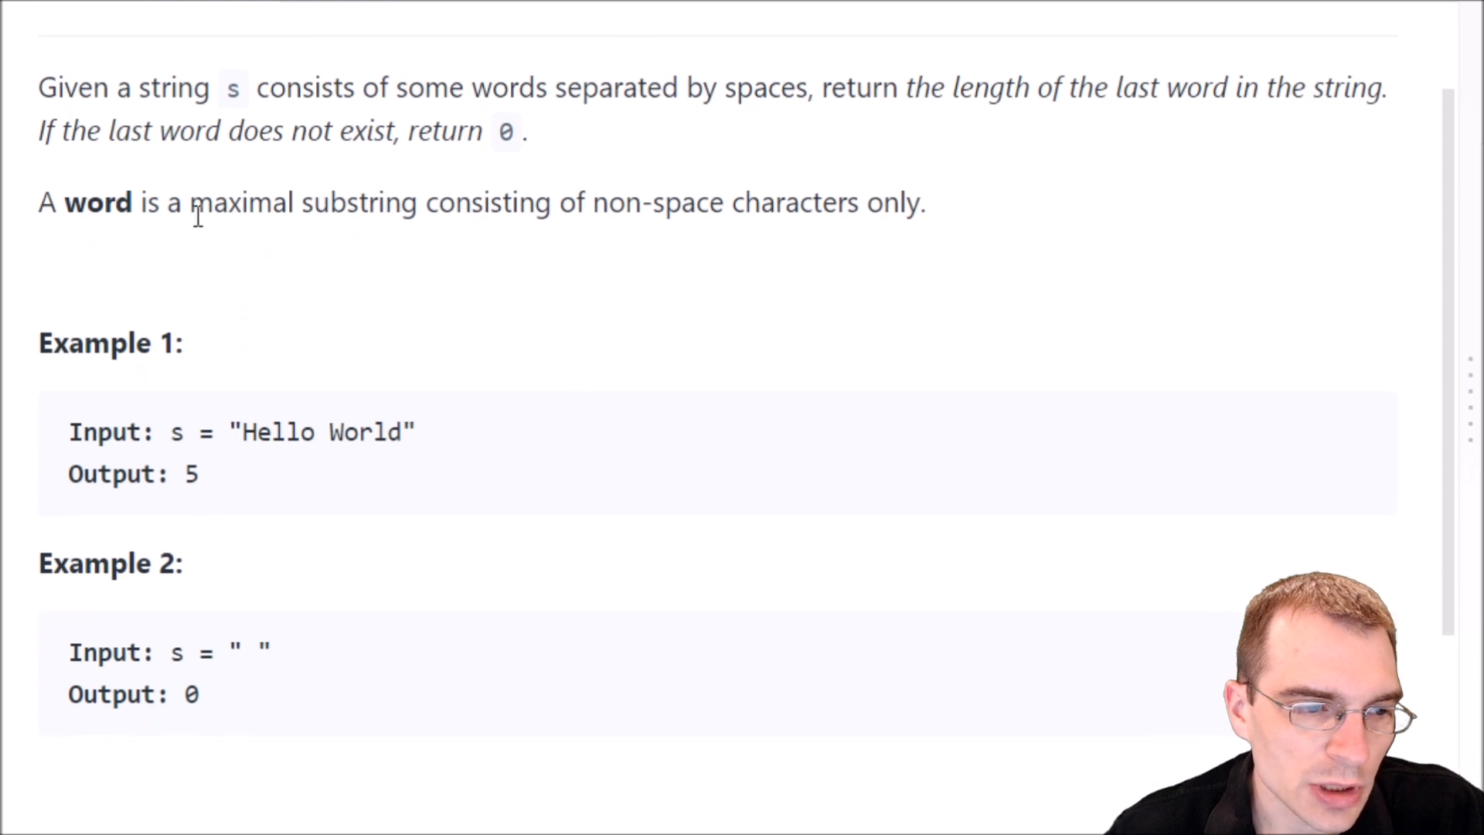
{"action": "left_click_drag", "start_coordinate": [189, 202], "coordinate": [417, 202]}
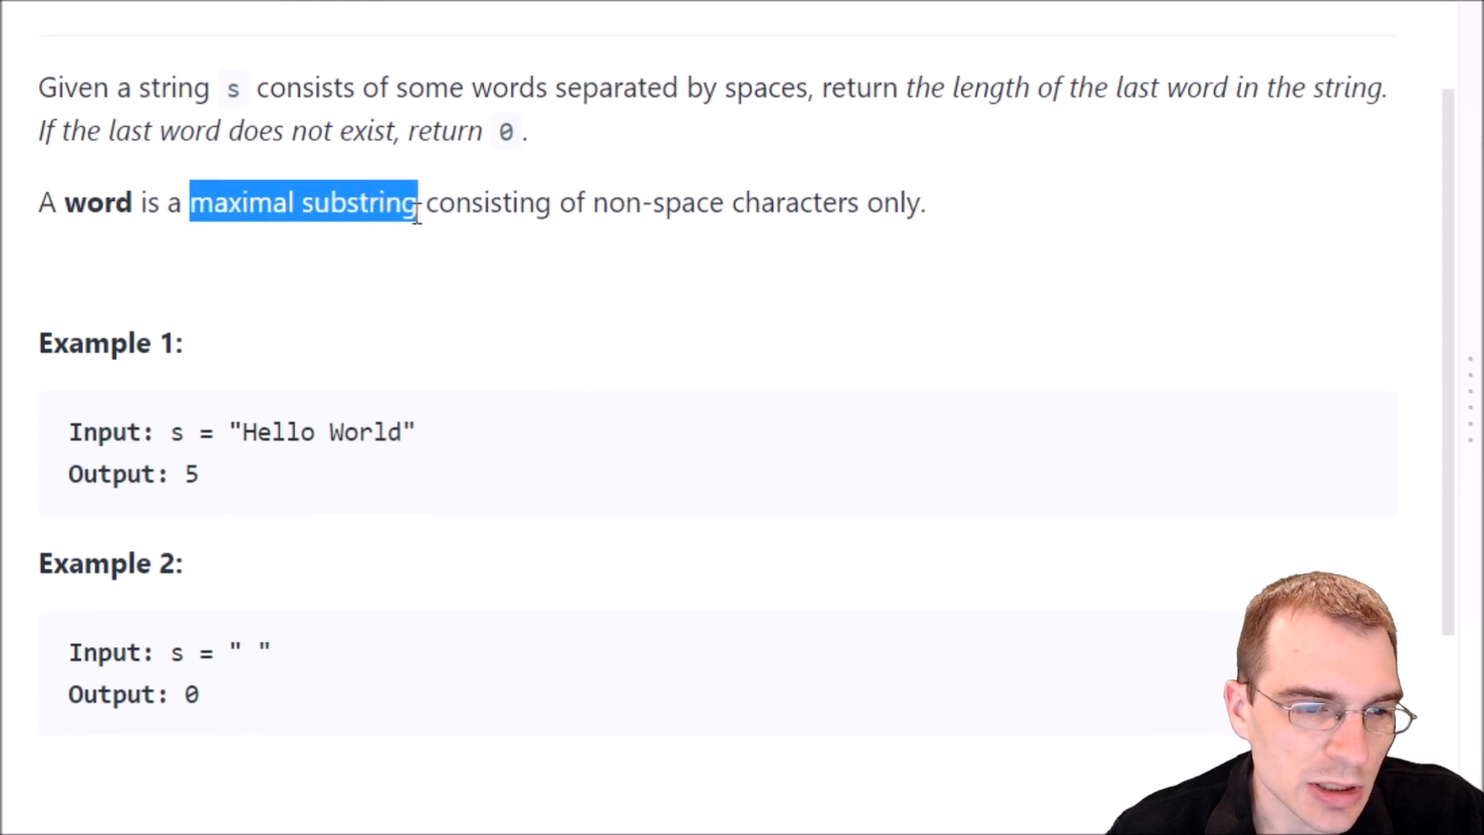
{"action": "left_click_drag", "start_coordinate": [417, 202], "coordinate": [733, 203]}
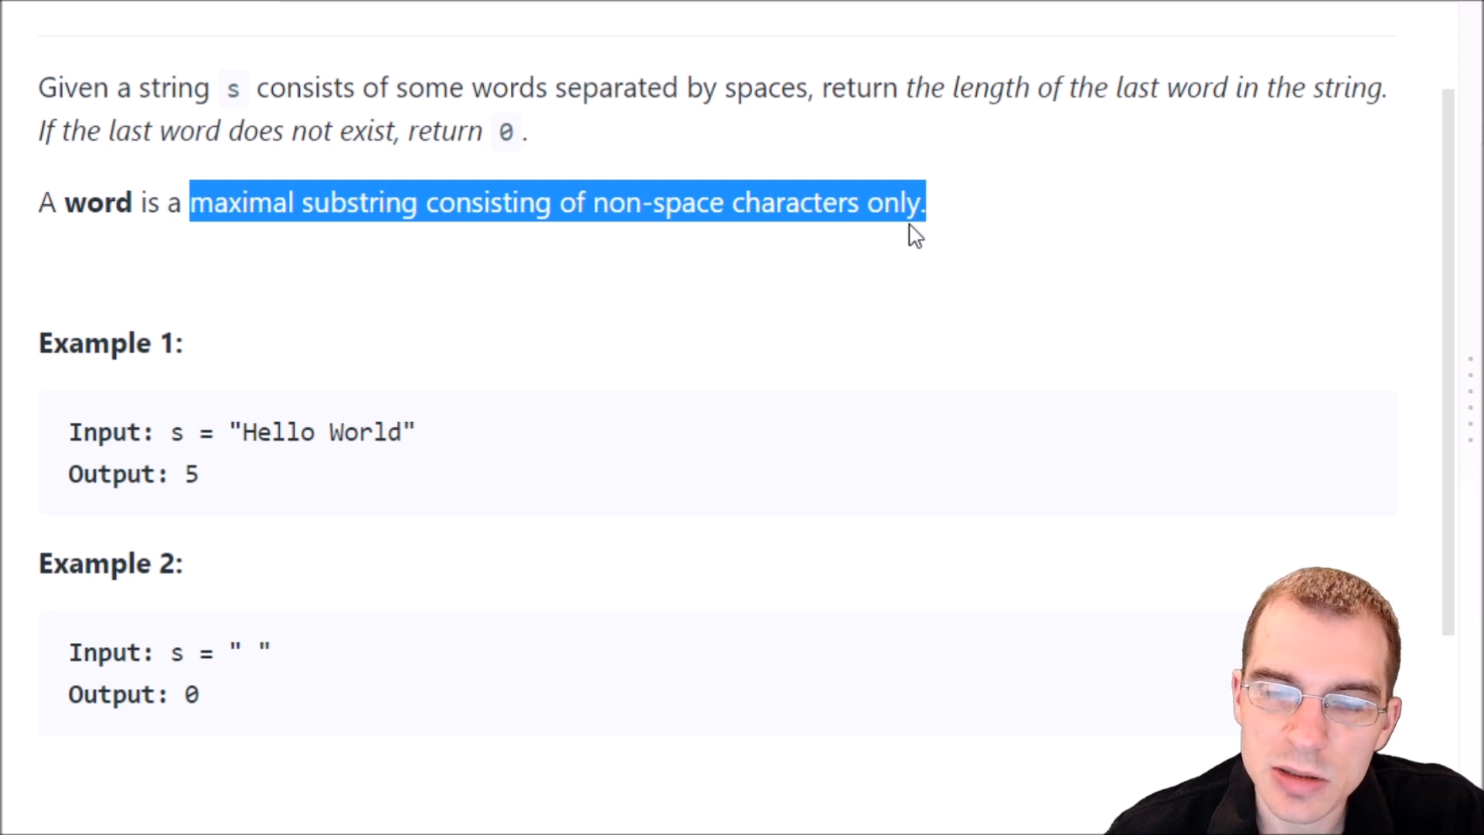
{"action": "mouse_move", "coordinate": [900, 240]}
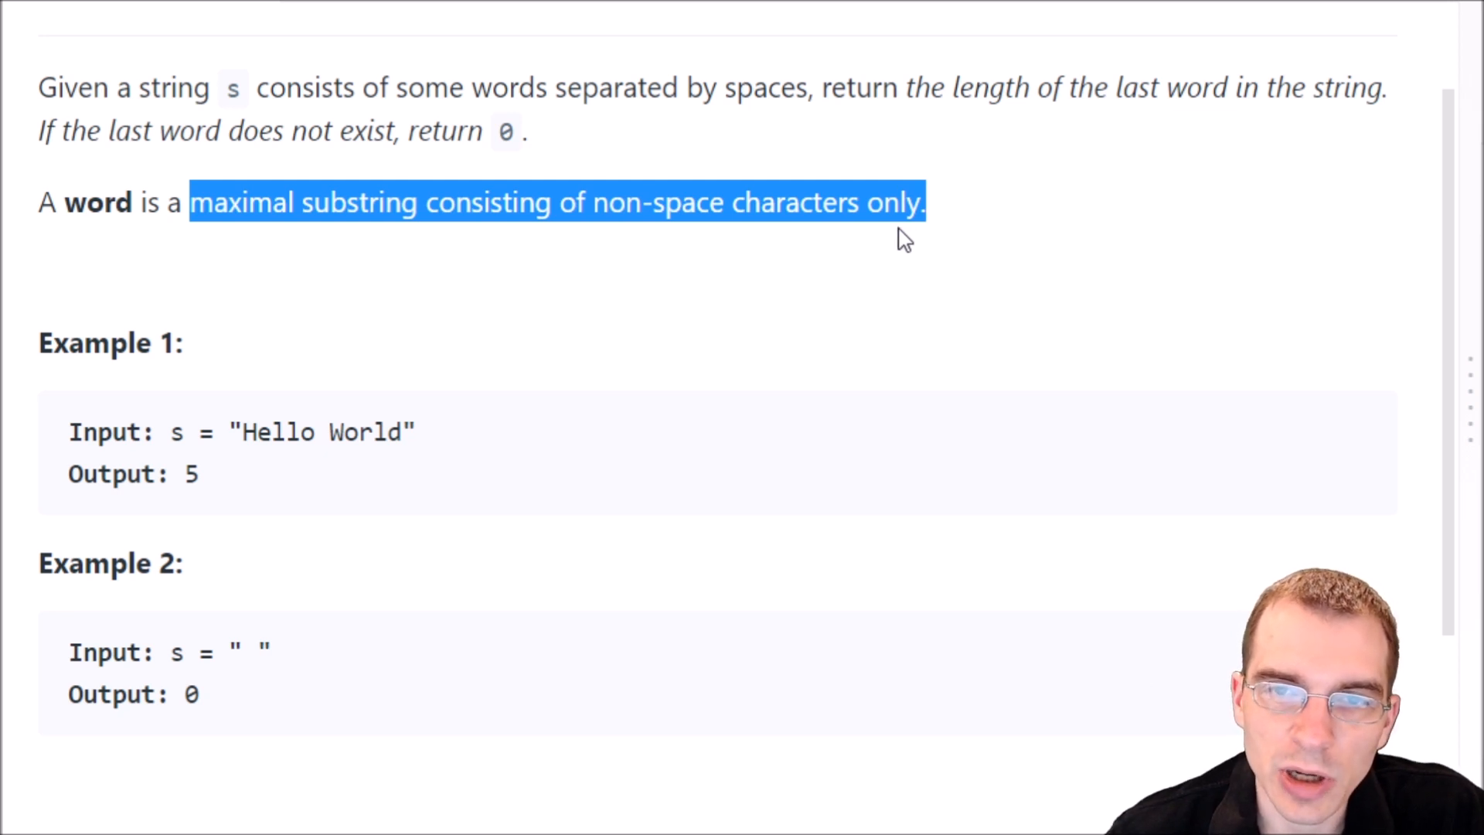
{"action": "mouse_move", "coordinate": [892, 246]}
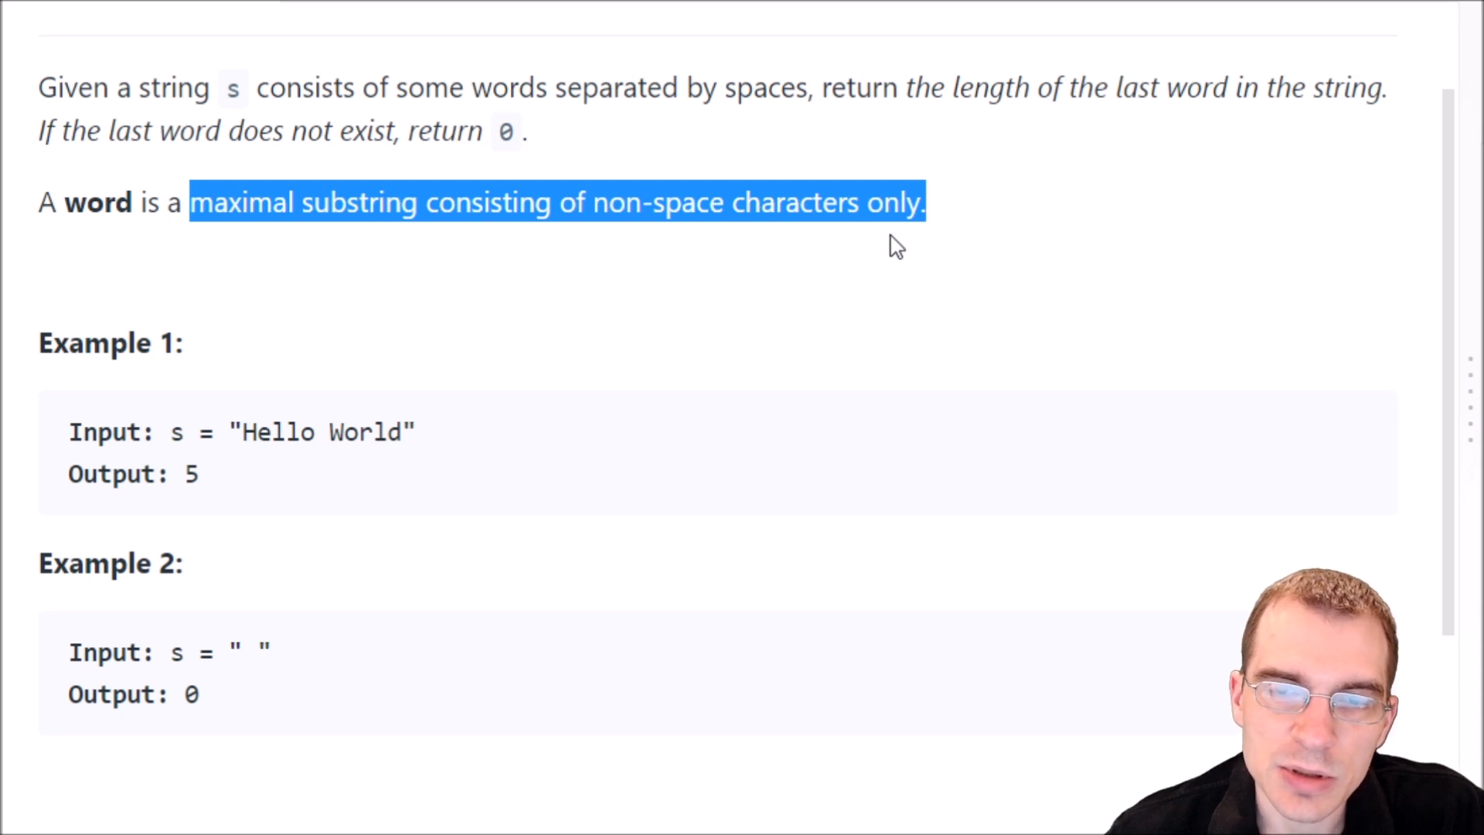
{"action": "mouse_move", "coordinate": [443, 385]}
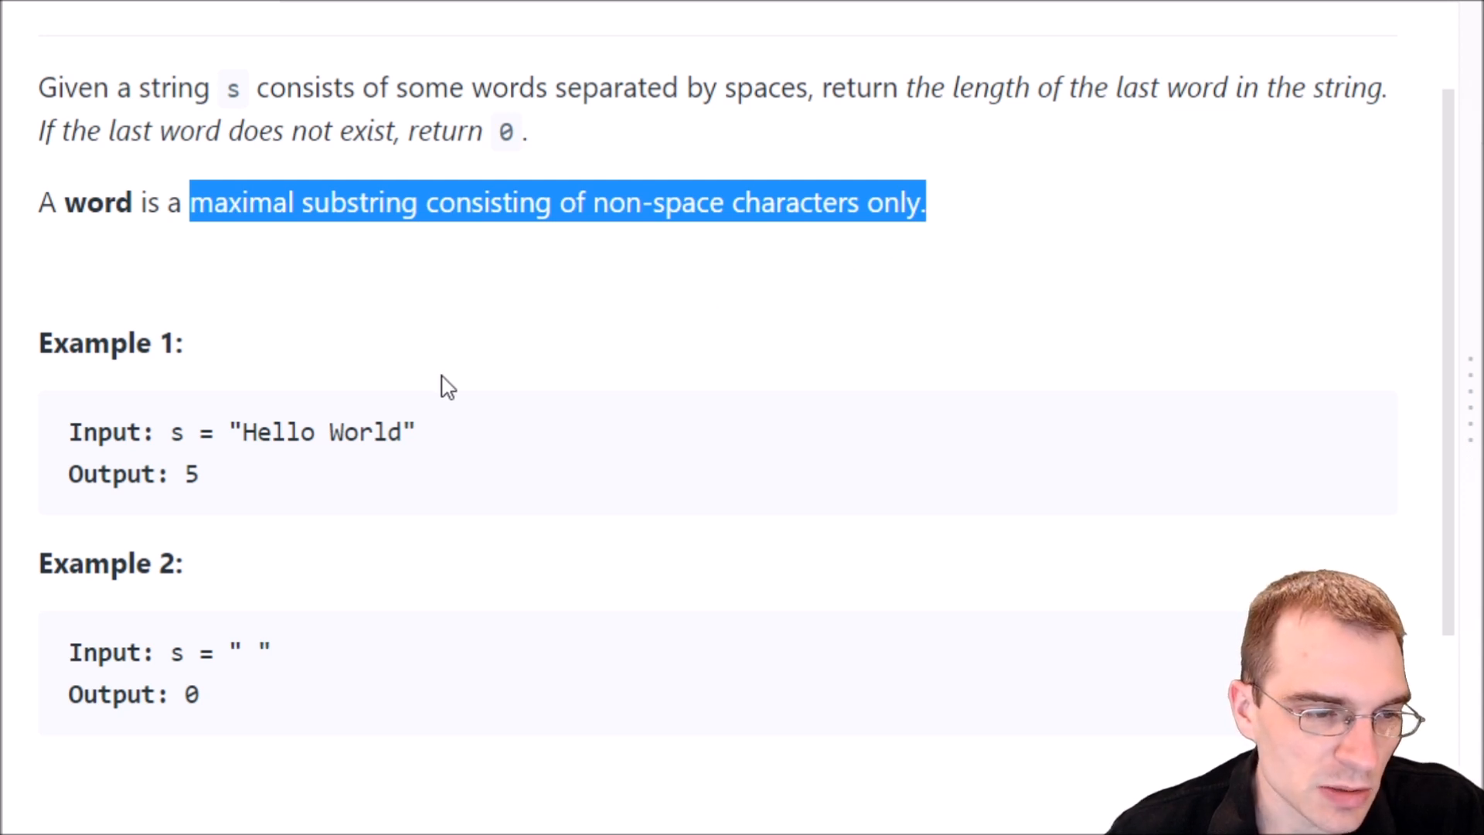
{"action": "mouse_move", "coordinate": [114, 459]}
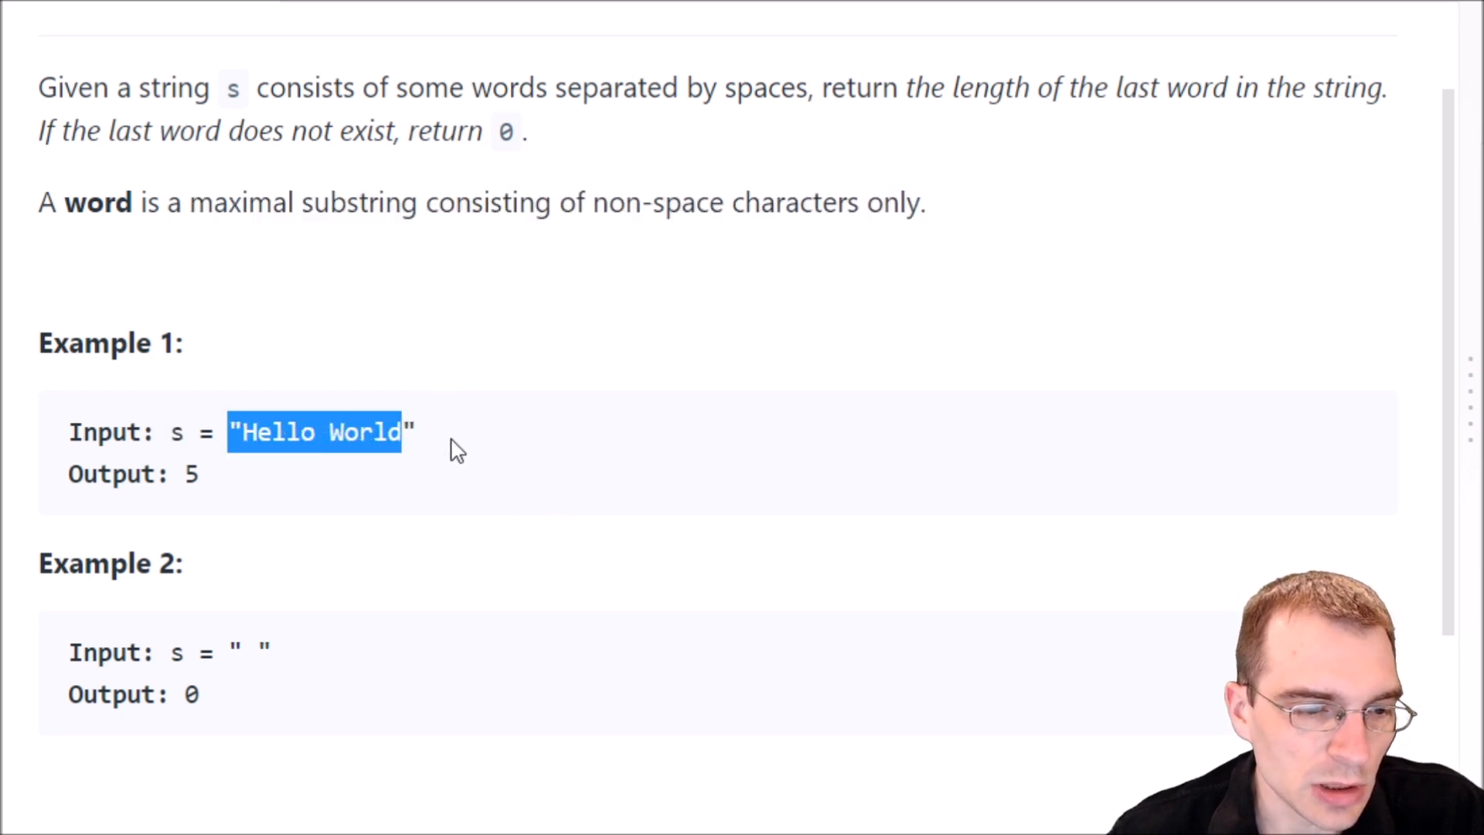
{"action": "left_click", "coordinate": [333, 431]}
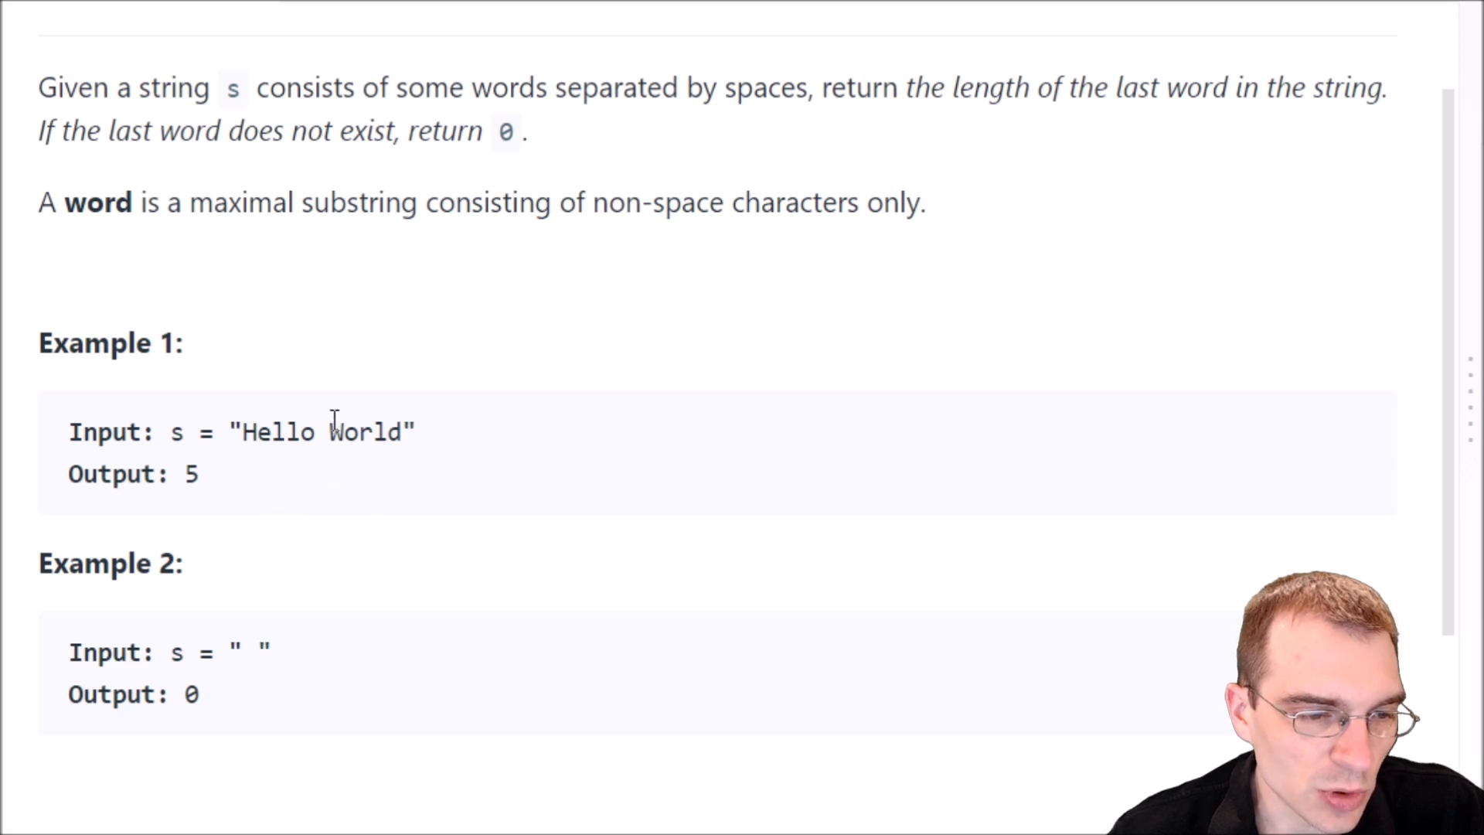
{"action": "double_click", "coordinate": [187, 474]}
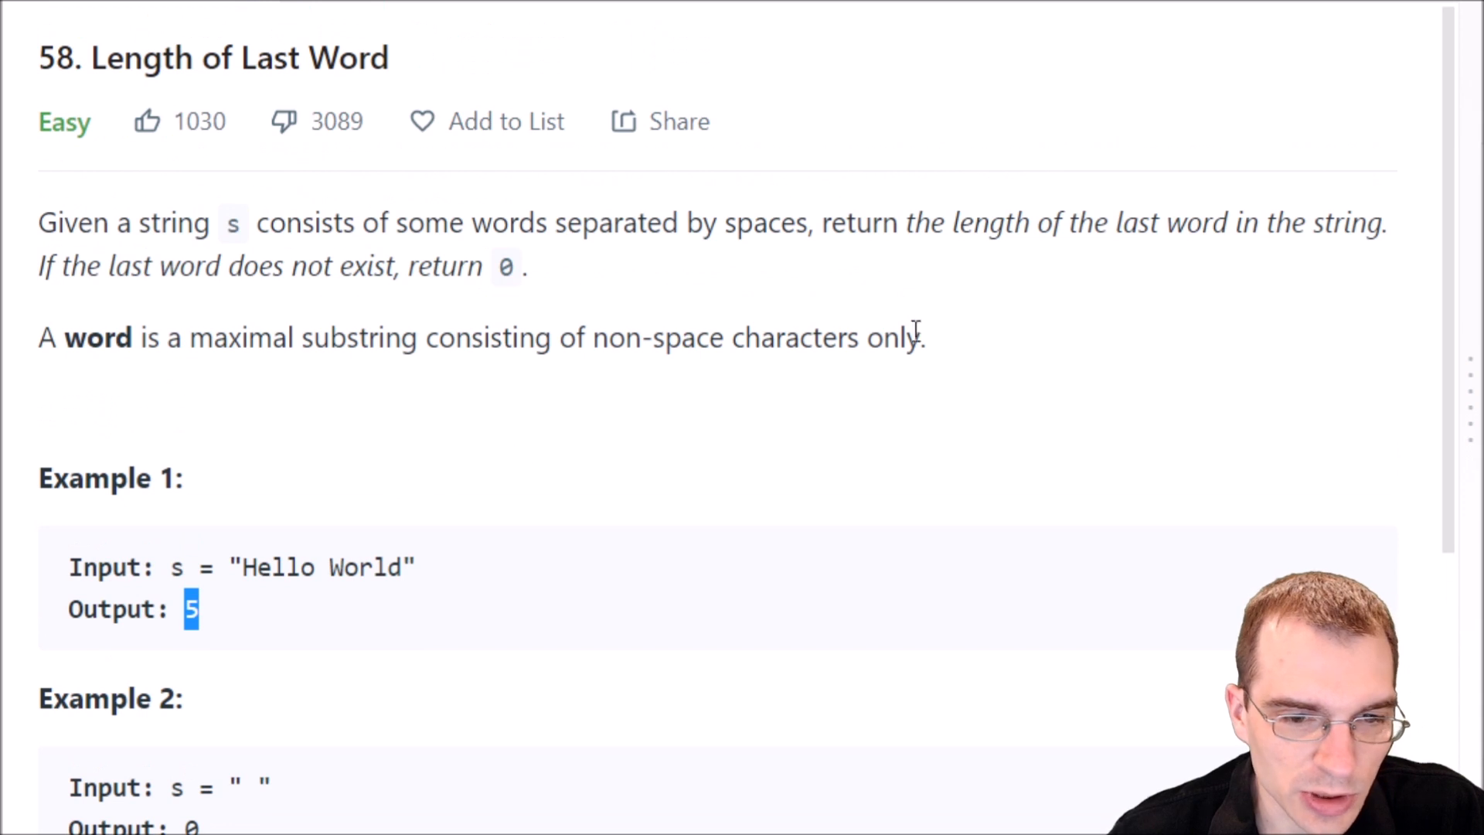
{"action": "left_click_drag", "start_coordinate": [951, 222], "coordinate": [1226, 222]}
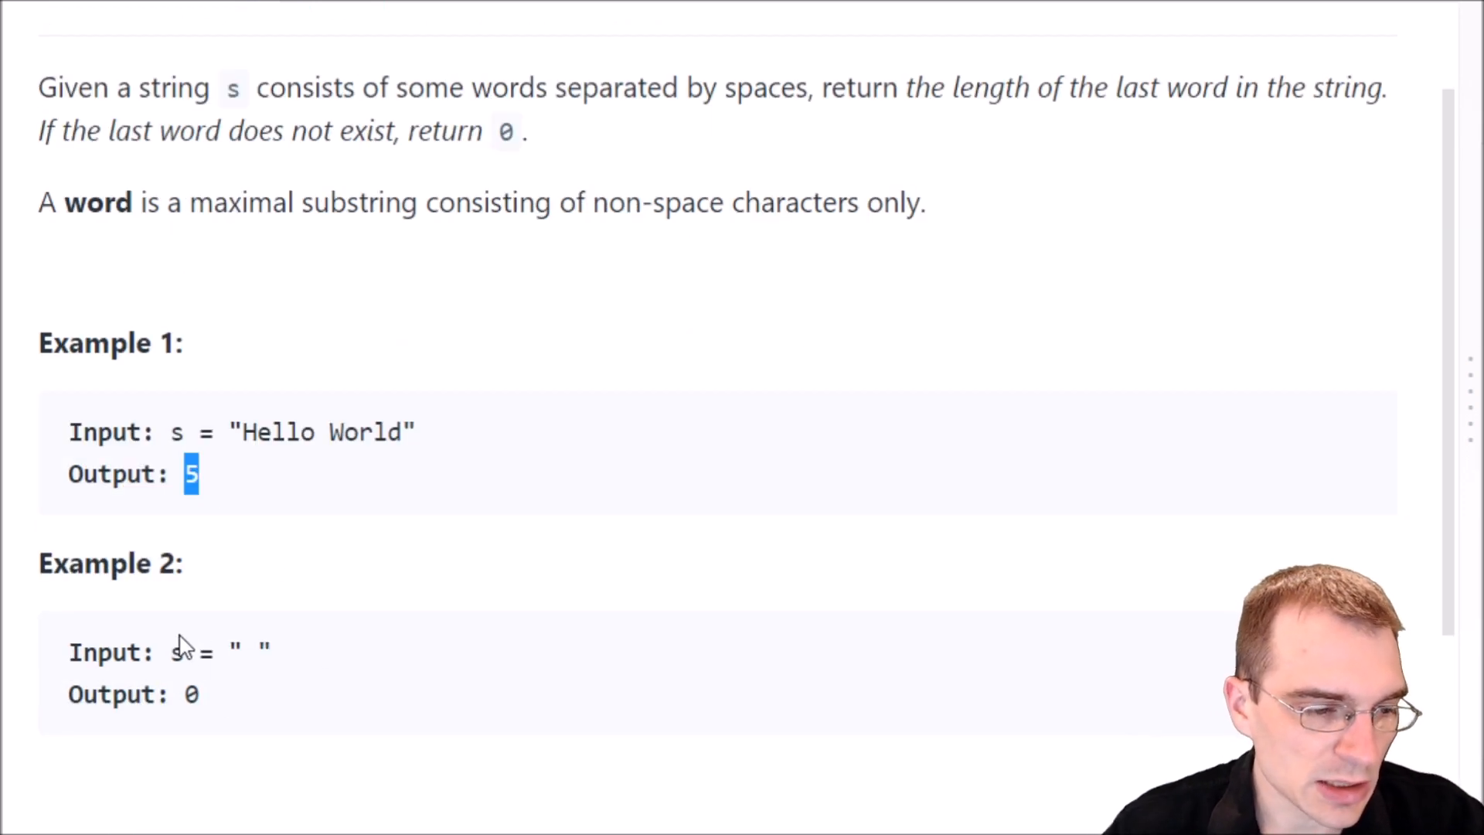
Highlight example two's space, the minimum length 1, and the space-character constraint.
{"action": "double_click", "coordinate": [173, 652]}
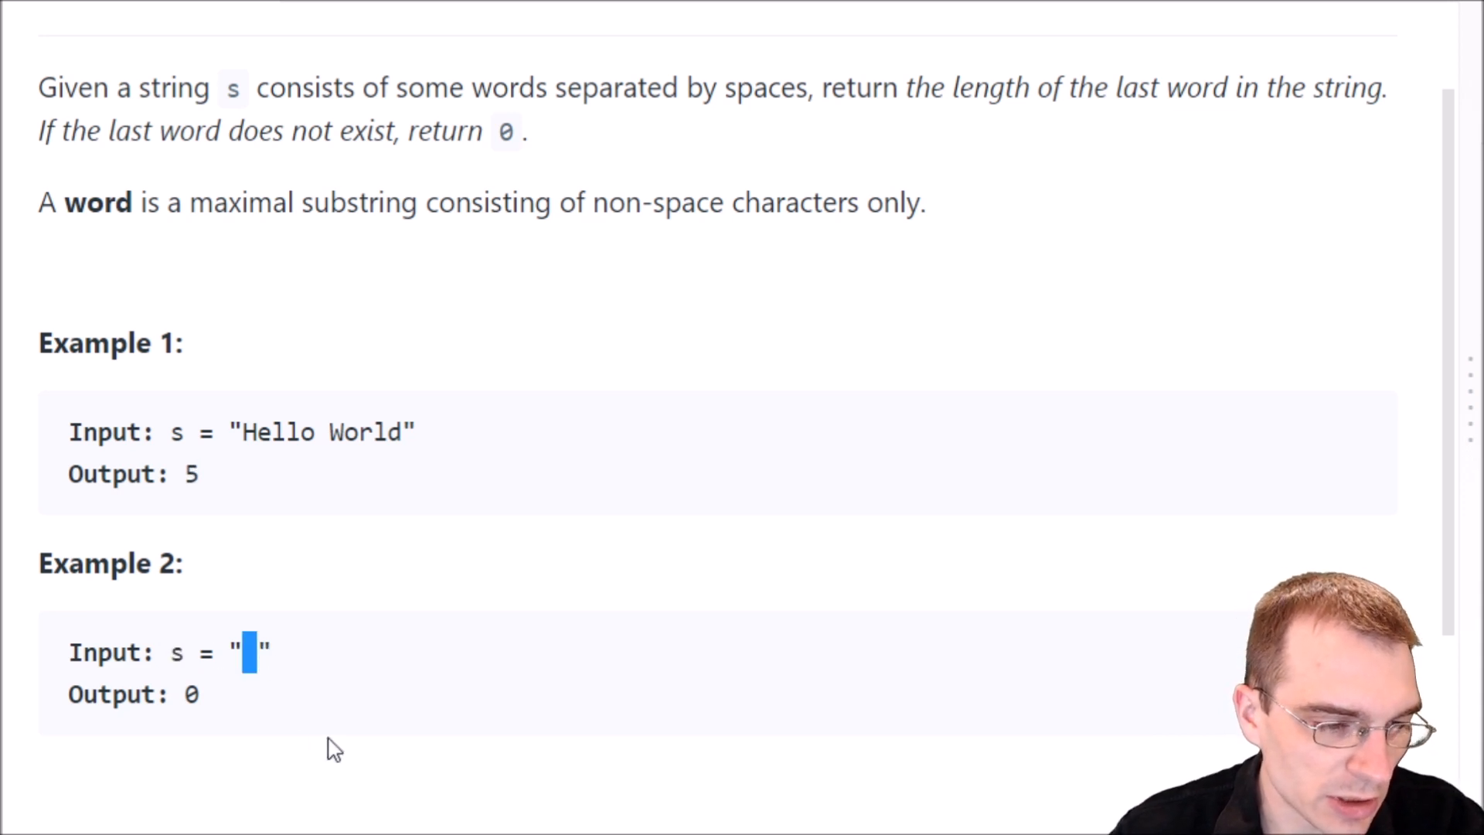
{"action": "mouse_move", "coordinate": [266, 728]}
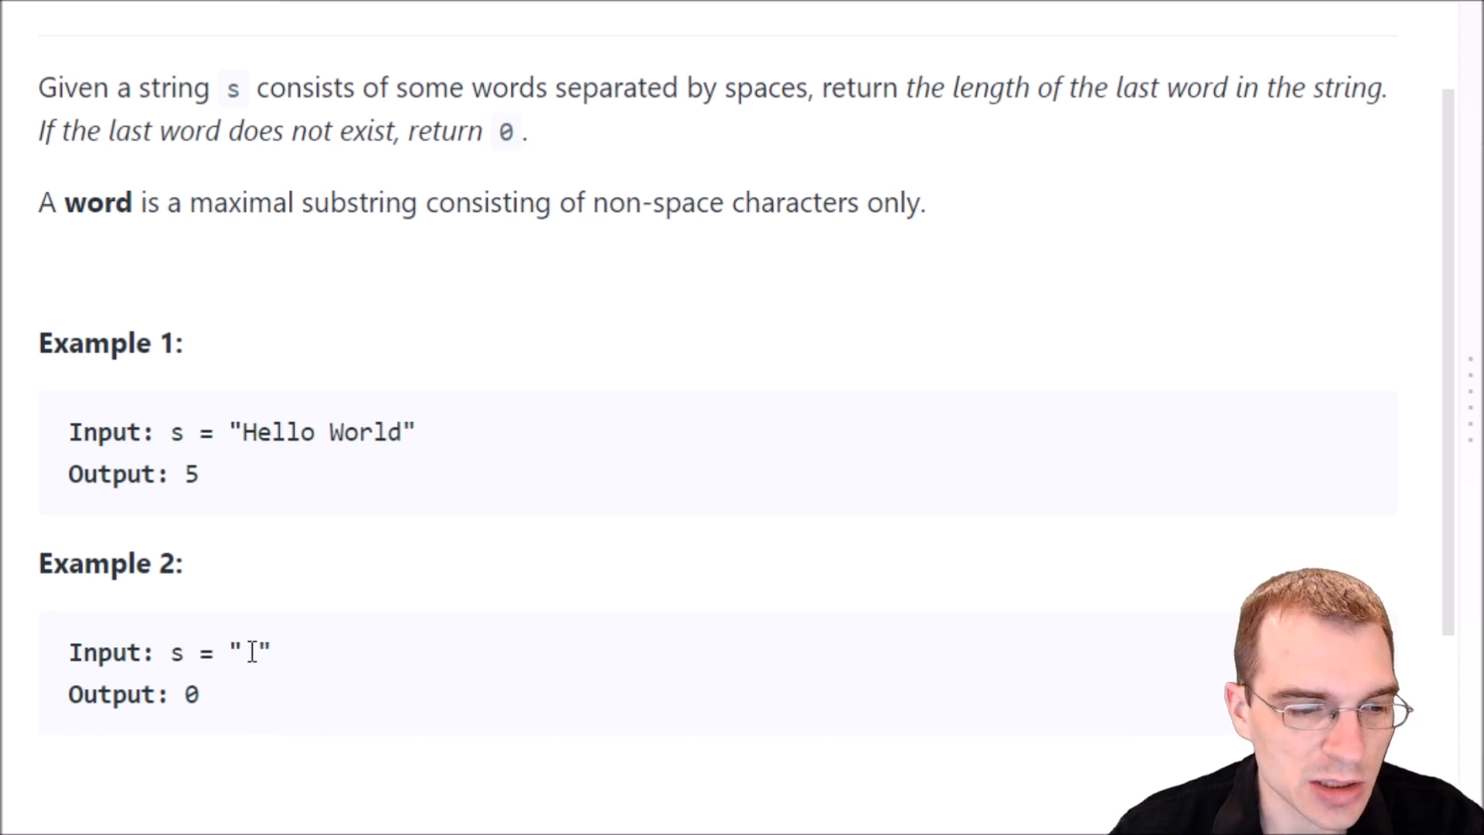
{"action": "double_click", "coordinate": [250, 652]}
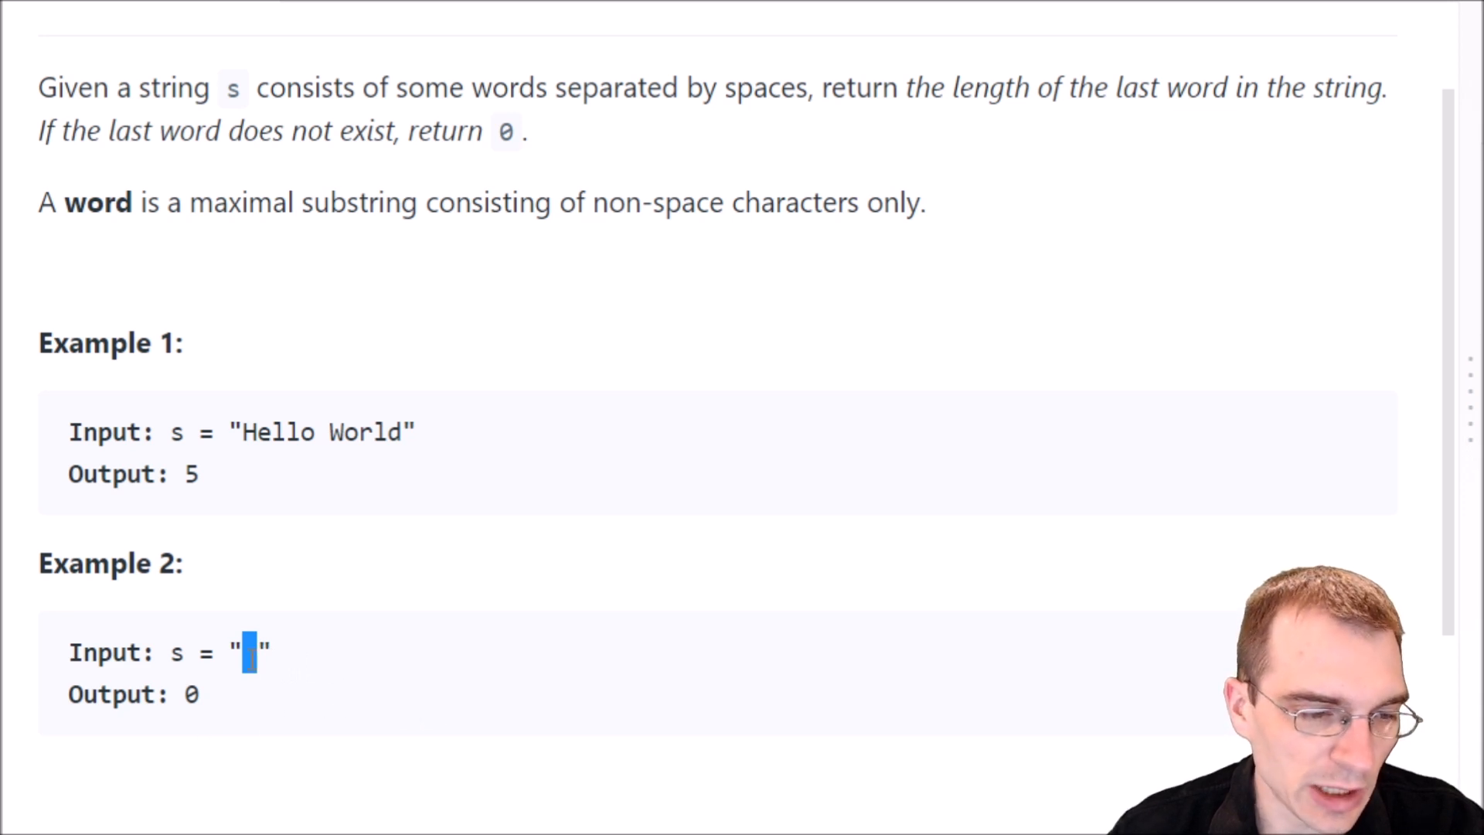
{"action": "mouse_move", "coordinate": [623, 621]}
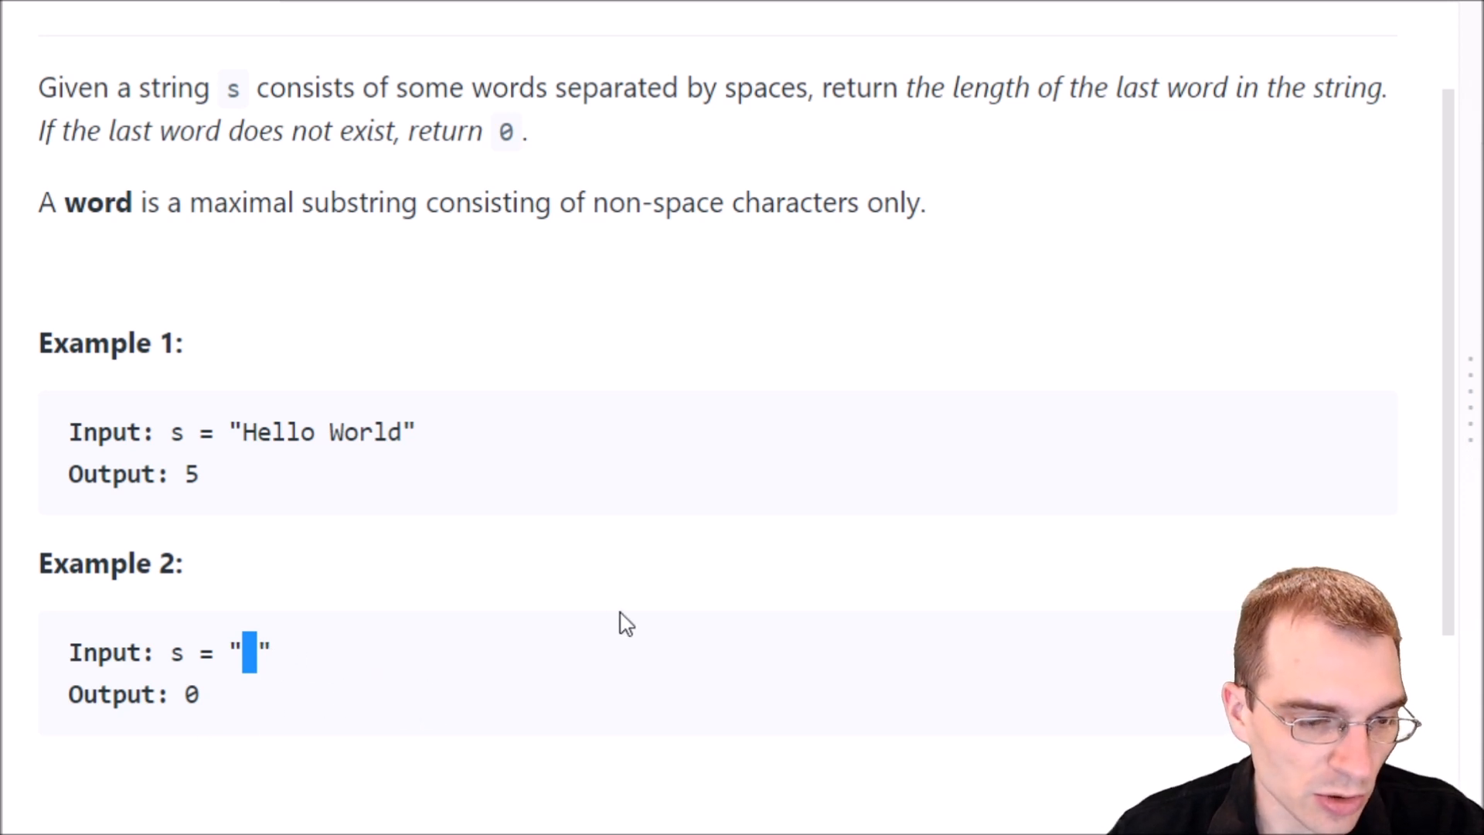
{"action": "scroll", "scroll_direction": "down", "scroll_amount": 3}
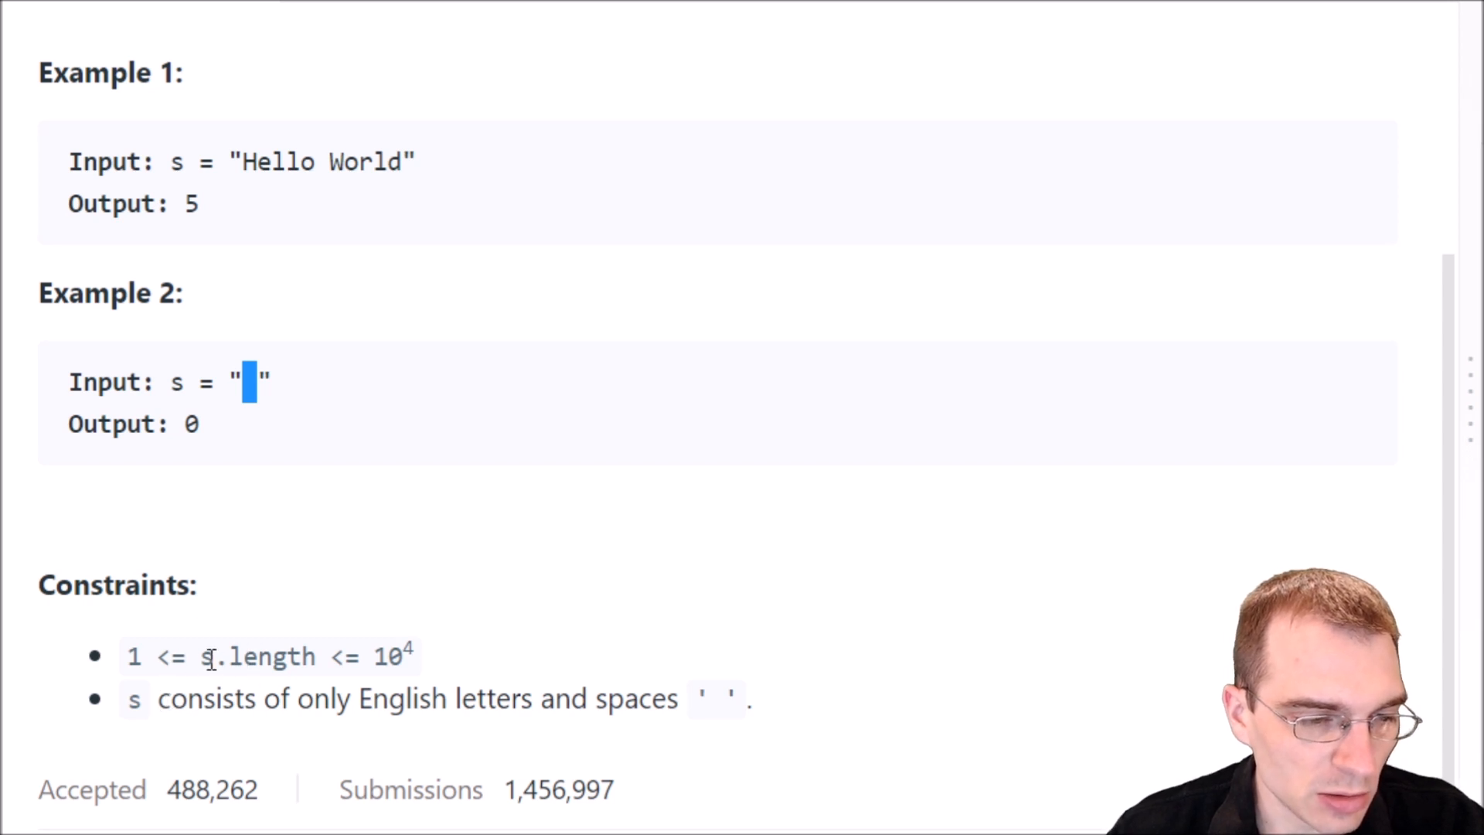
{"action": "double_click", "coordinate": [247, 656]}
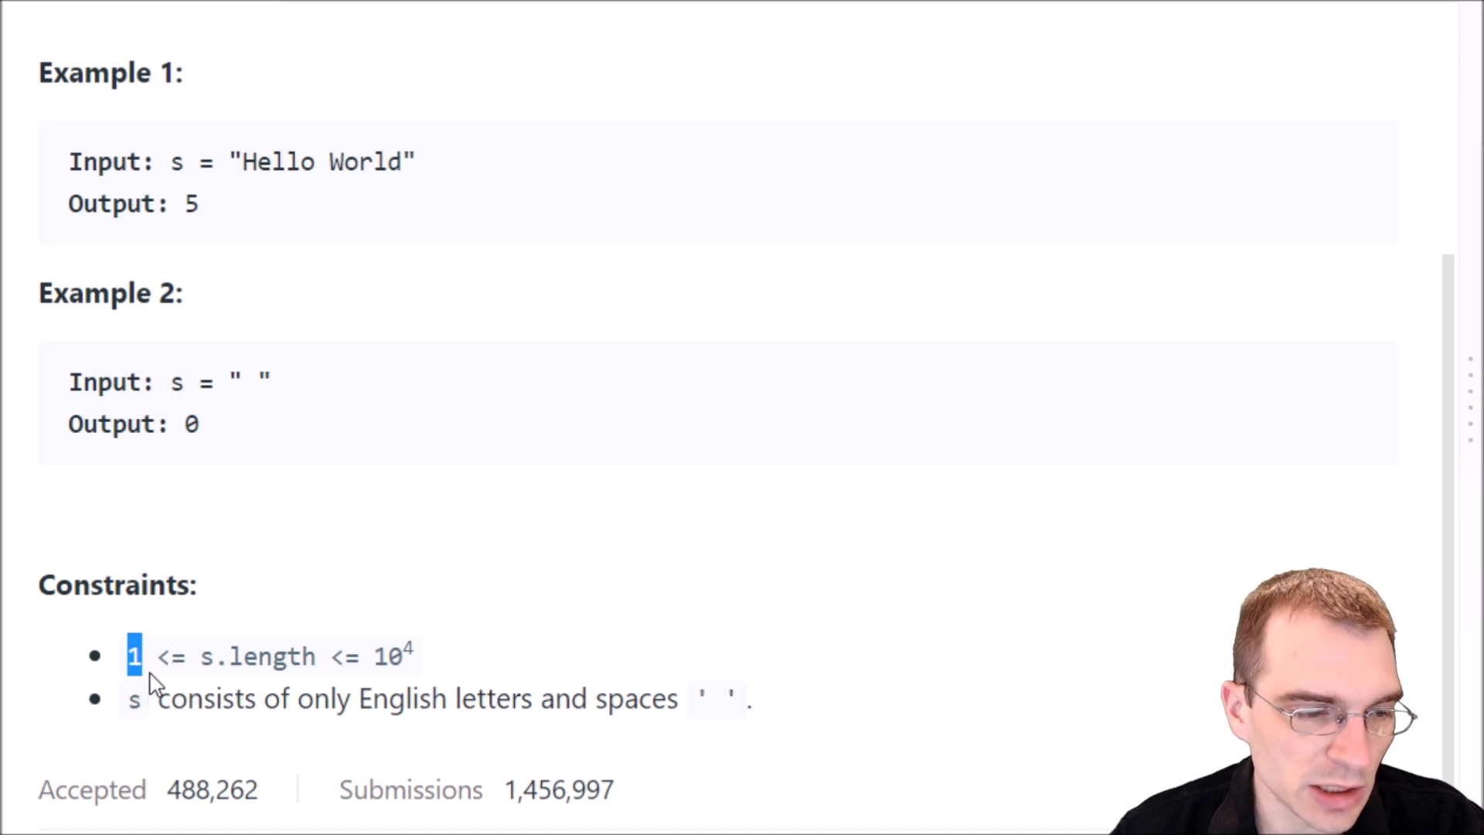
{"action": "left_click", "coordinate": [622, 680]}
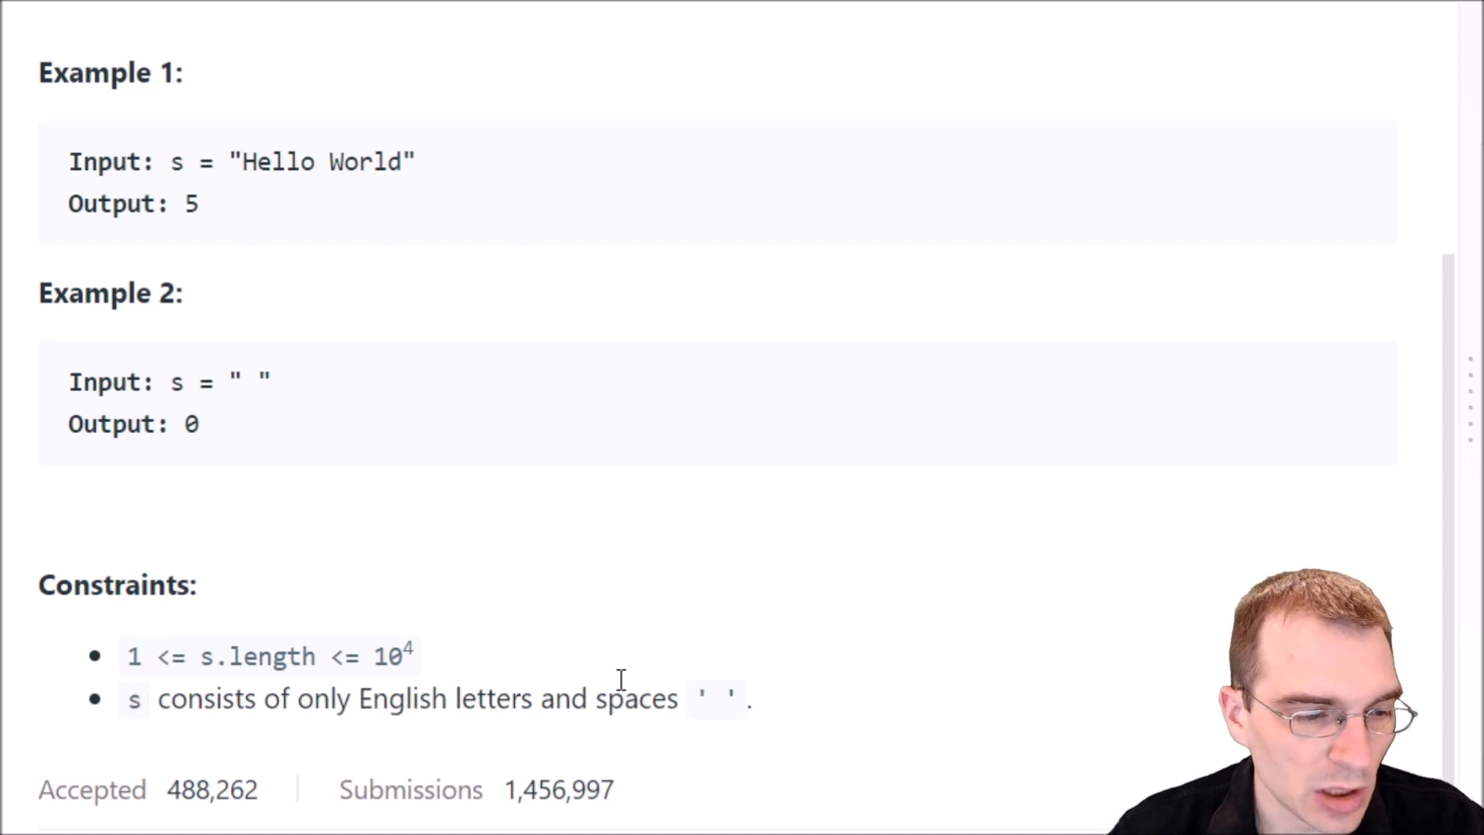
{"action": "mouse_move", "coordinate": [163, 699]}
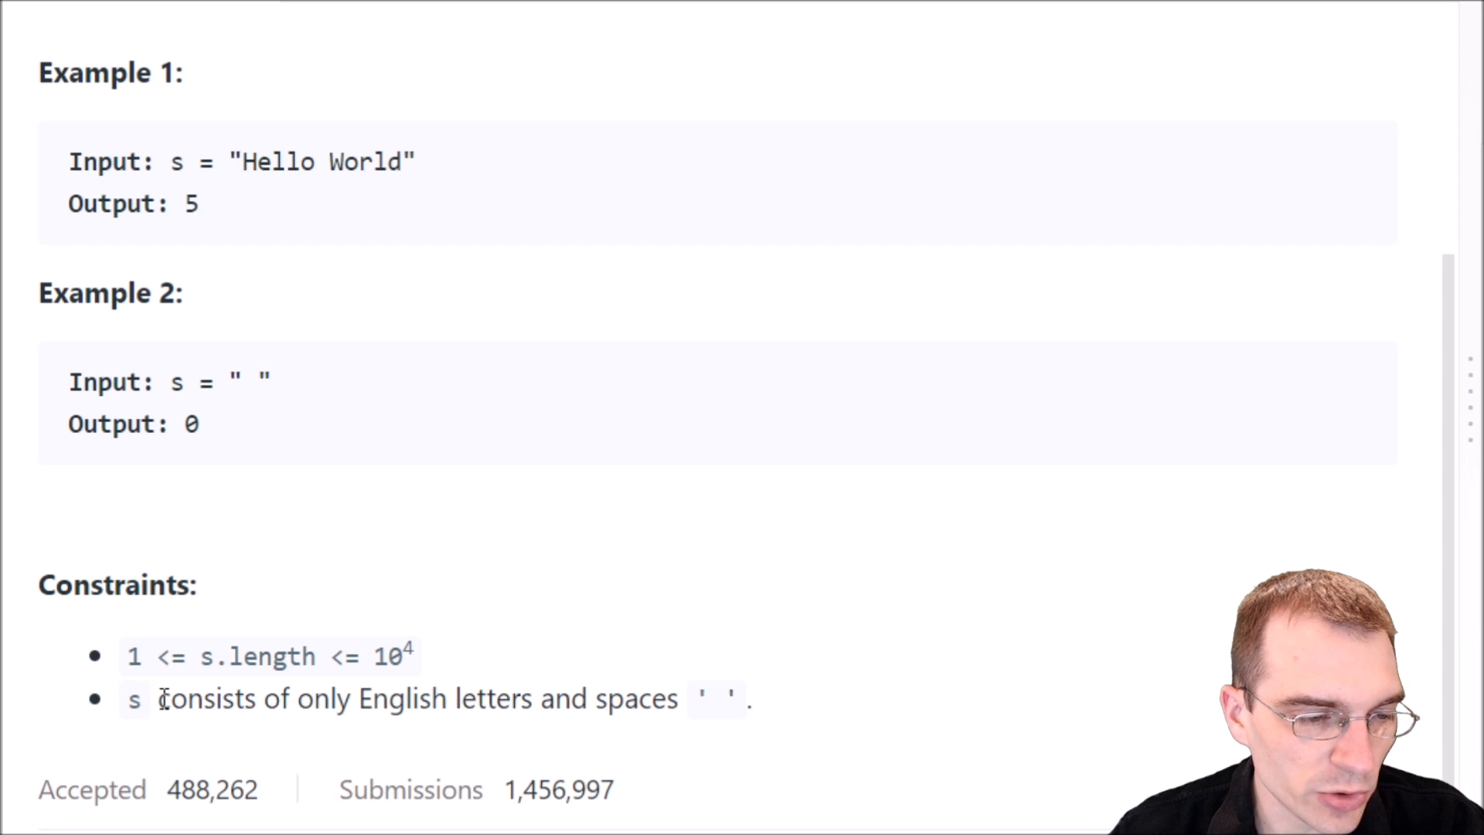
{"action": "left_click_drag", "start_coordinate": [158, 699], "coordinate": [532, 699]}
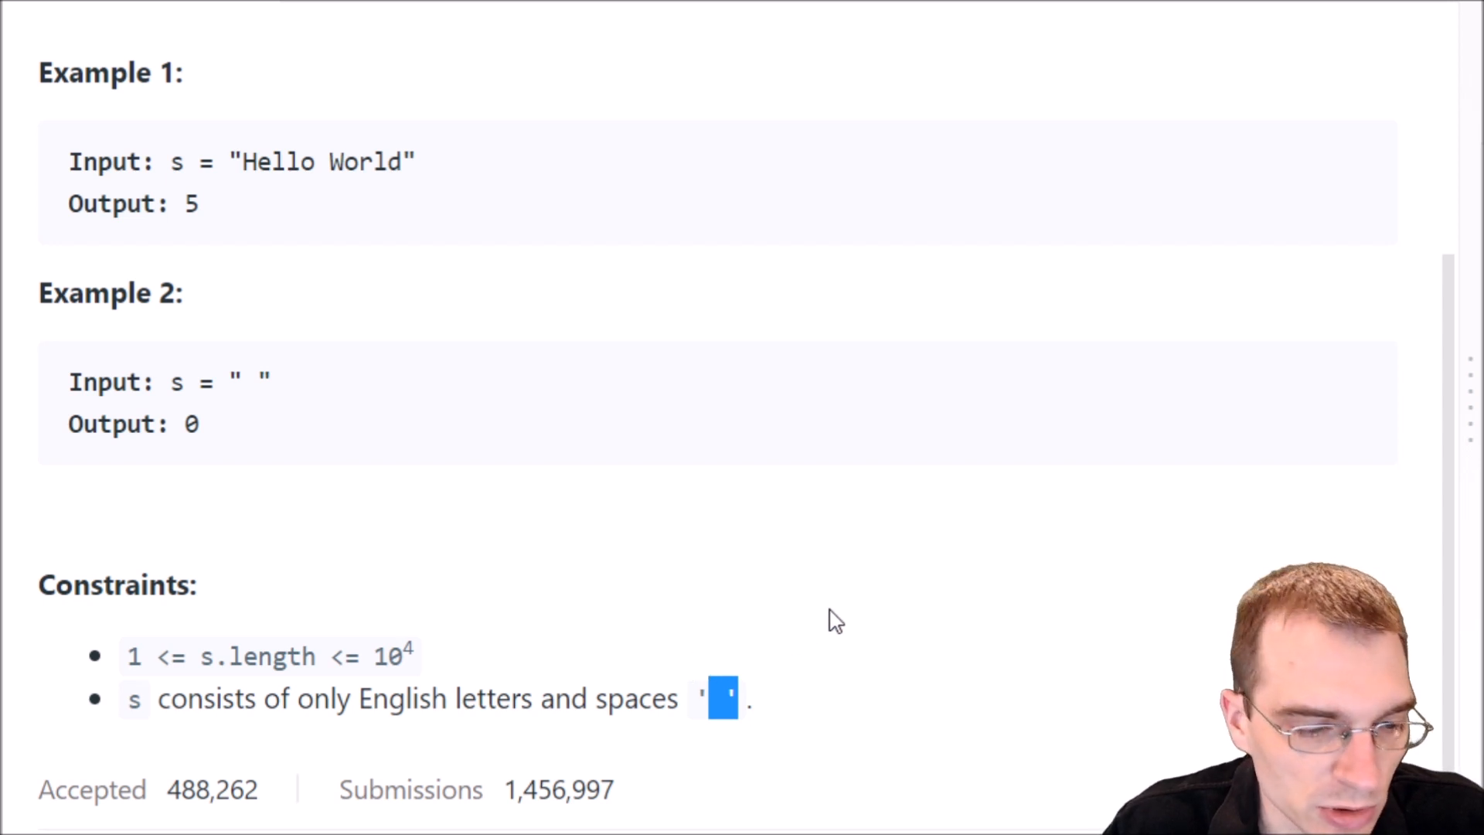
{"action": "mouse_move", "coordinate": [863, 606]}
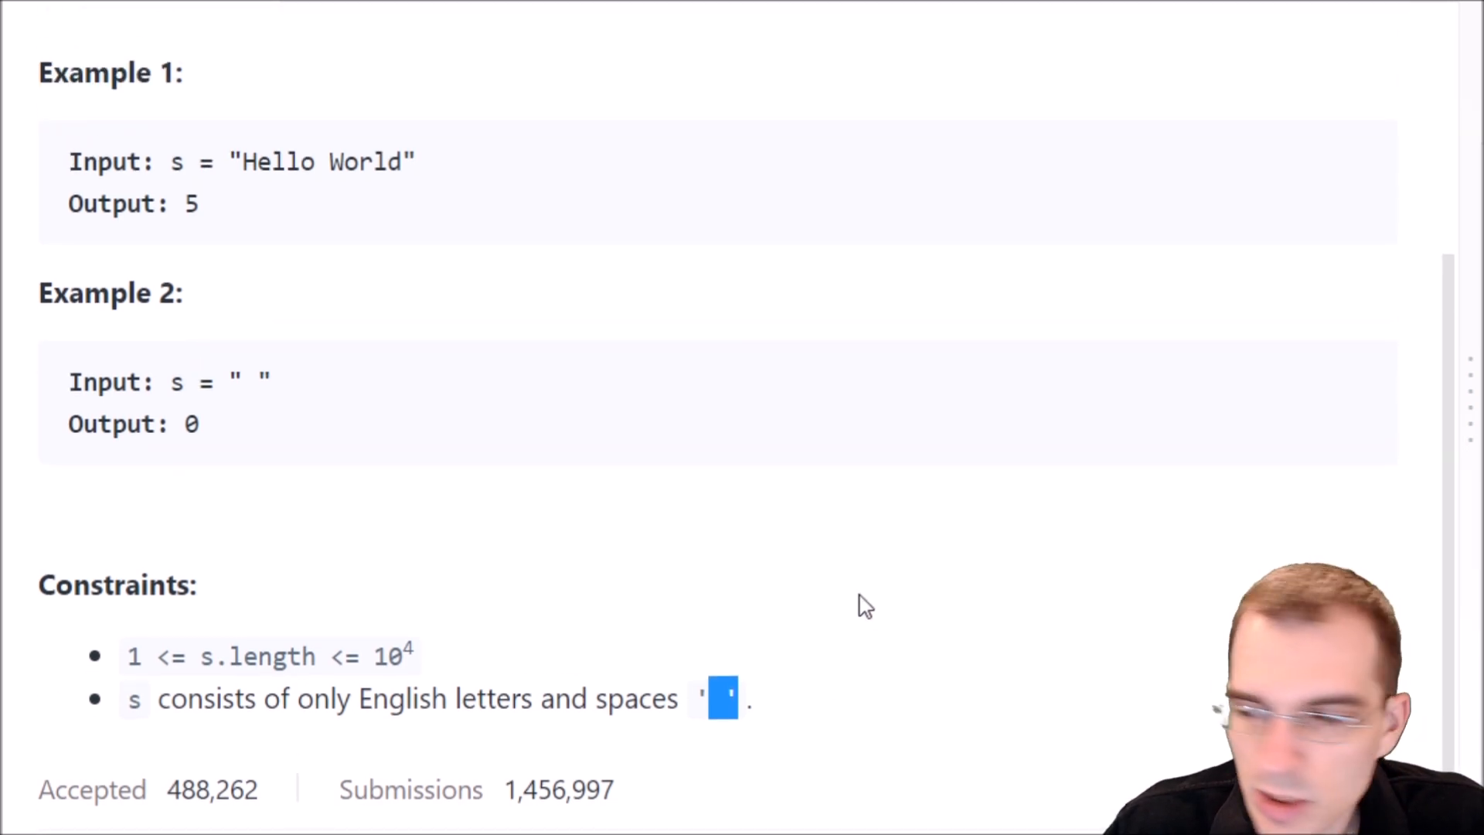
{"action": "mouse_move", "coordinate": [1109, 544]}
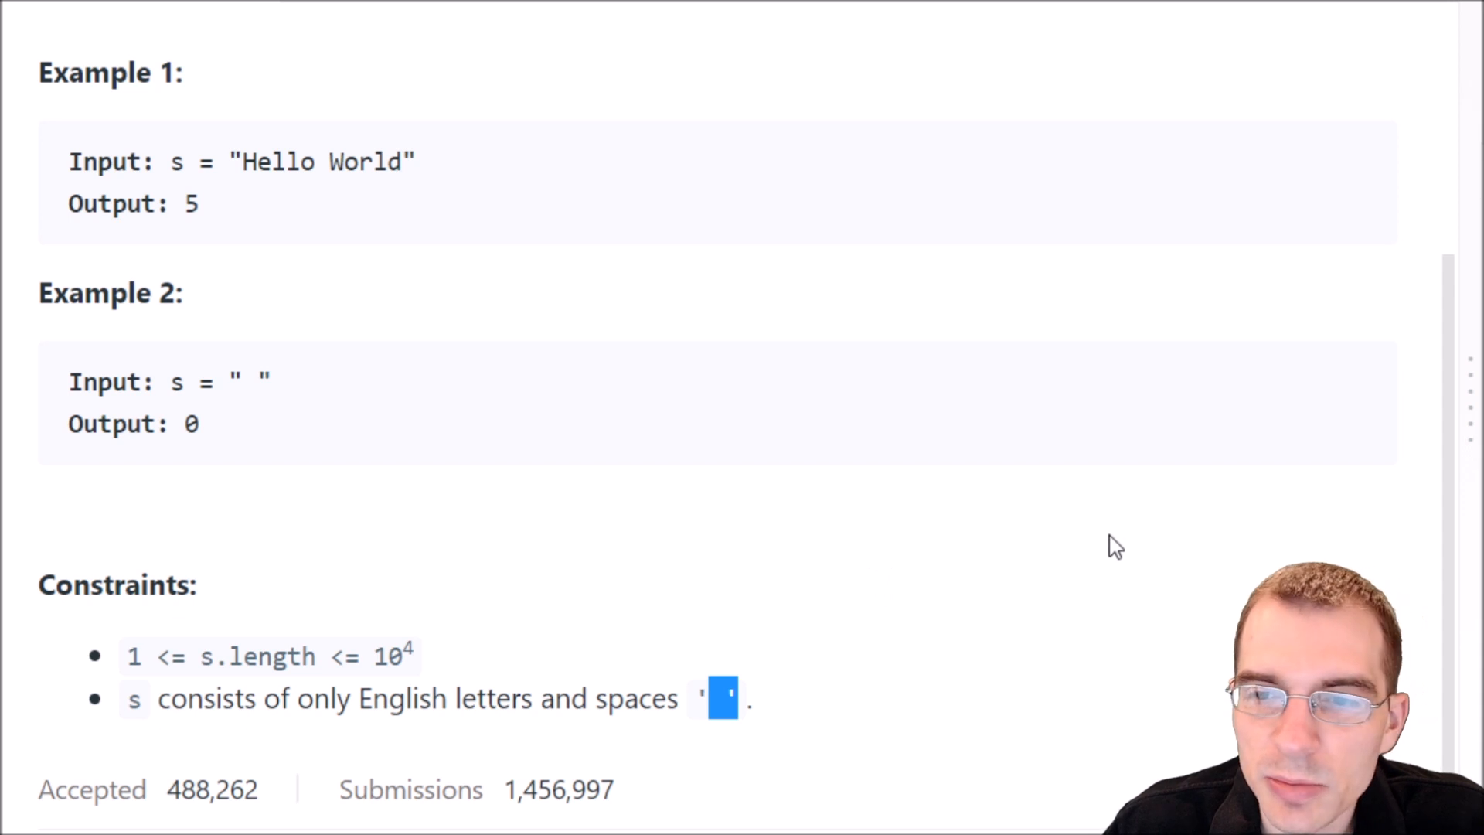
{"action": "mouse_move", "coordinate": [1169, 501]}
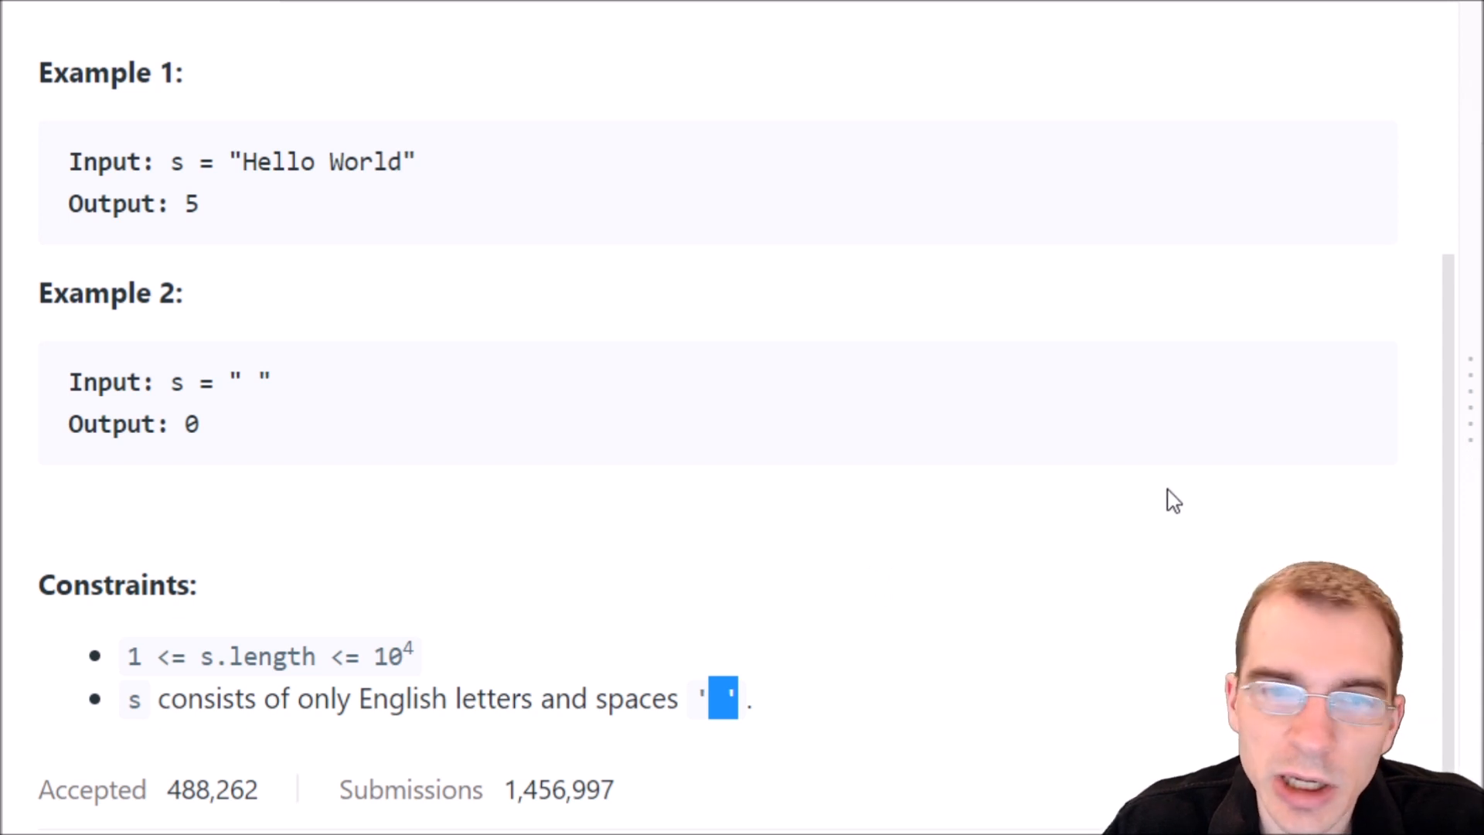
{"action": "mouse_move", "coordinate": [1113, 595]}
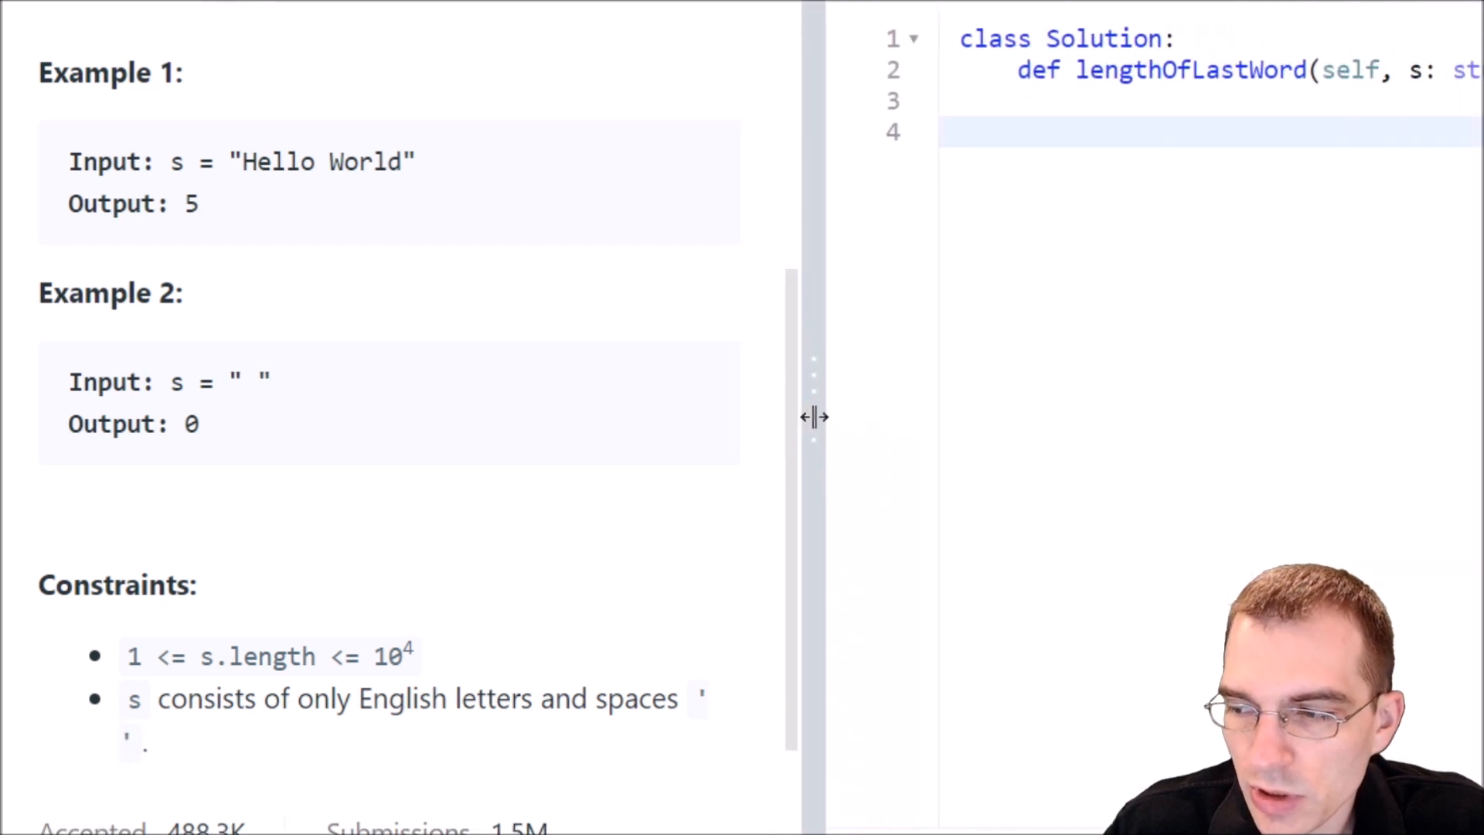
Widen the code editor and type the comment '# Method 1: String split version'.
{"action": "left_click_drag", "start_coordinate": [814, 416], "coordinate": [9, 416]}
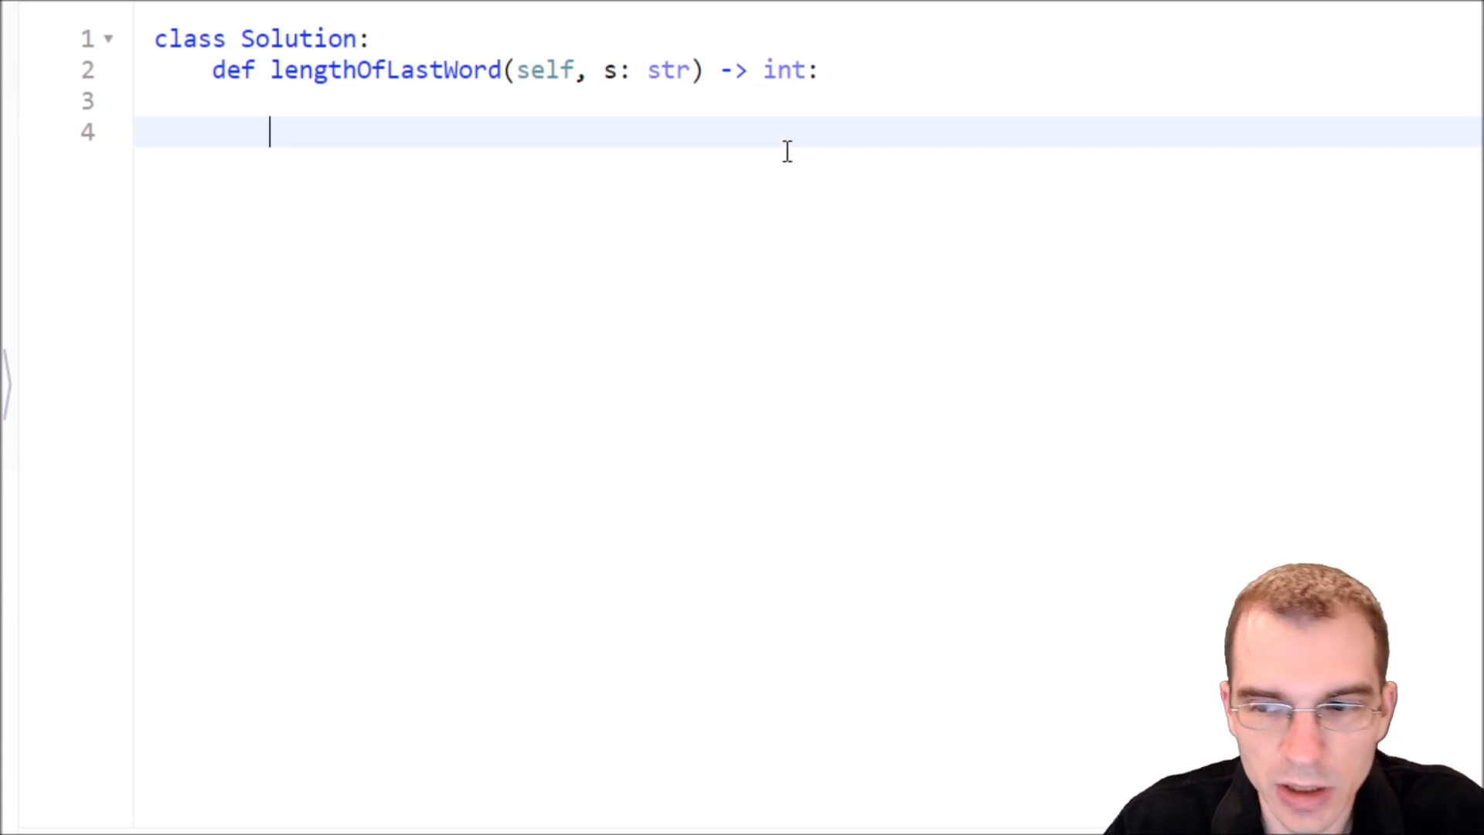
{"action": "type", "text": "# Metho"}
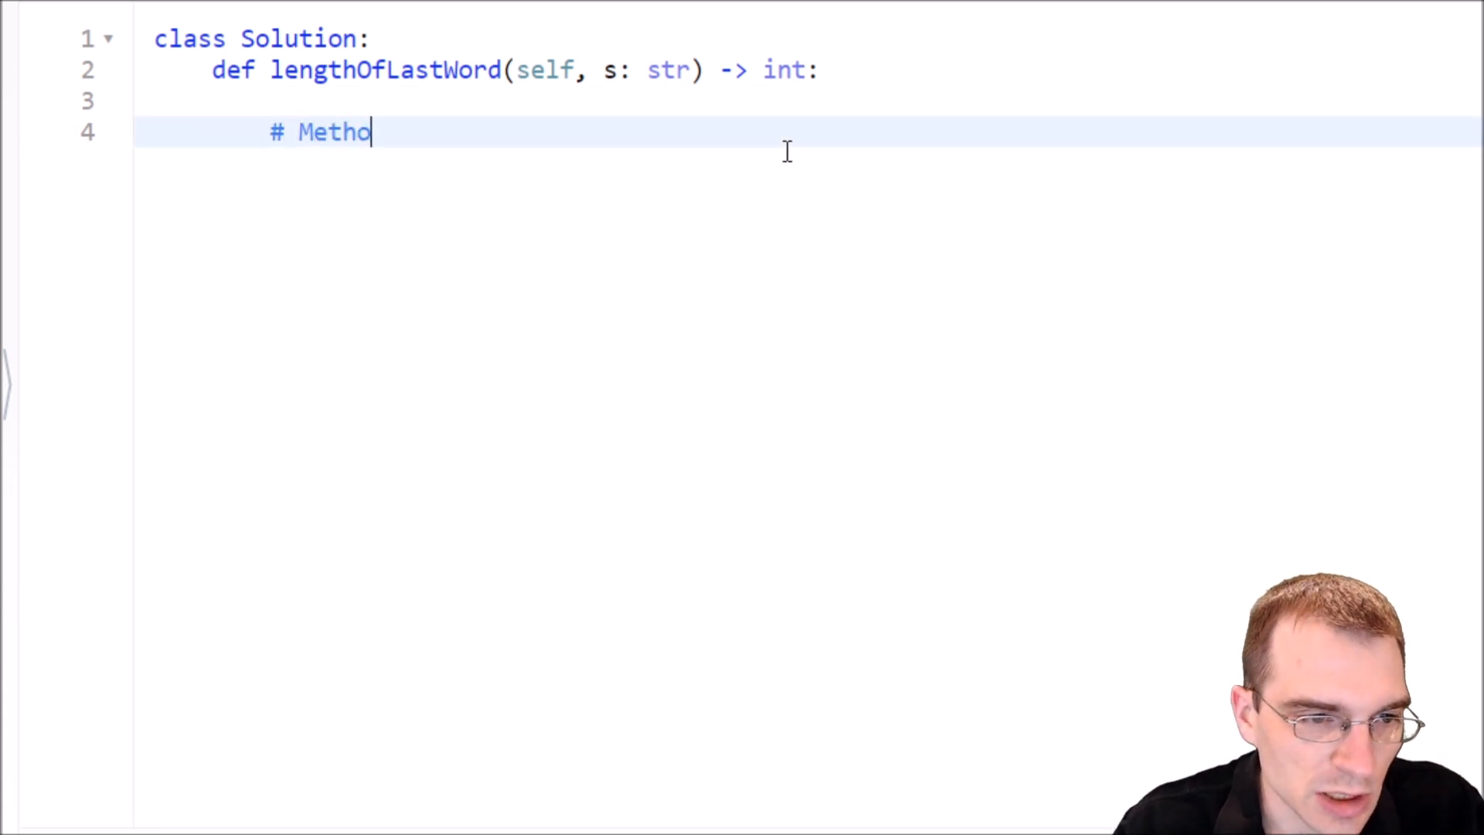
{"action": "type", "text": "d 1"}
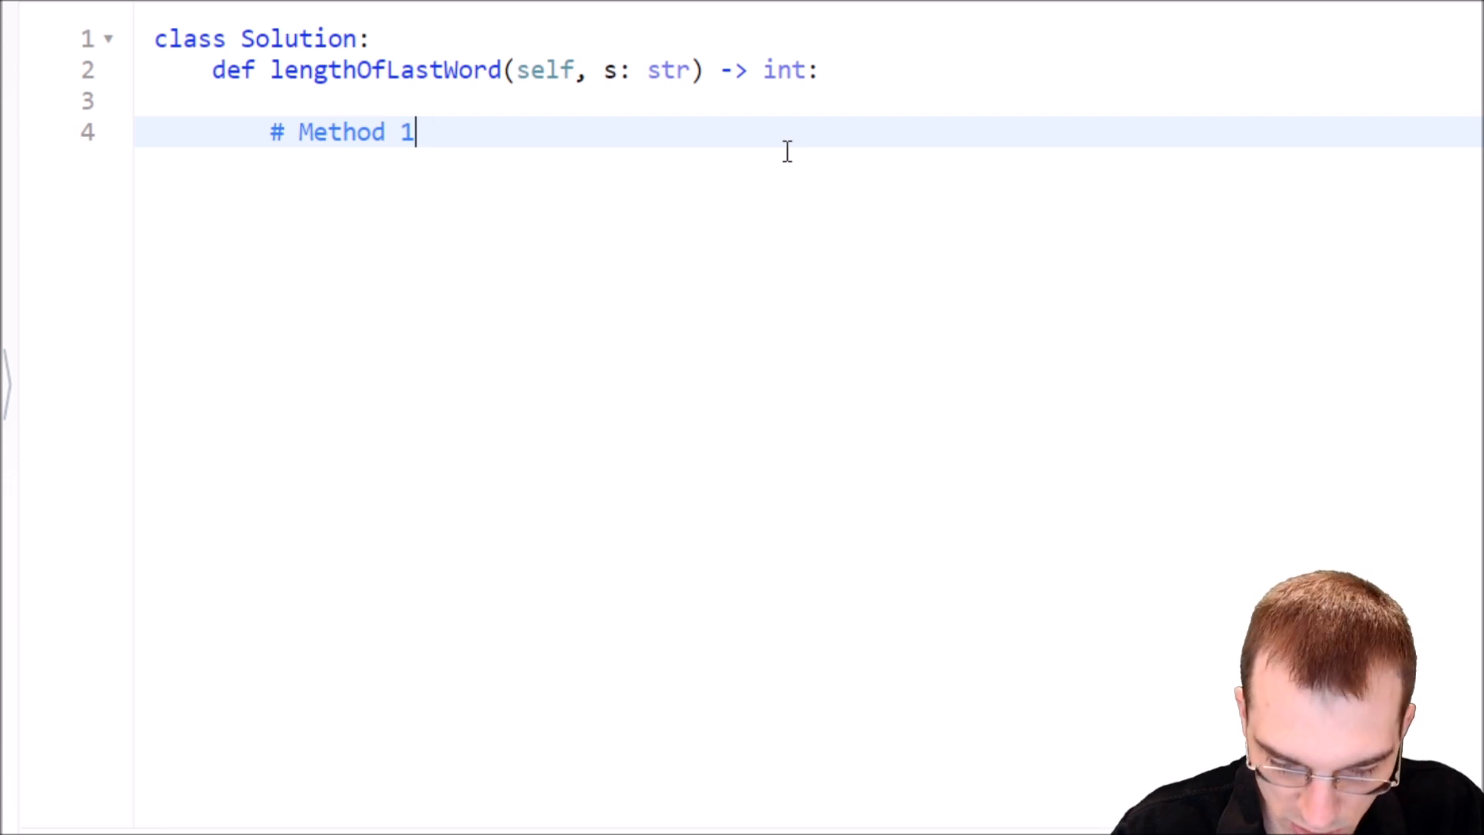
{"action": "type", "text": ": String"}
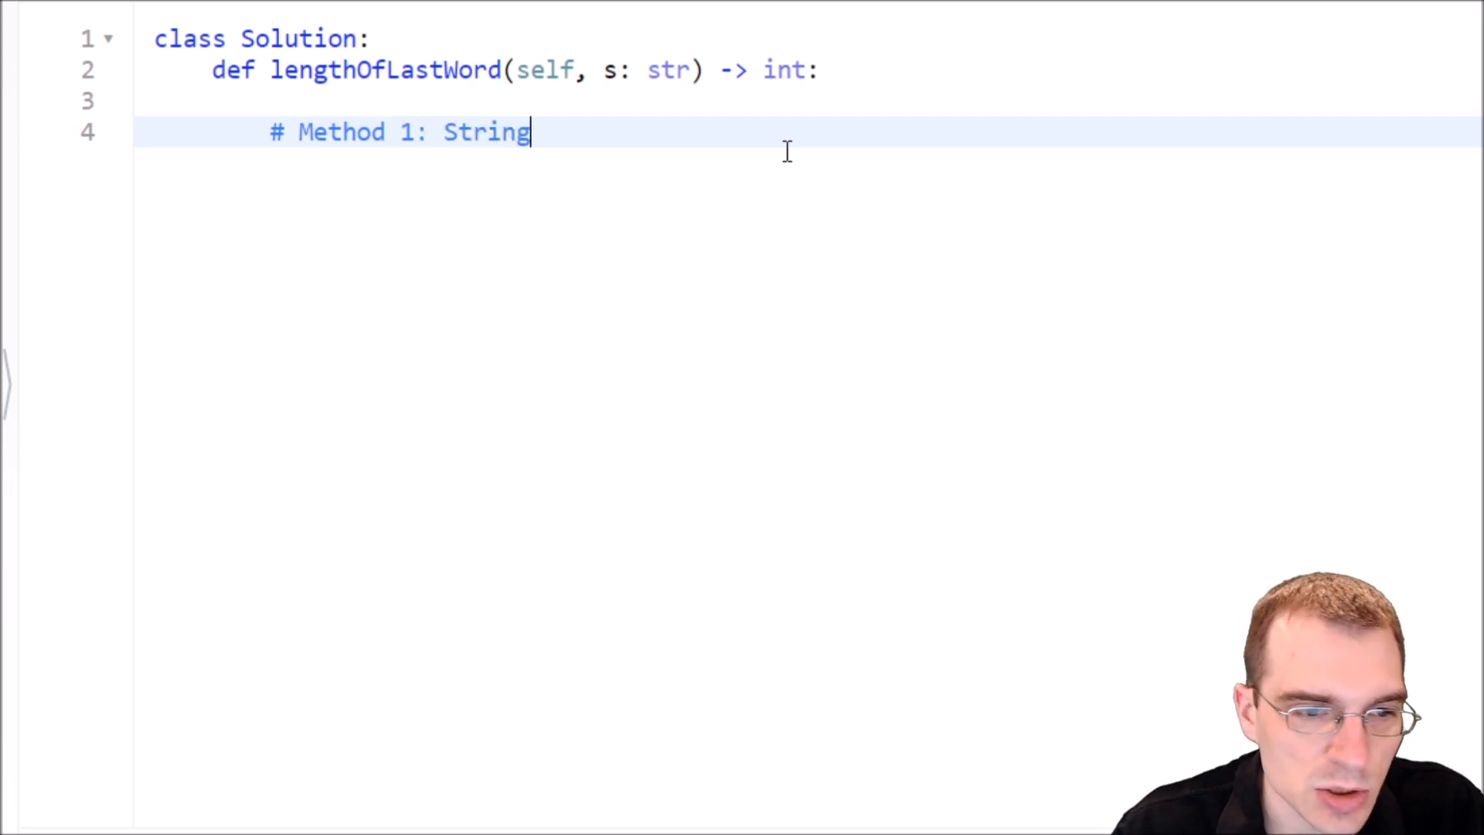
{"action": "type", "text": "splot"}
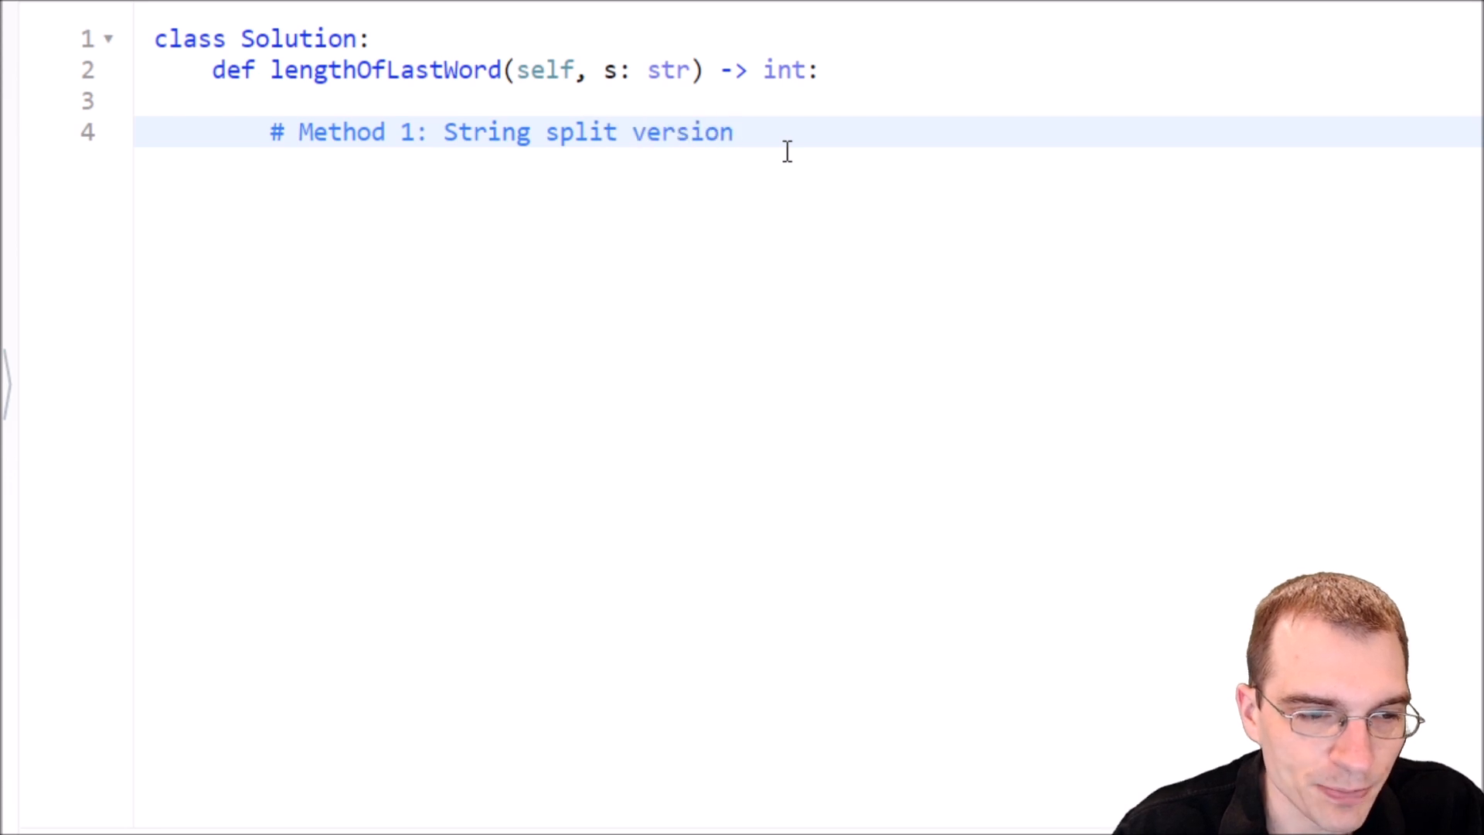
{"action": "key", "text": "Enter"}
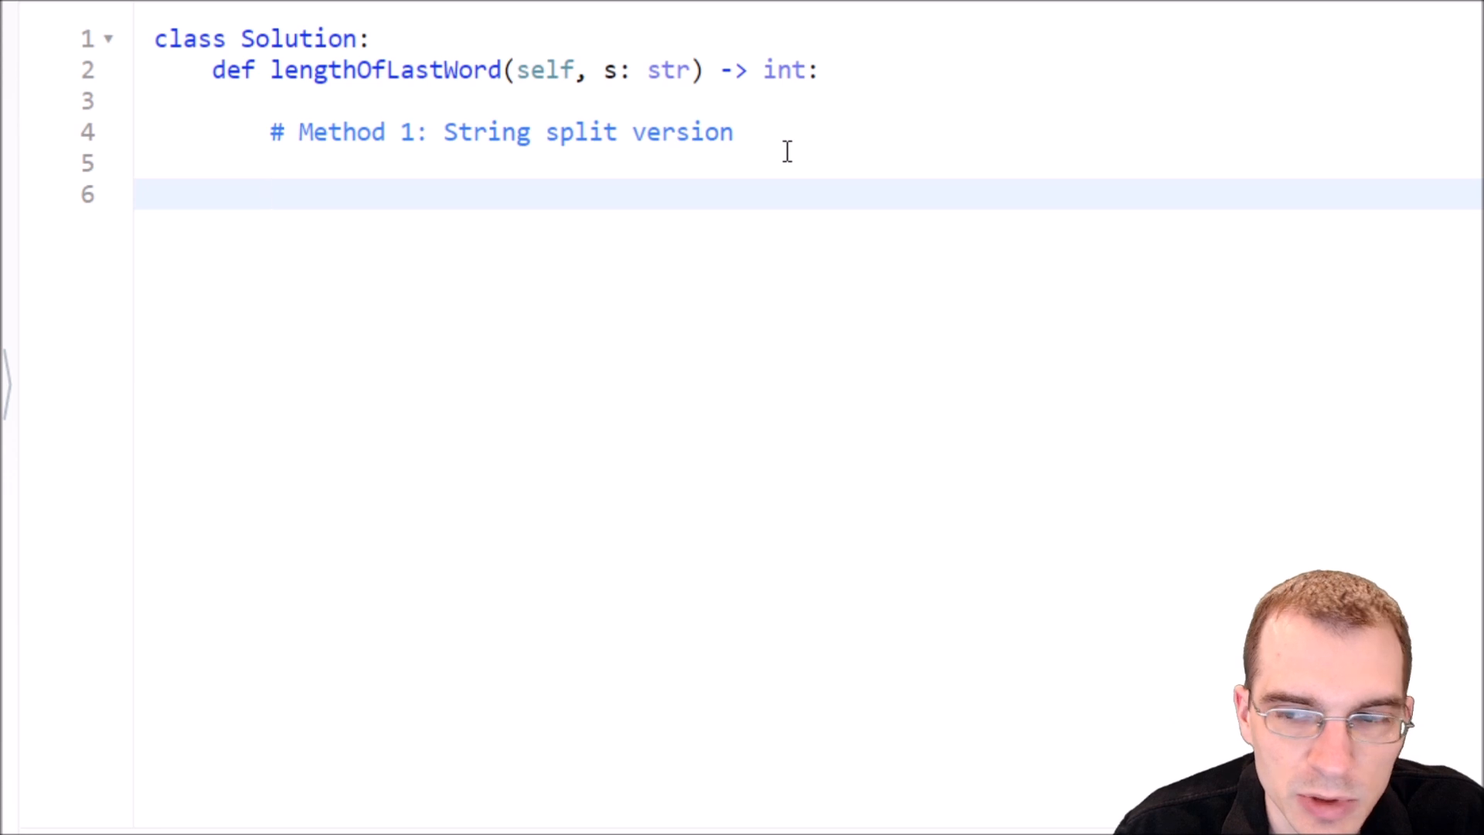
Write 'if s.split(): return len(s.split()[-1])' under the comment.
{"action": "type", "text": "if s."}
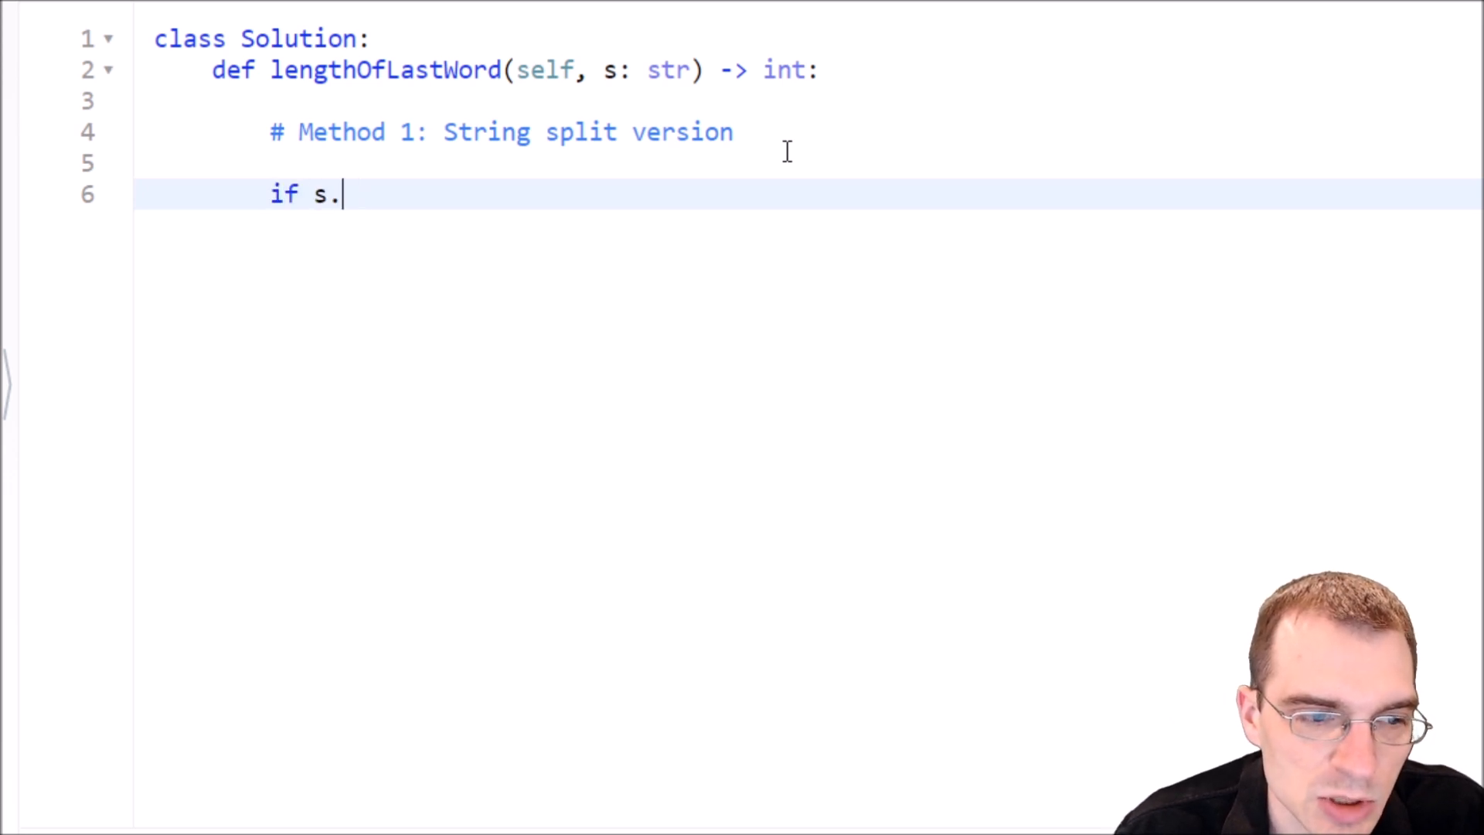
{"action": "type", "text": "split()"}
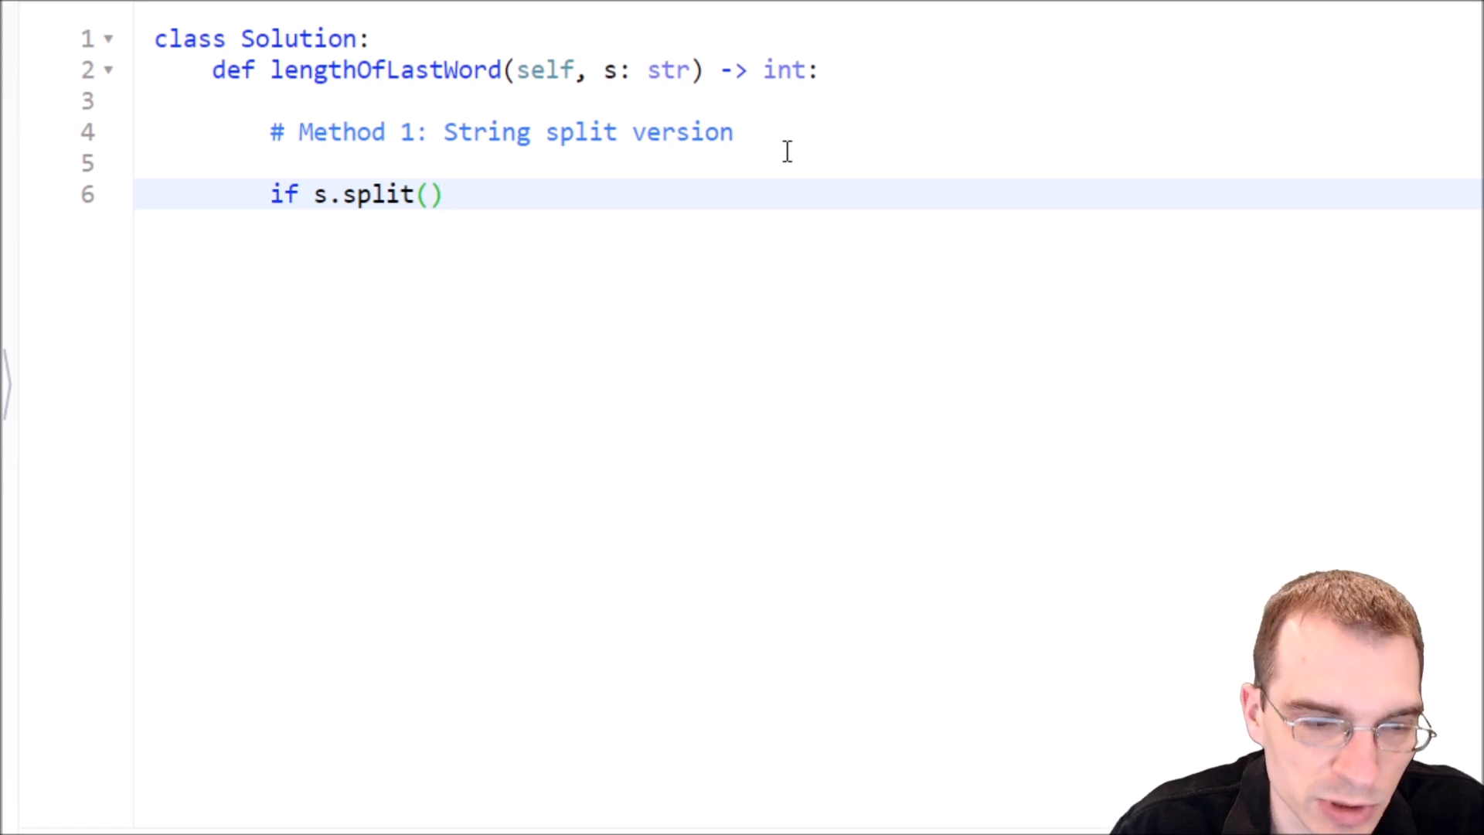
{"action": "type", "text": ":"}
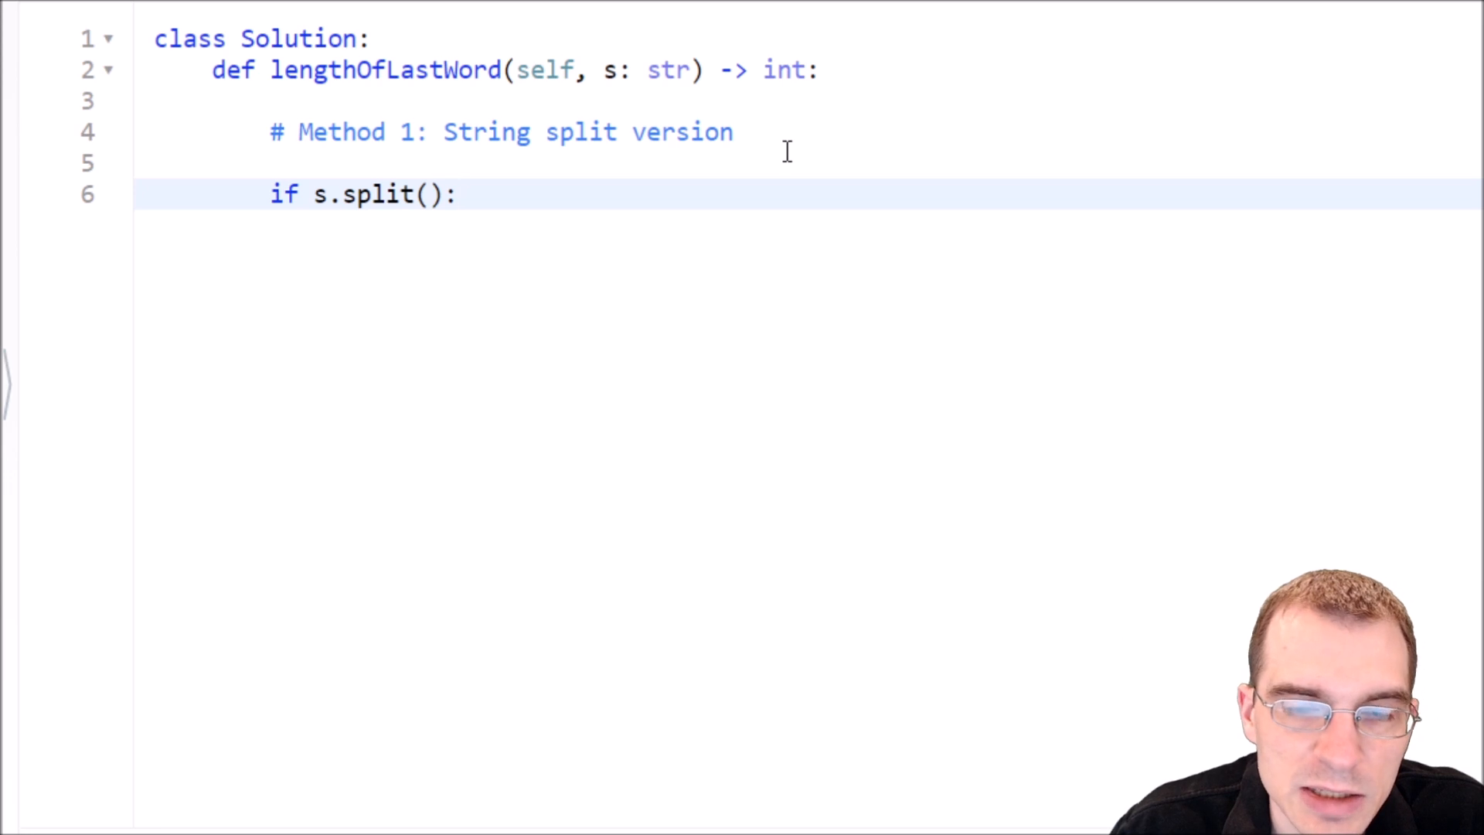
{"action": "key", "text": "Enter"}
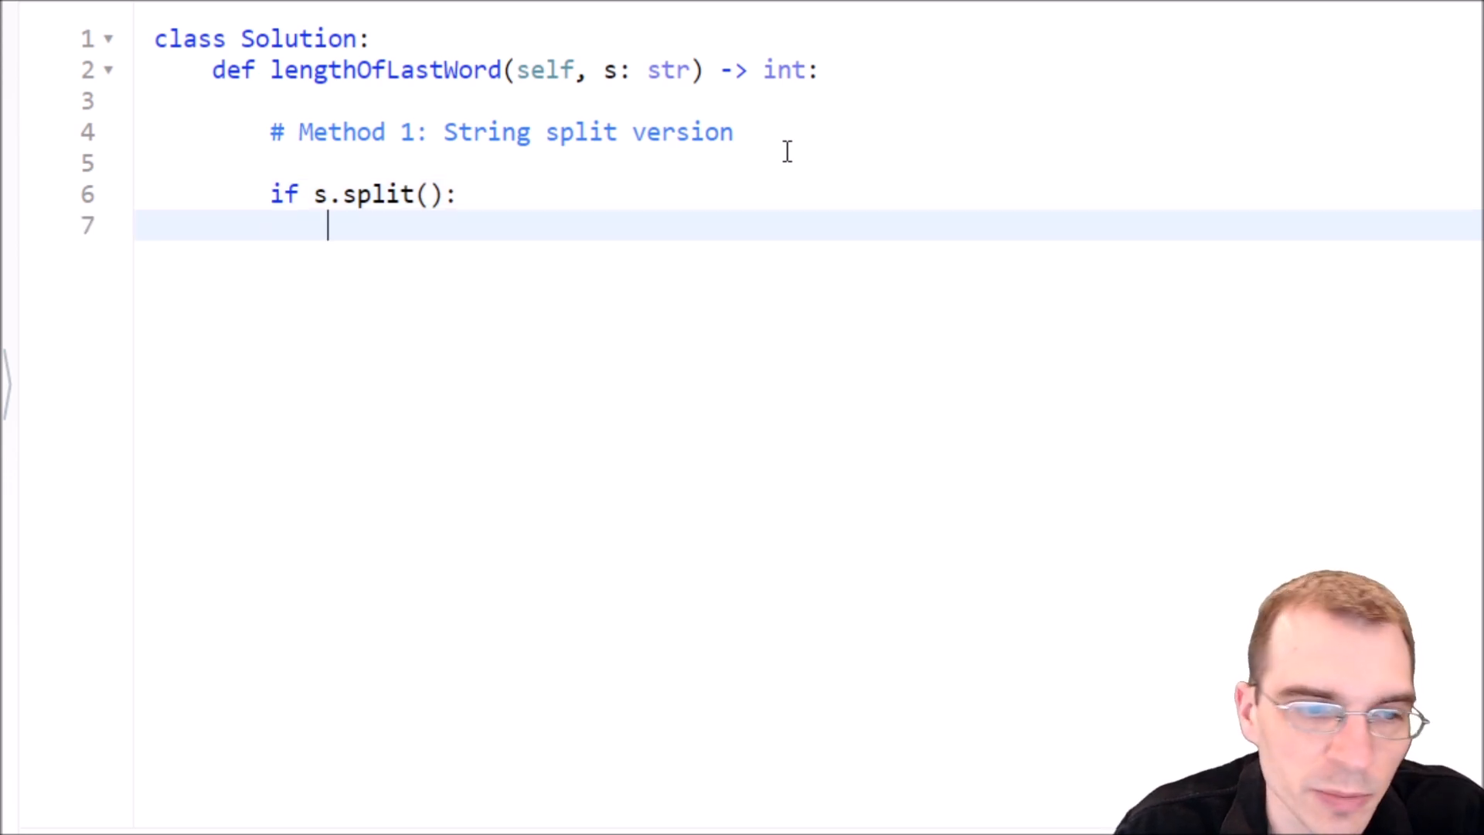
{"action": "type", "text": "return"}
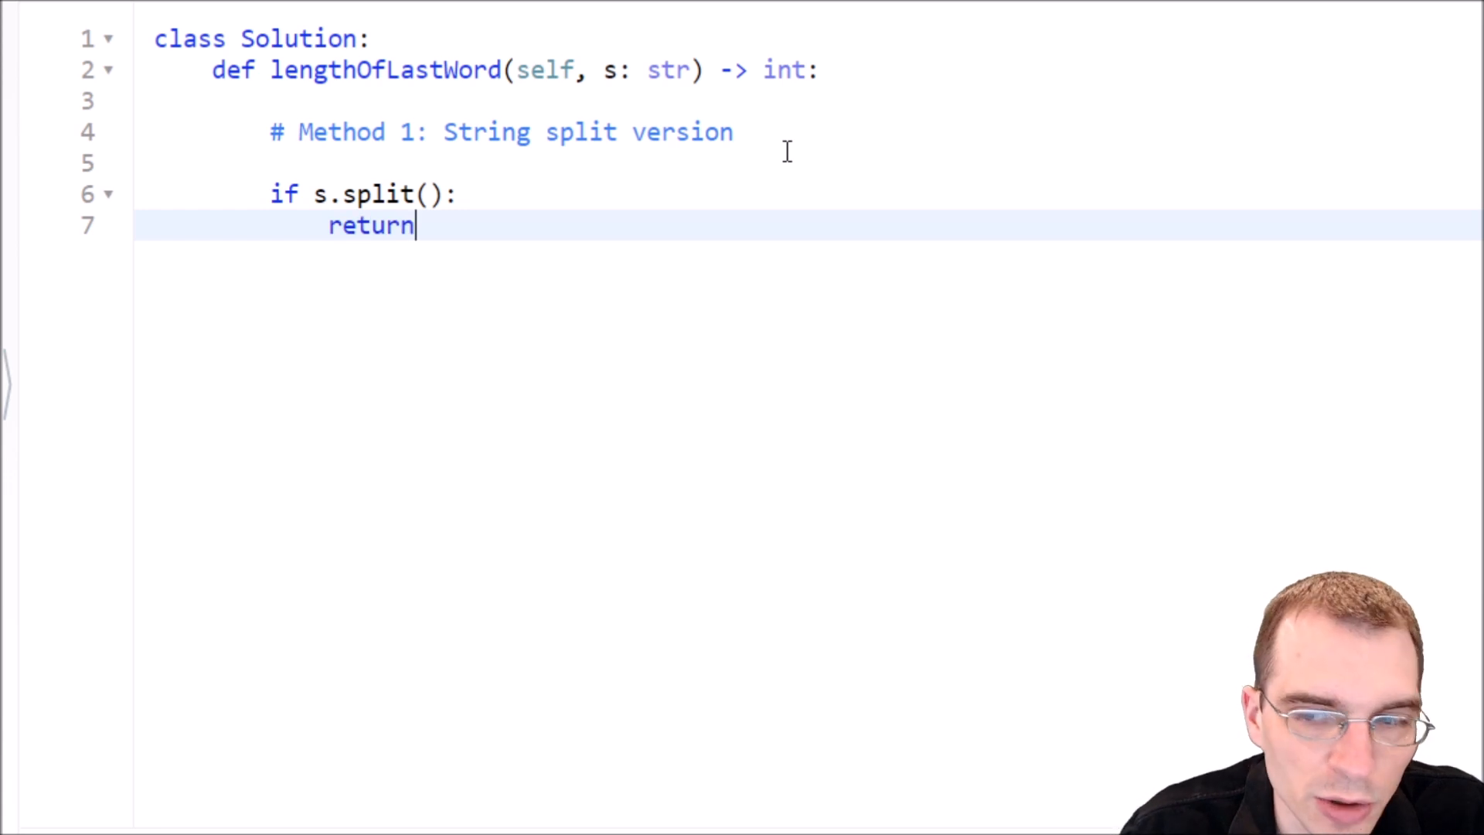
{"action": "type", "text": "le"}
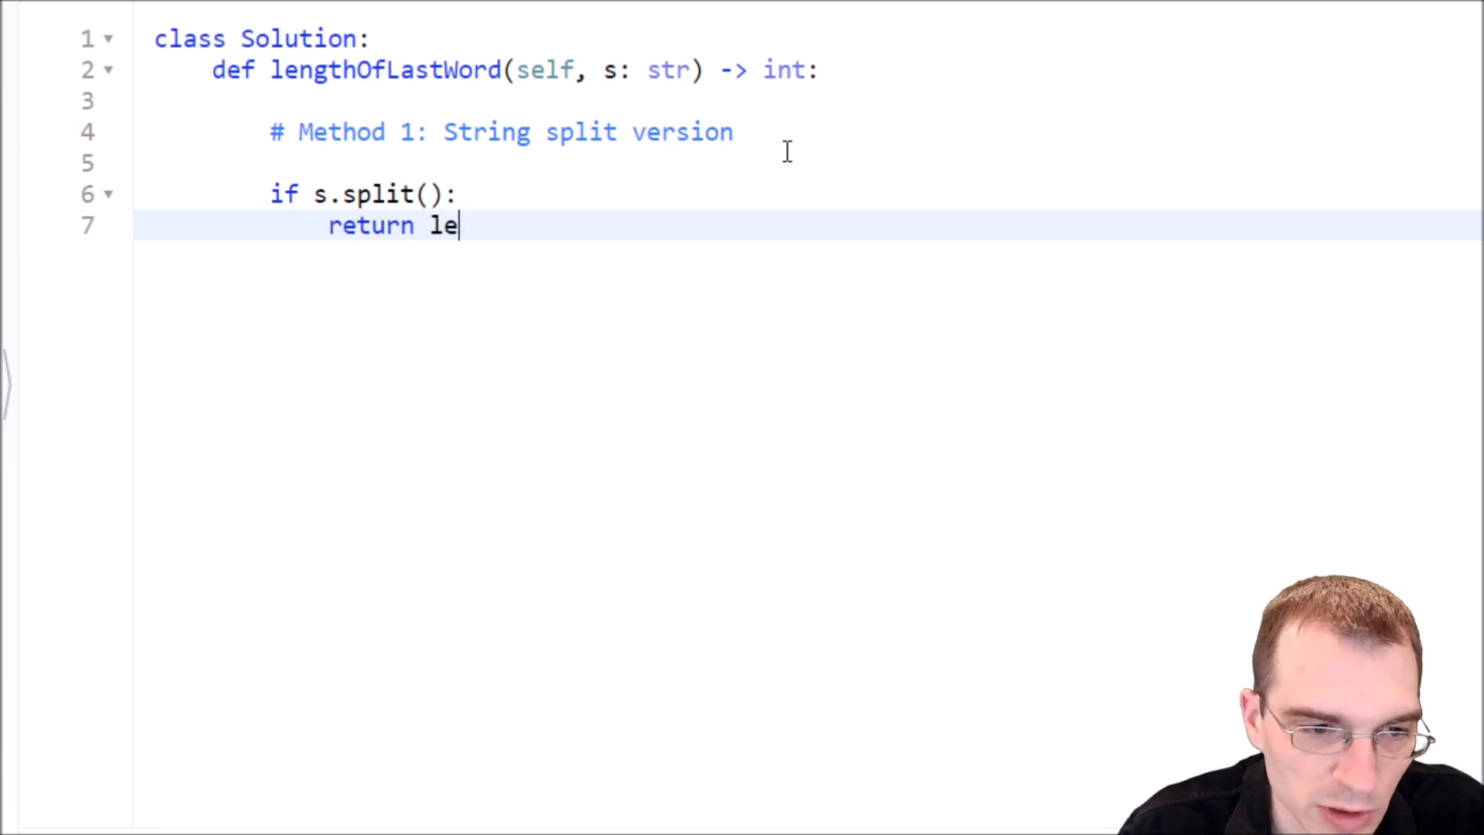
{"action": "type", "text": "n"}
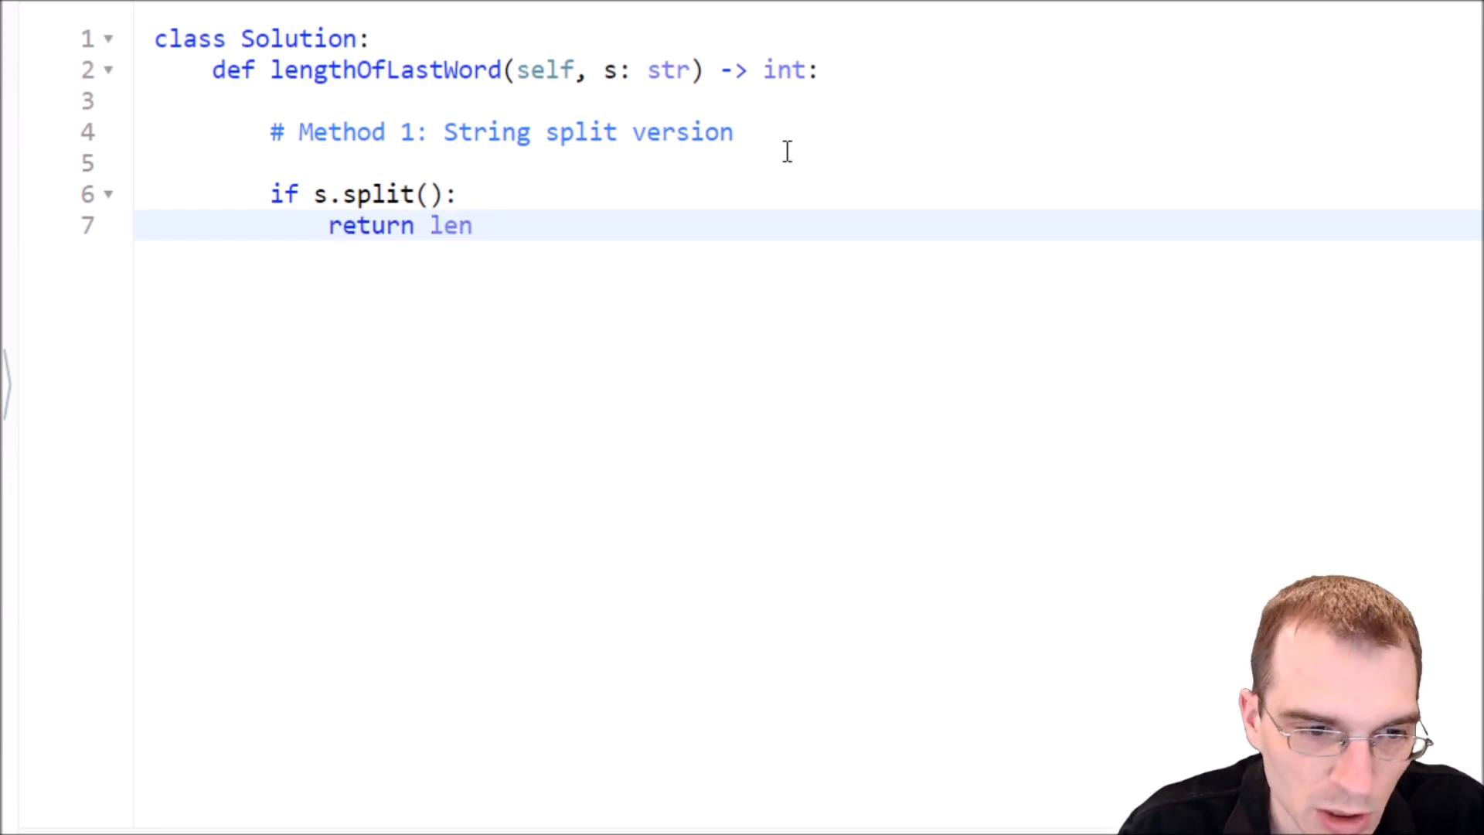
{"action": "type", "text": "()"}
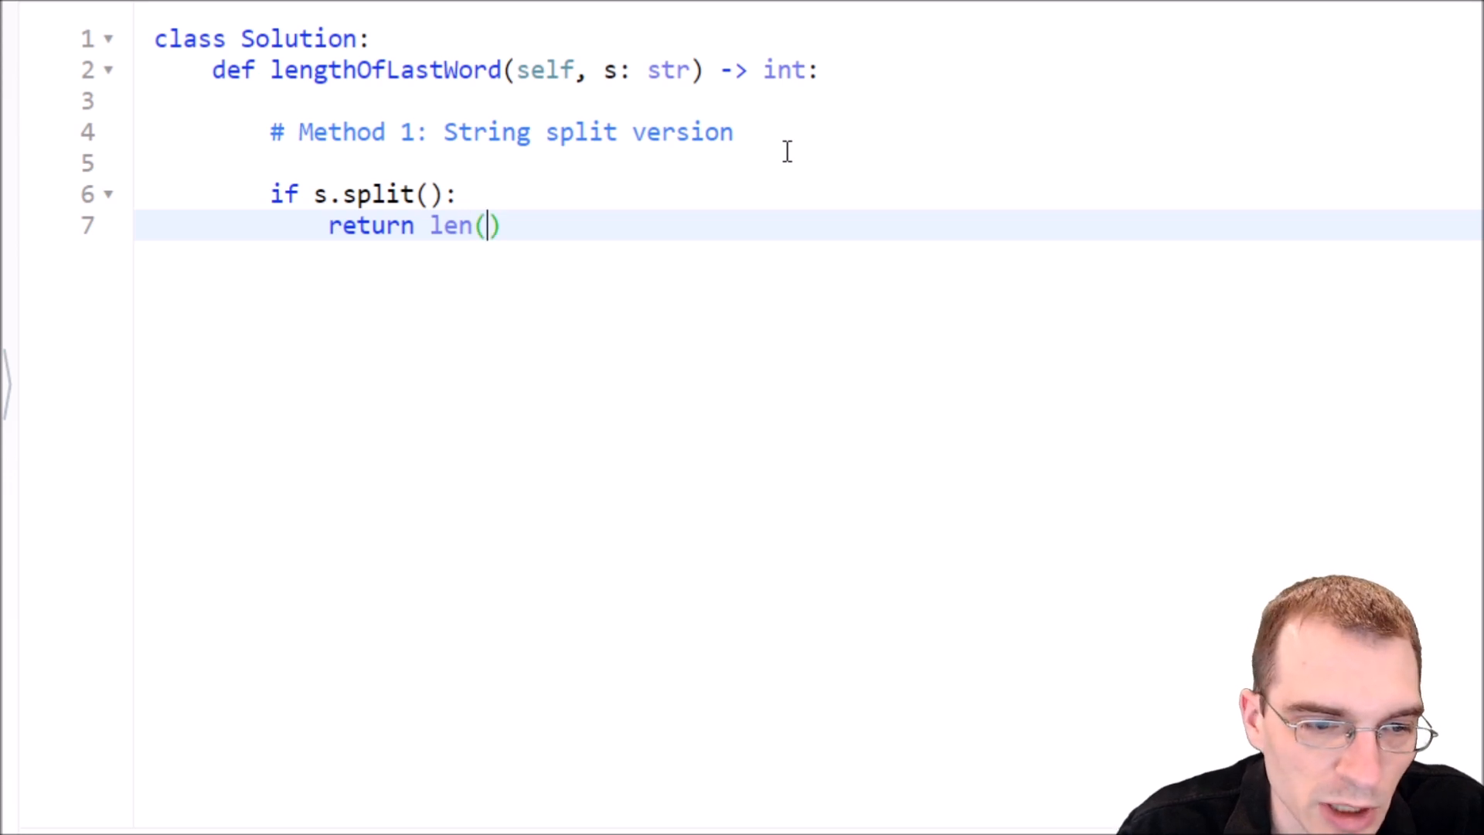
{"action": "type", "text": "s."}
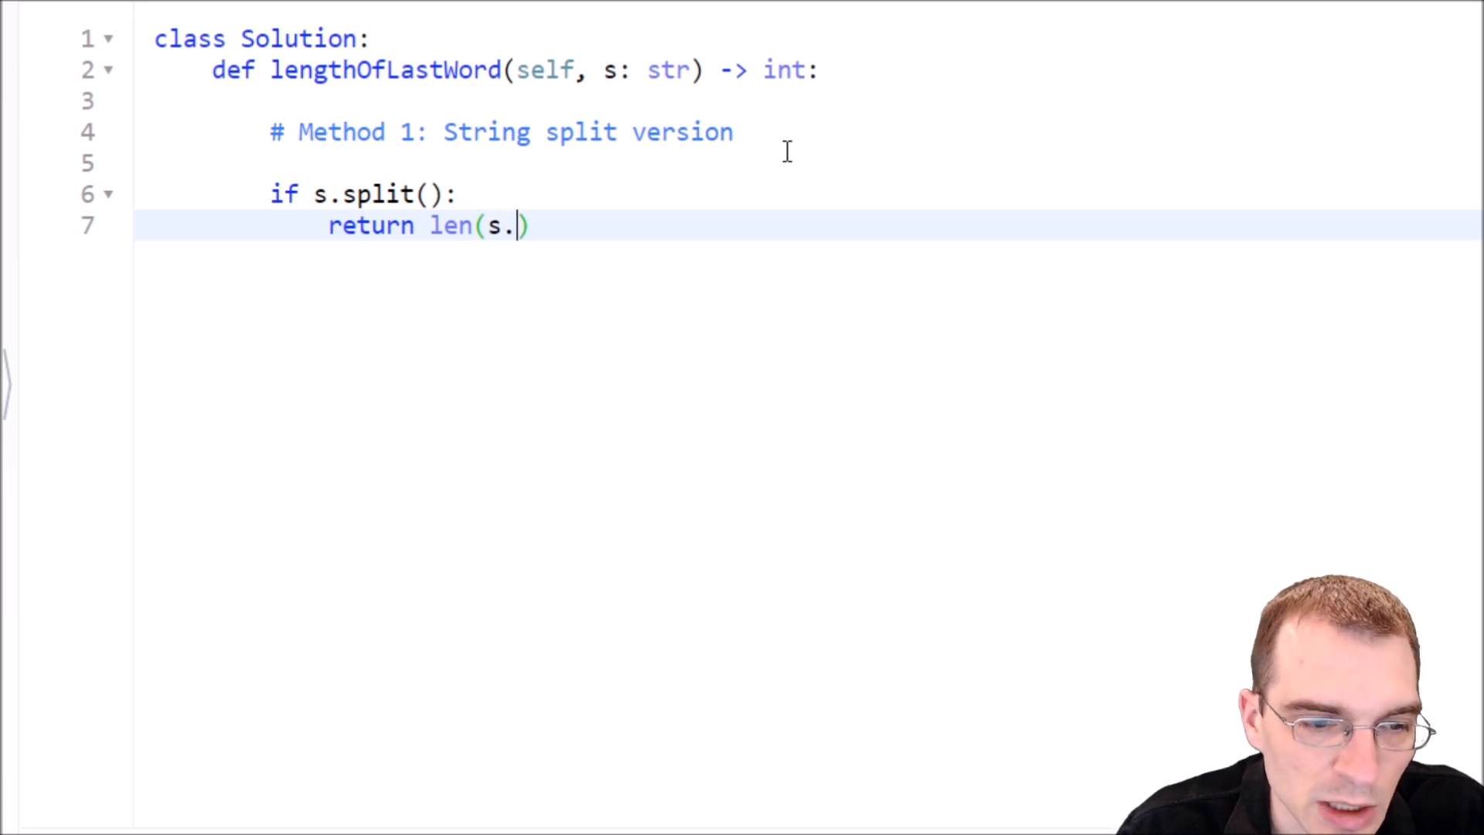
{"action": "type", "text": "split()"}
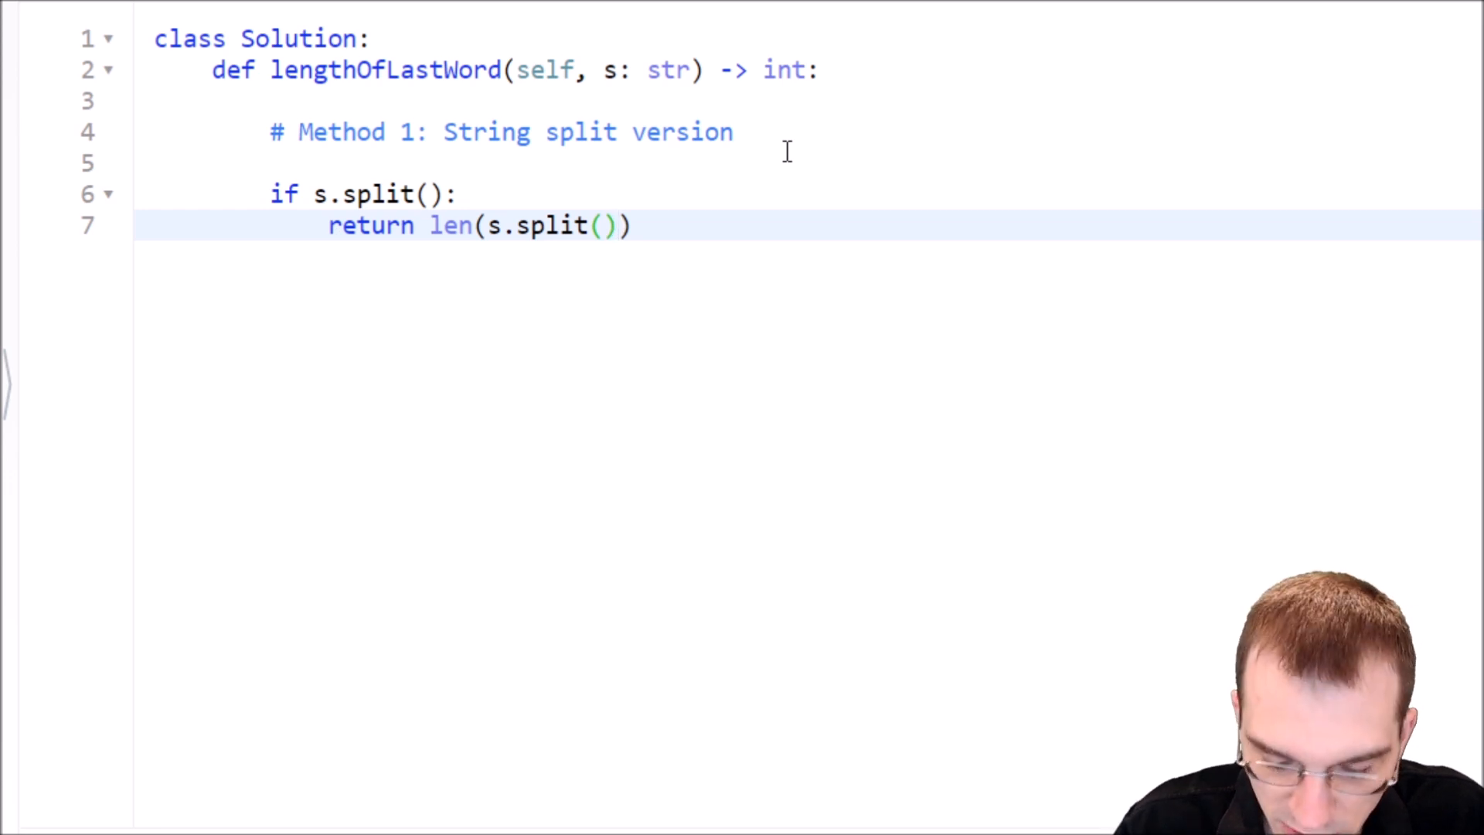
{"action": "type", "text": "[-1]"}
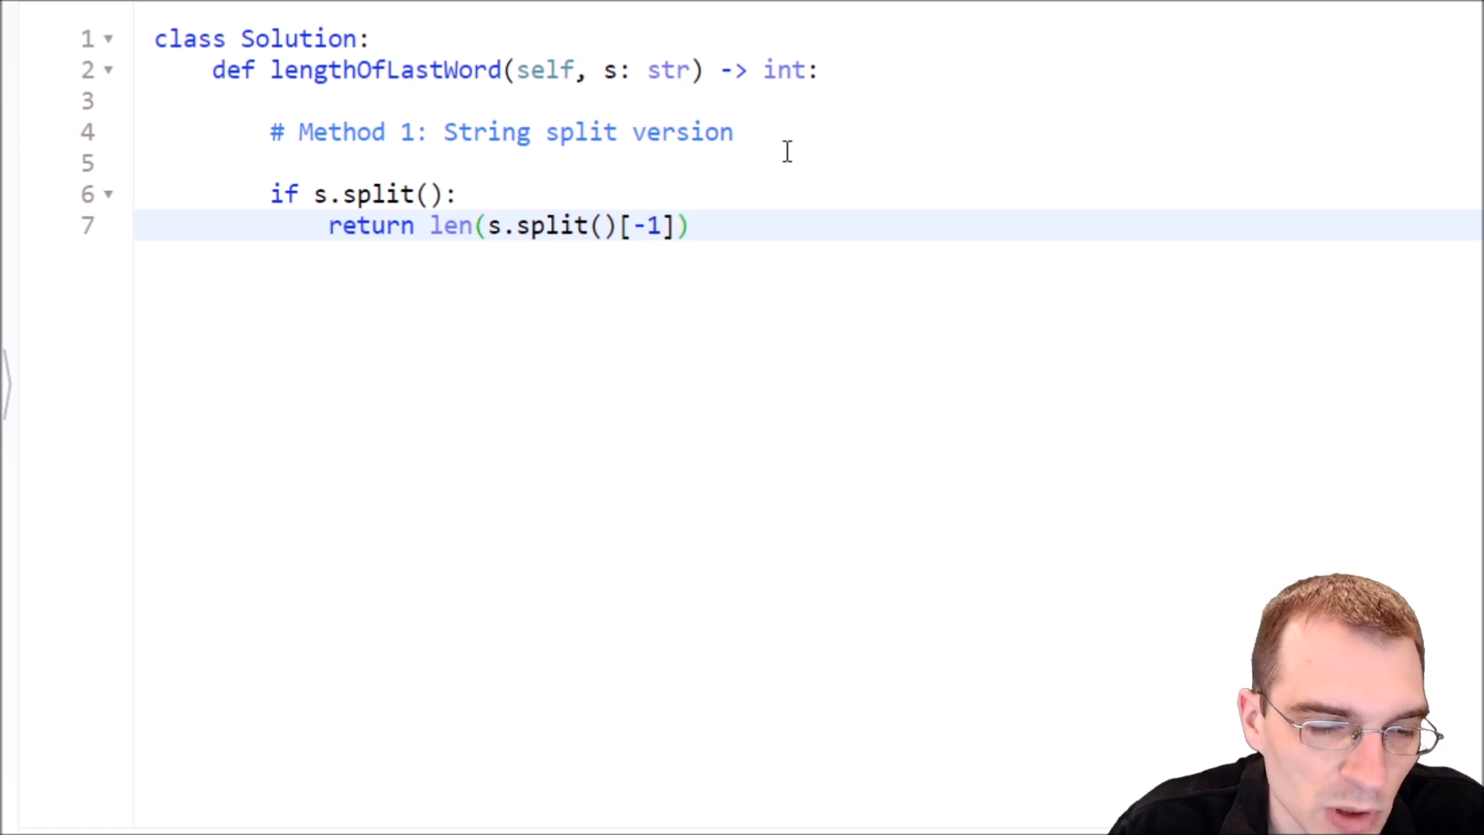
{"action": "key", "text": "Enter"}
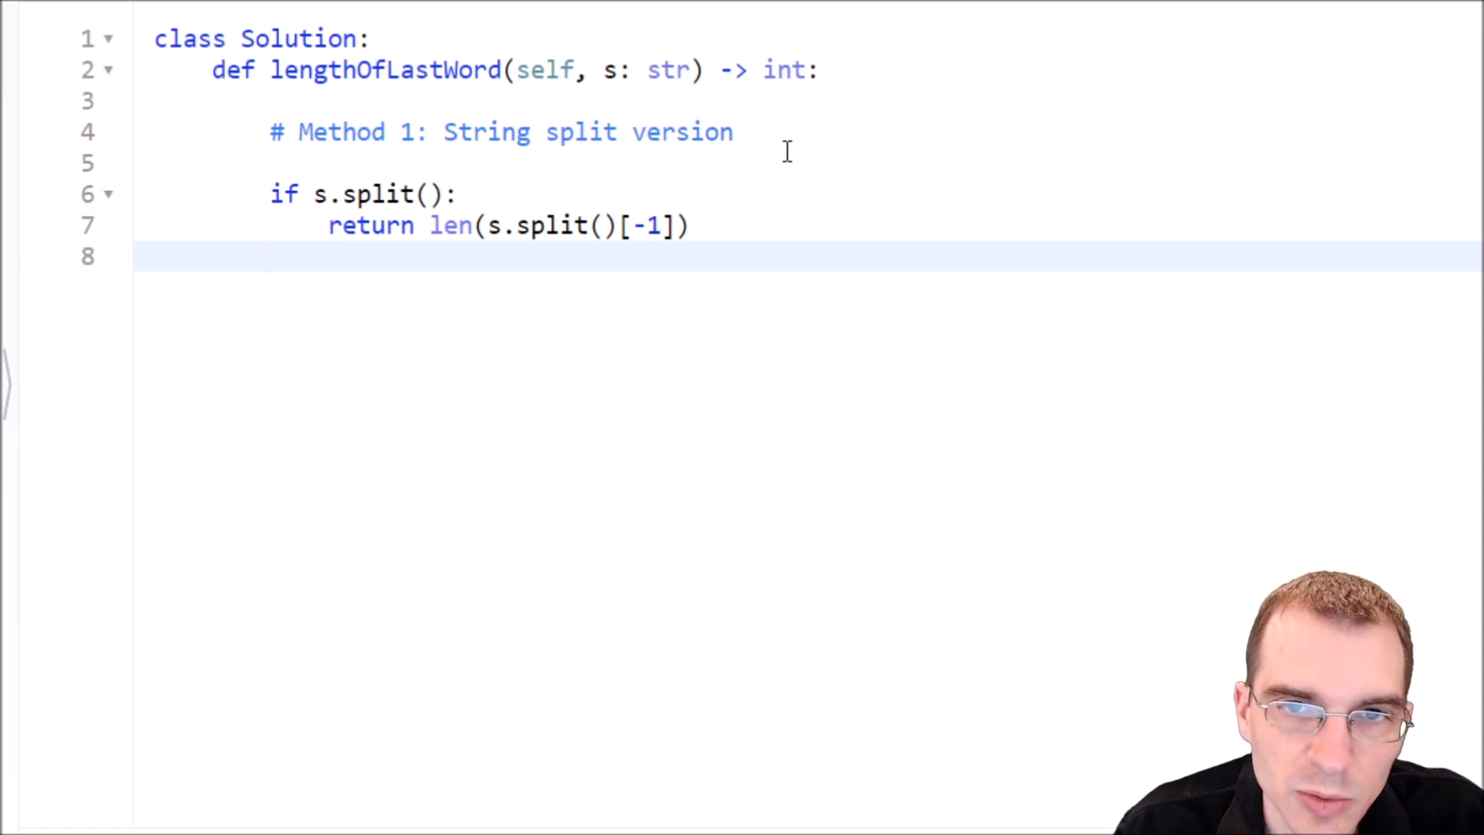
Add the fallback 'return 0' and delete the blank line below the comment.
{"action": "type", "text": "ret"}
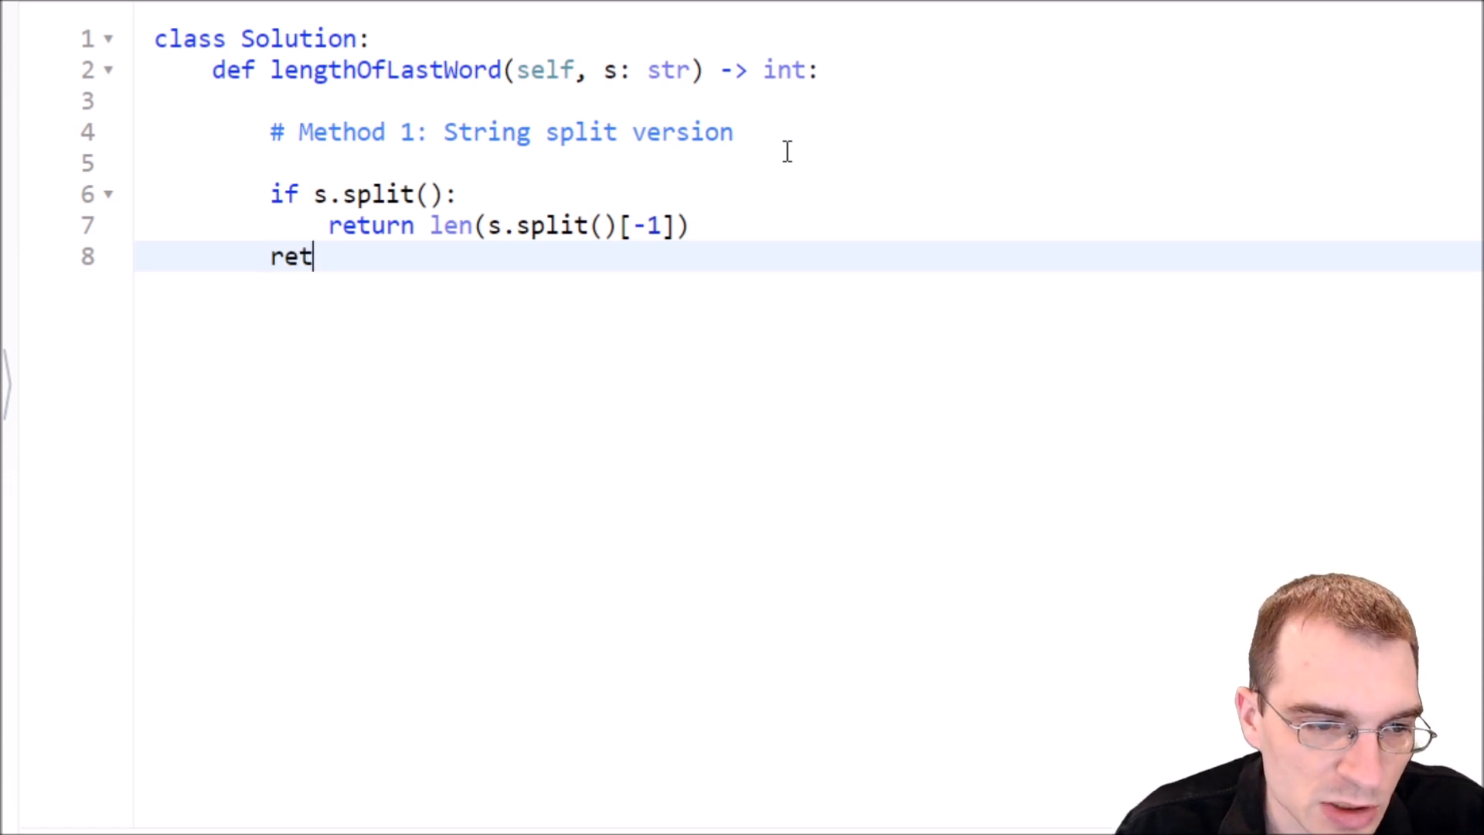
{"action": "type", "text": "urn"}
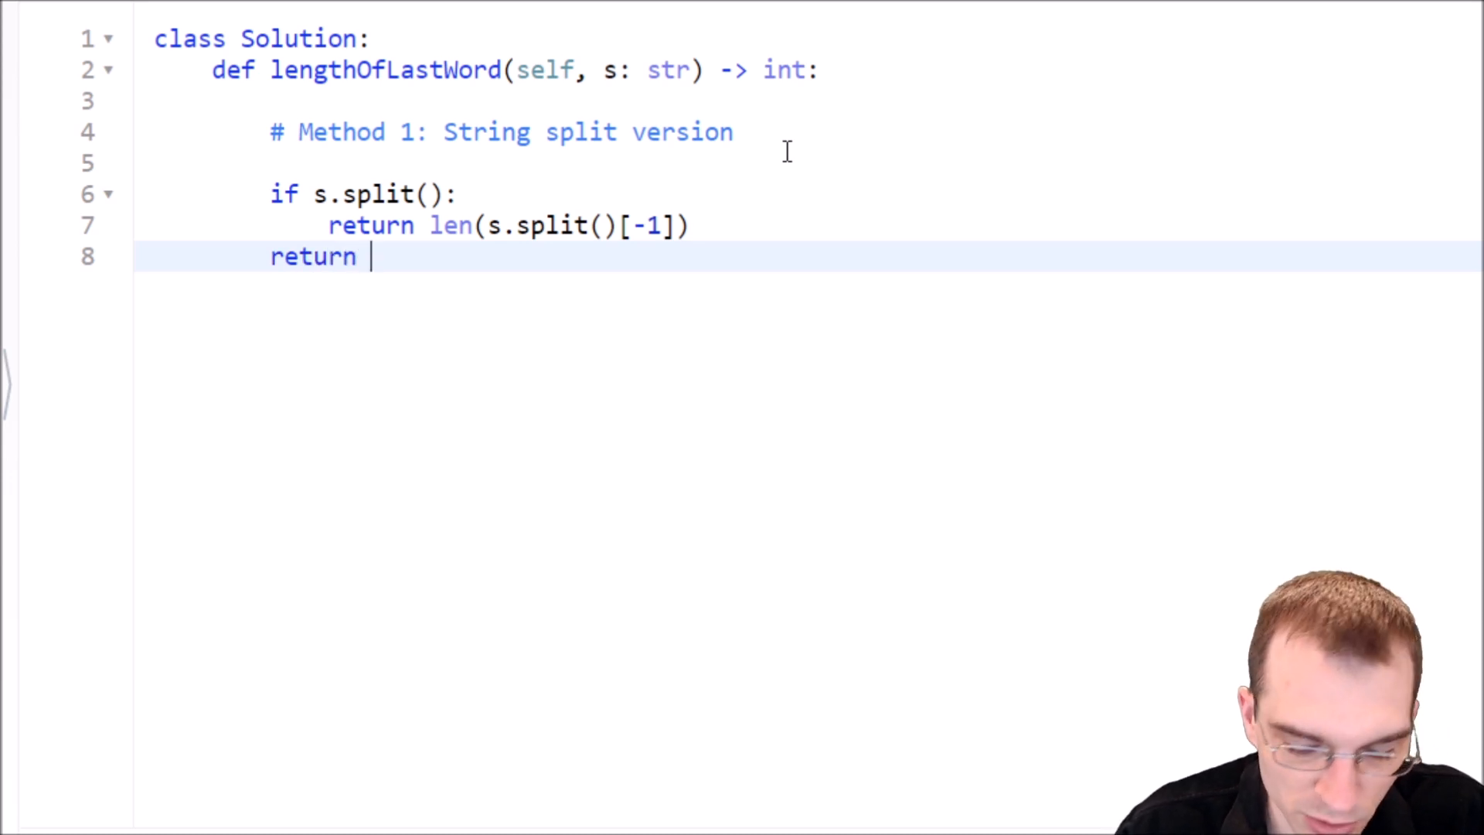
{"action": "type", "text": "0"}
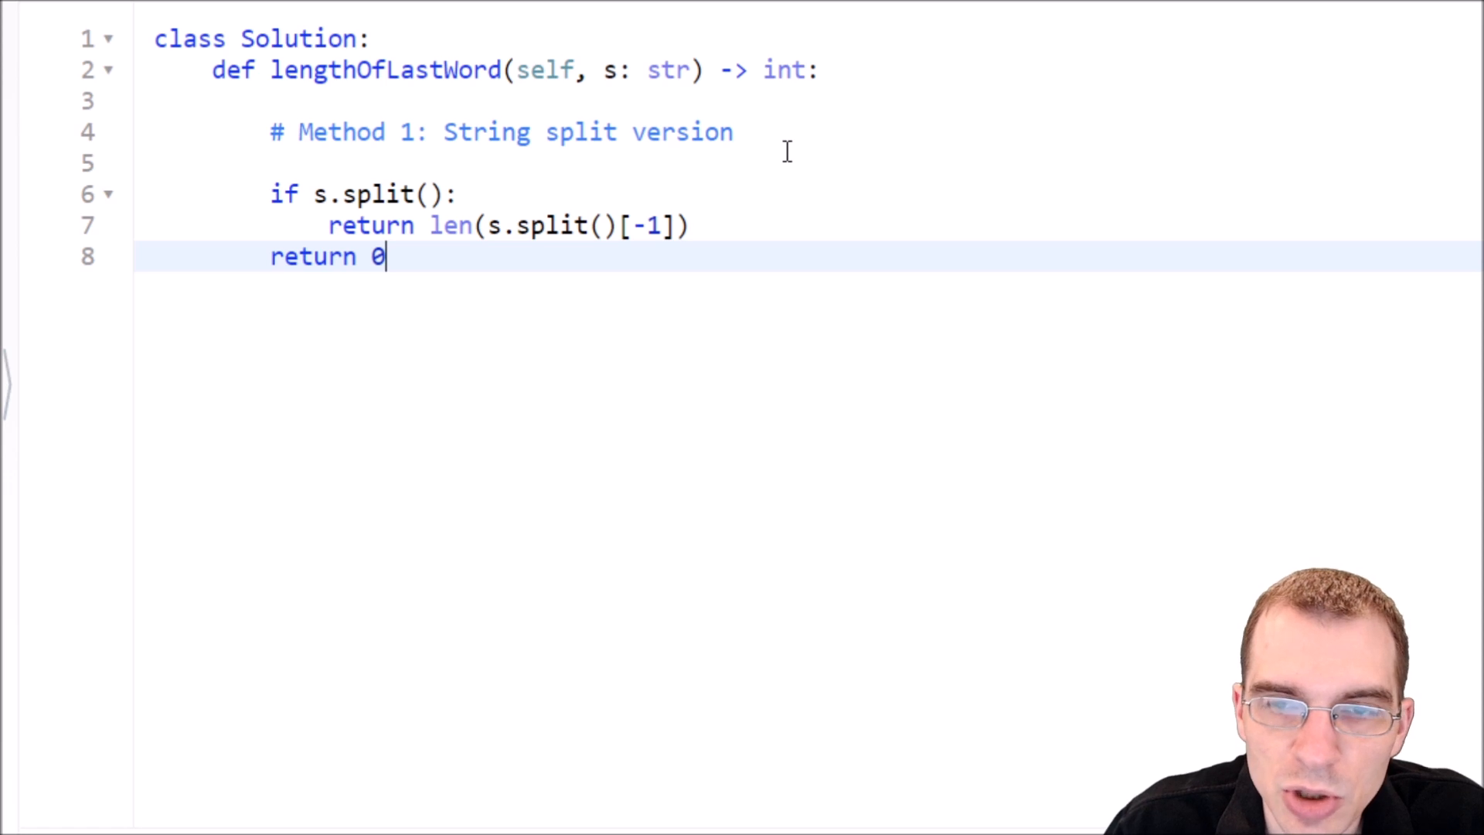
{"action": "mouse_move", "coordinate": [954, 374]}
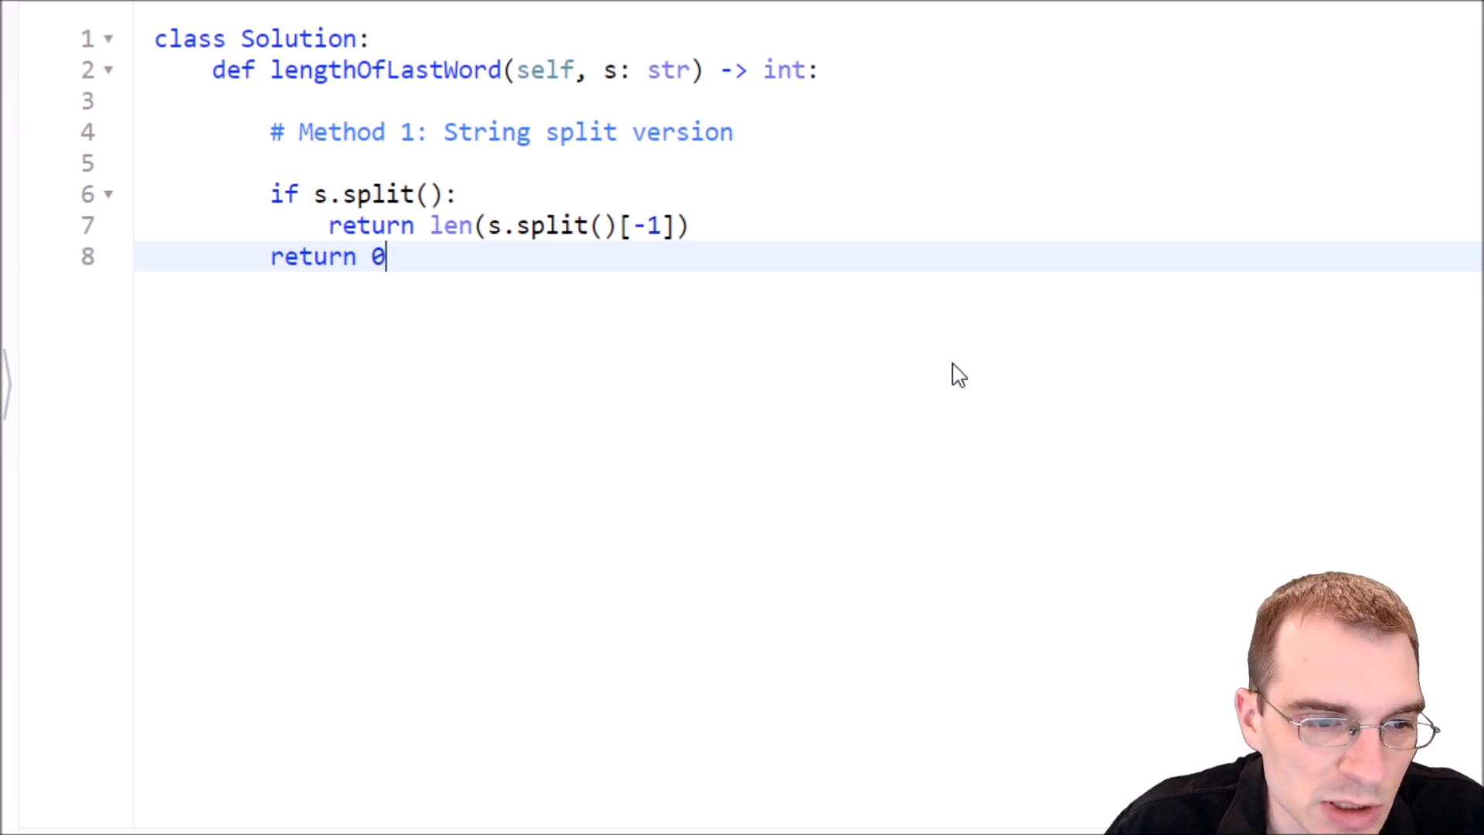
{"action": "mouse_move", "coordinate": [1008, 439]}
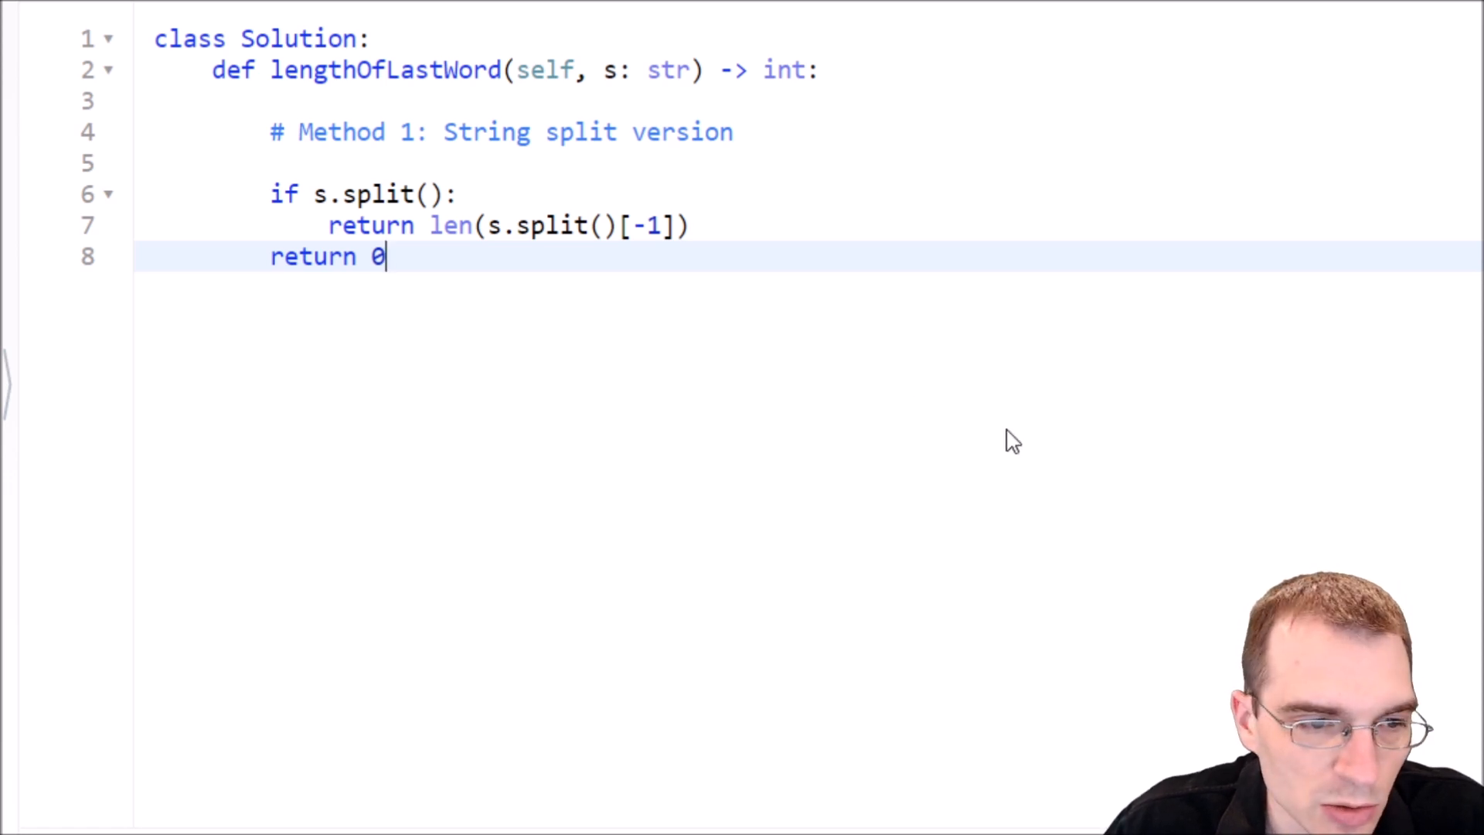
{"action": "left_click", "coordinate": [353, 159]}
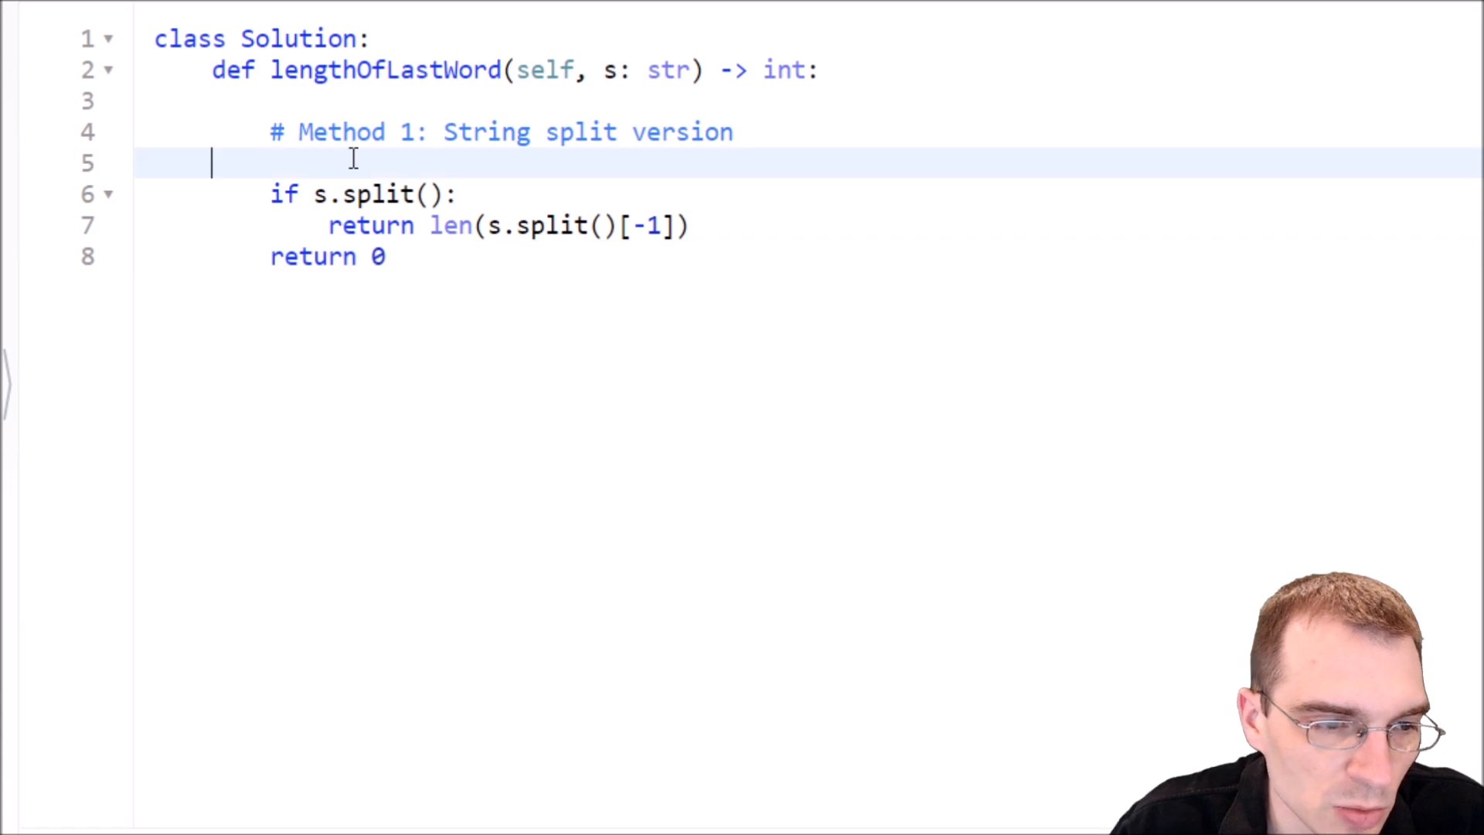
{"action": "key", "text": "Backspace"}
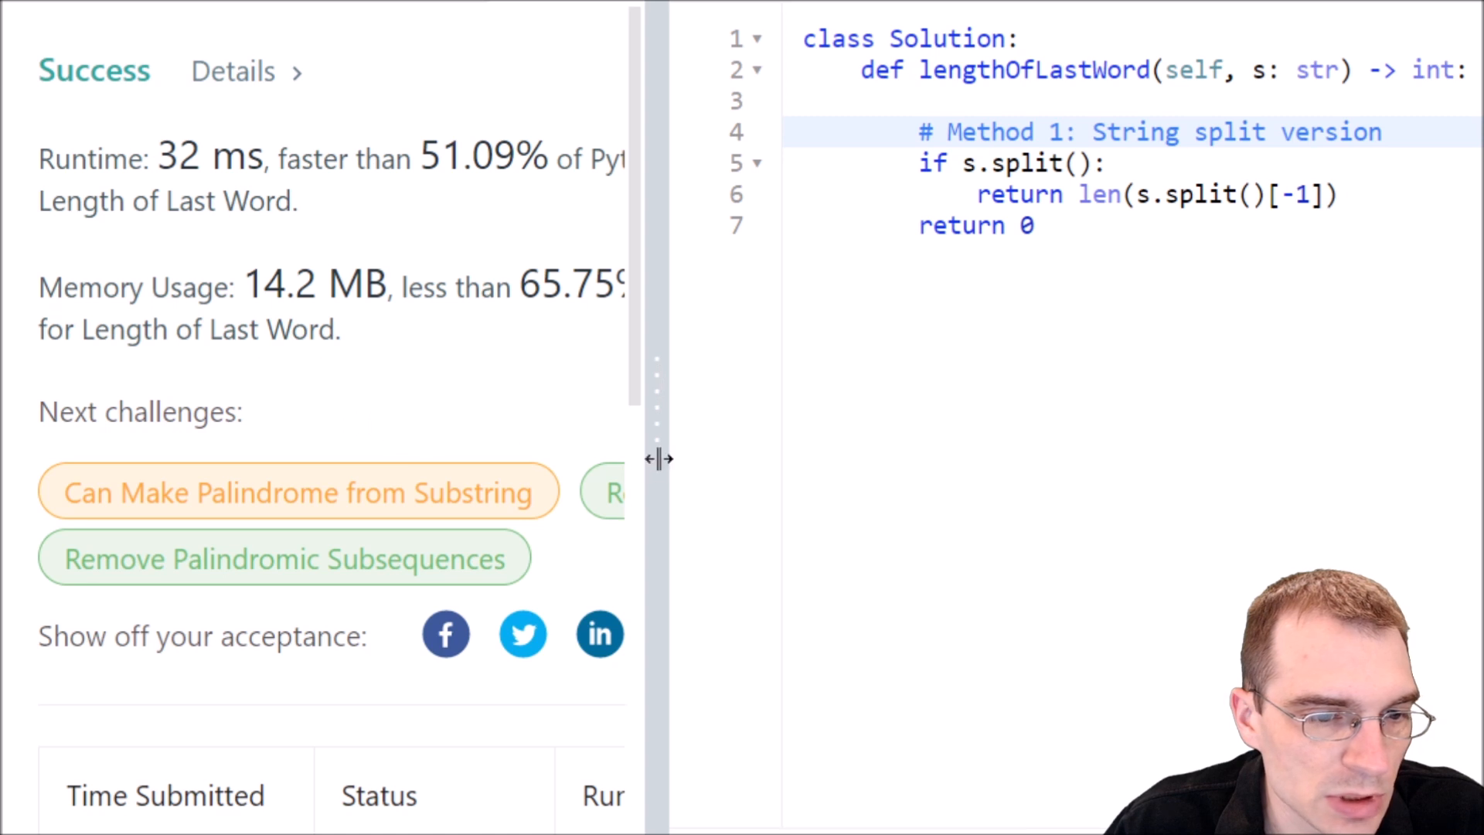
Widen the results panel and highlight the 51.09% faster-than figure.
{"action": "left_click_drag", "start_coordinate": [658, 459], "coordinate": [1122, 507]}
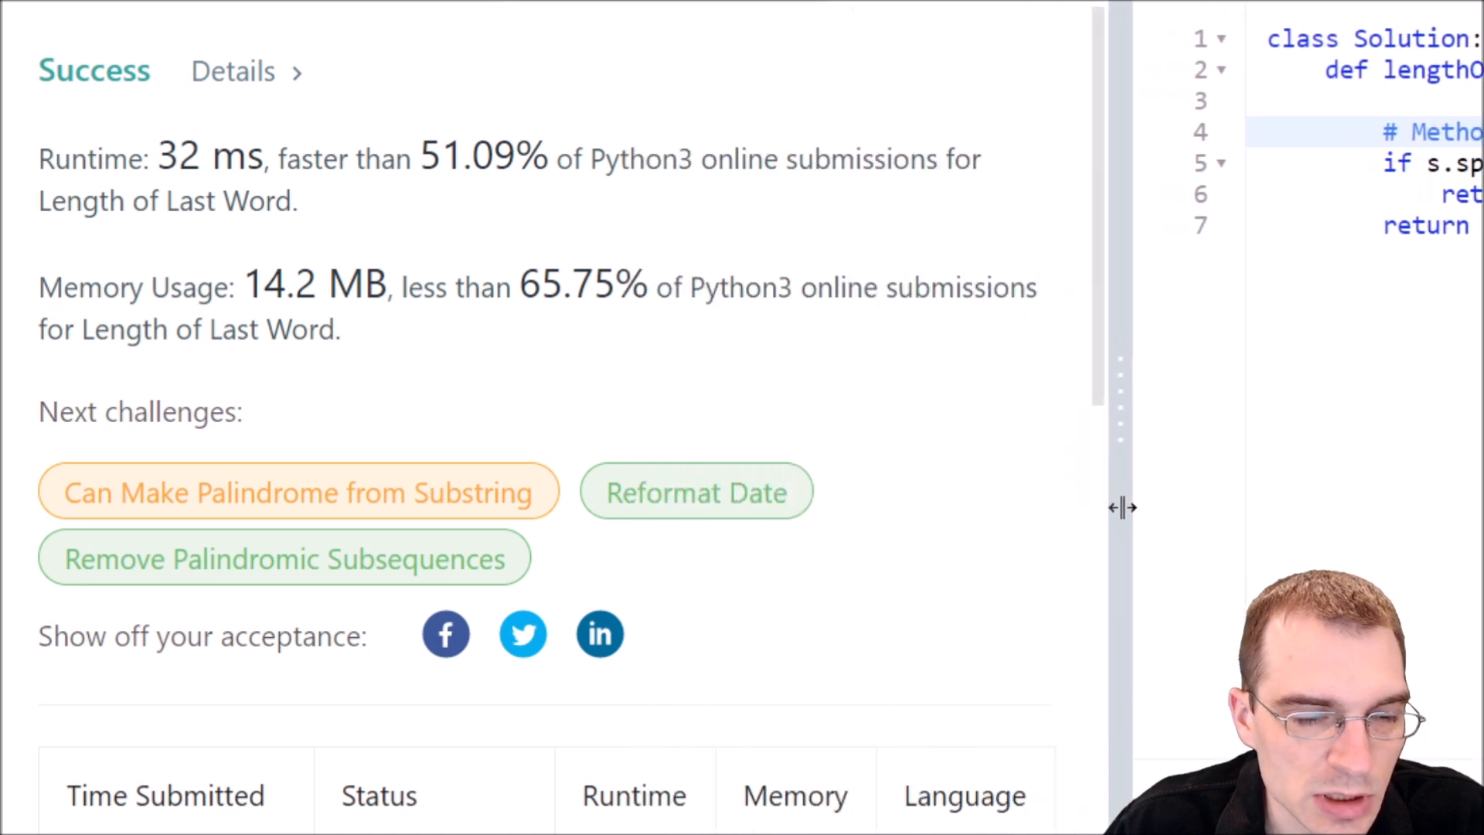
{"action": "left_click_drag", "start_coordinate": [1122, 507], "coordinate": [1146, 506]}
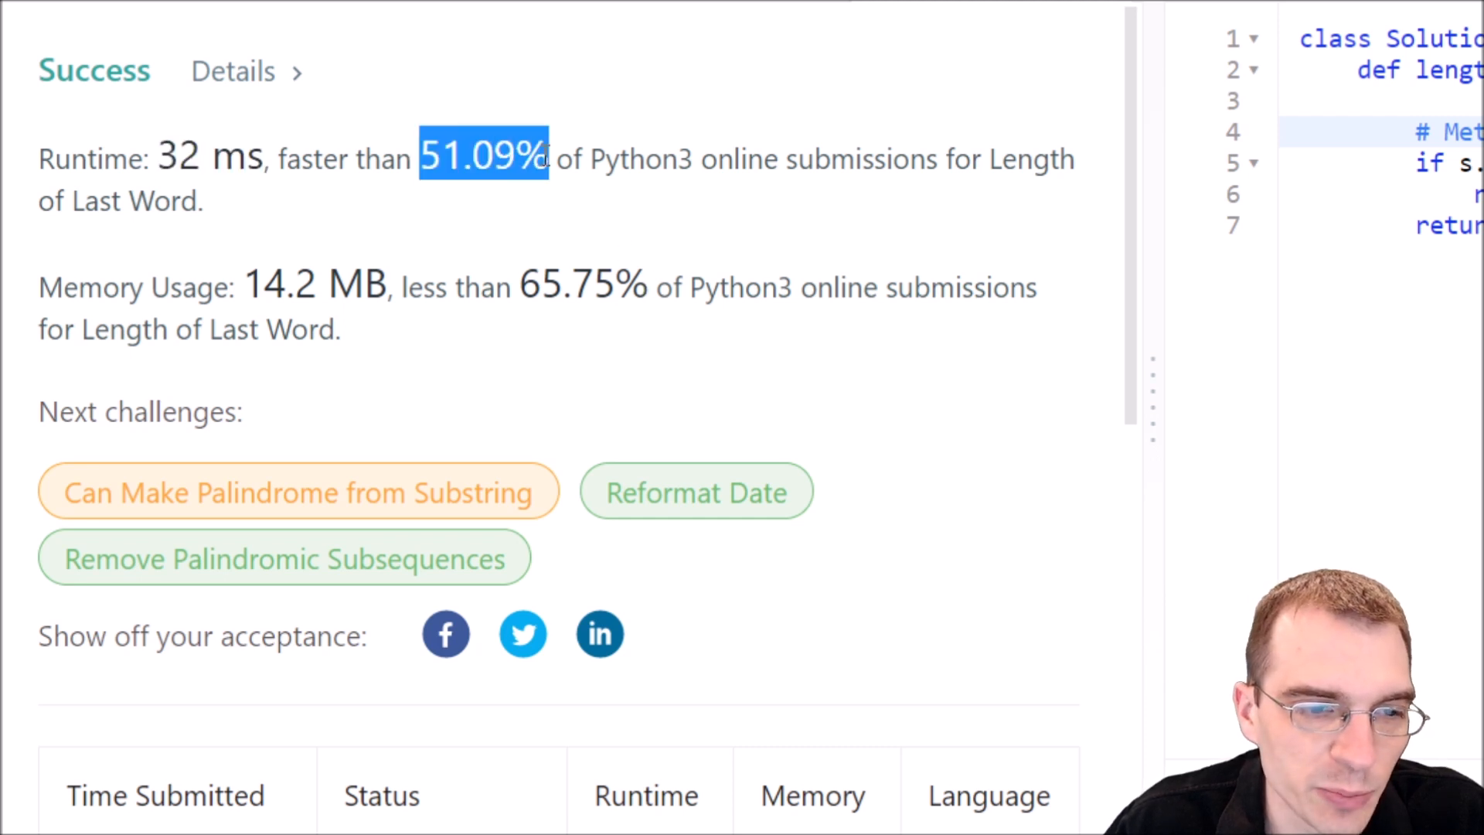
{"action": "left_click_drag", "start_coordinate": [547, 158], "coordinate": [795, 158]}
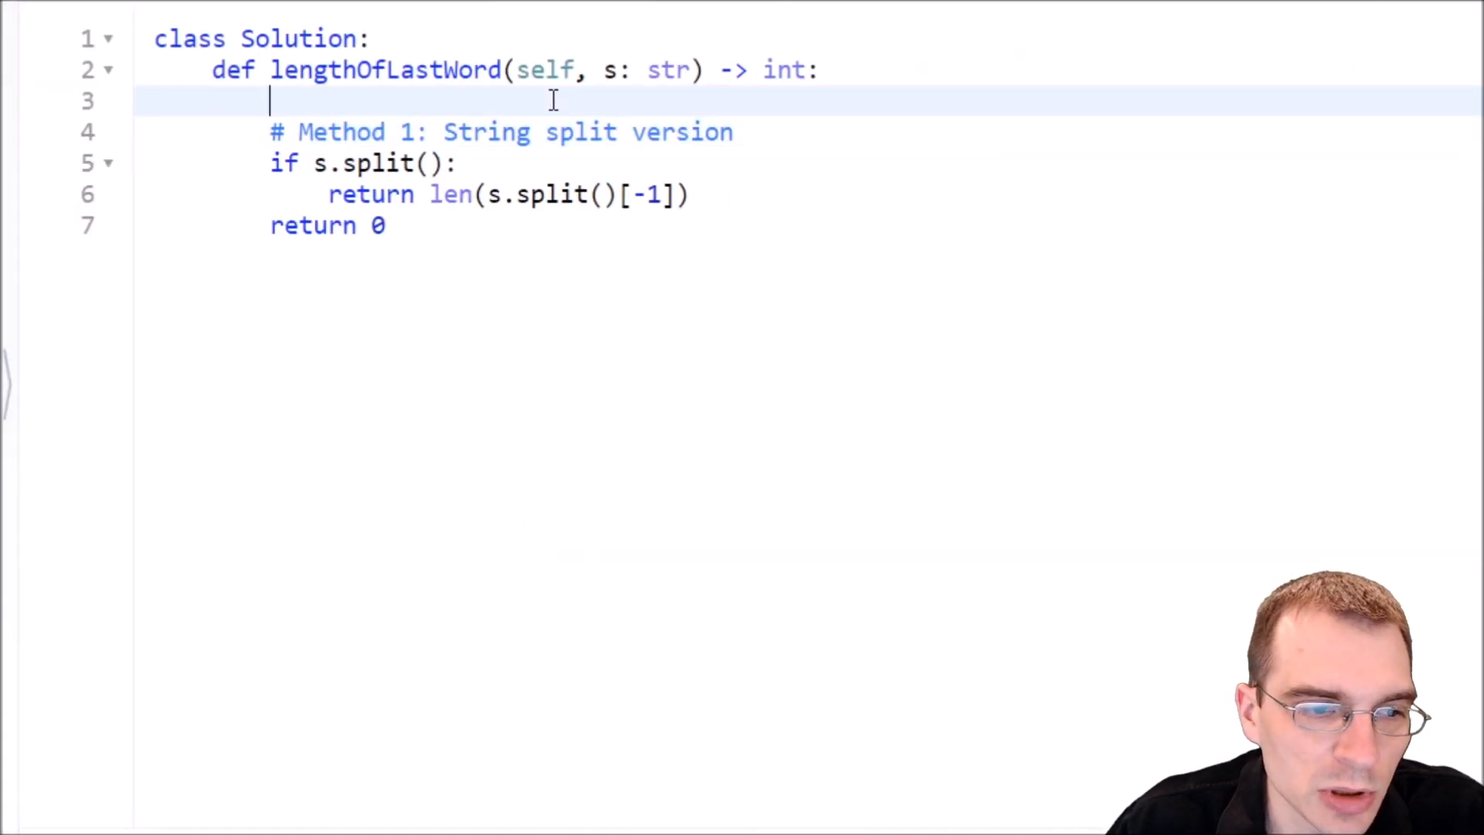
Insert a '# Method 2: Manual string length count' comment above Method 1.
{"action": "key", "text": "Enter"}
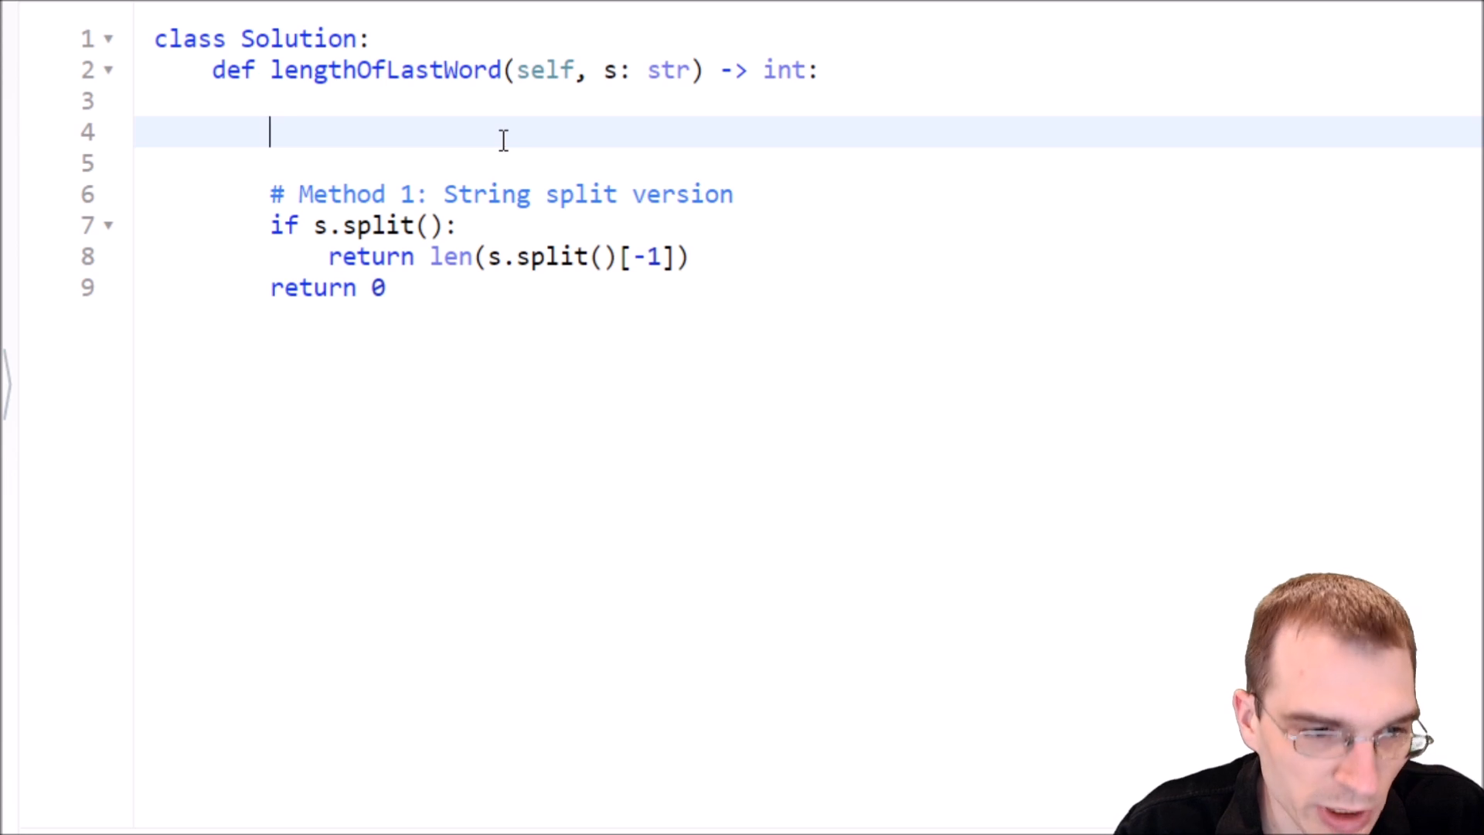
{"action": "type", "text": "#"}
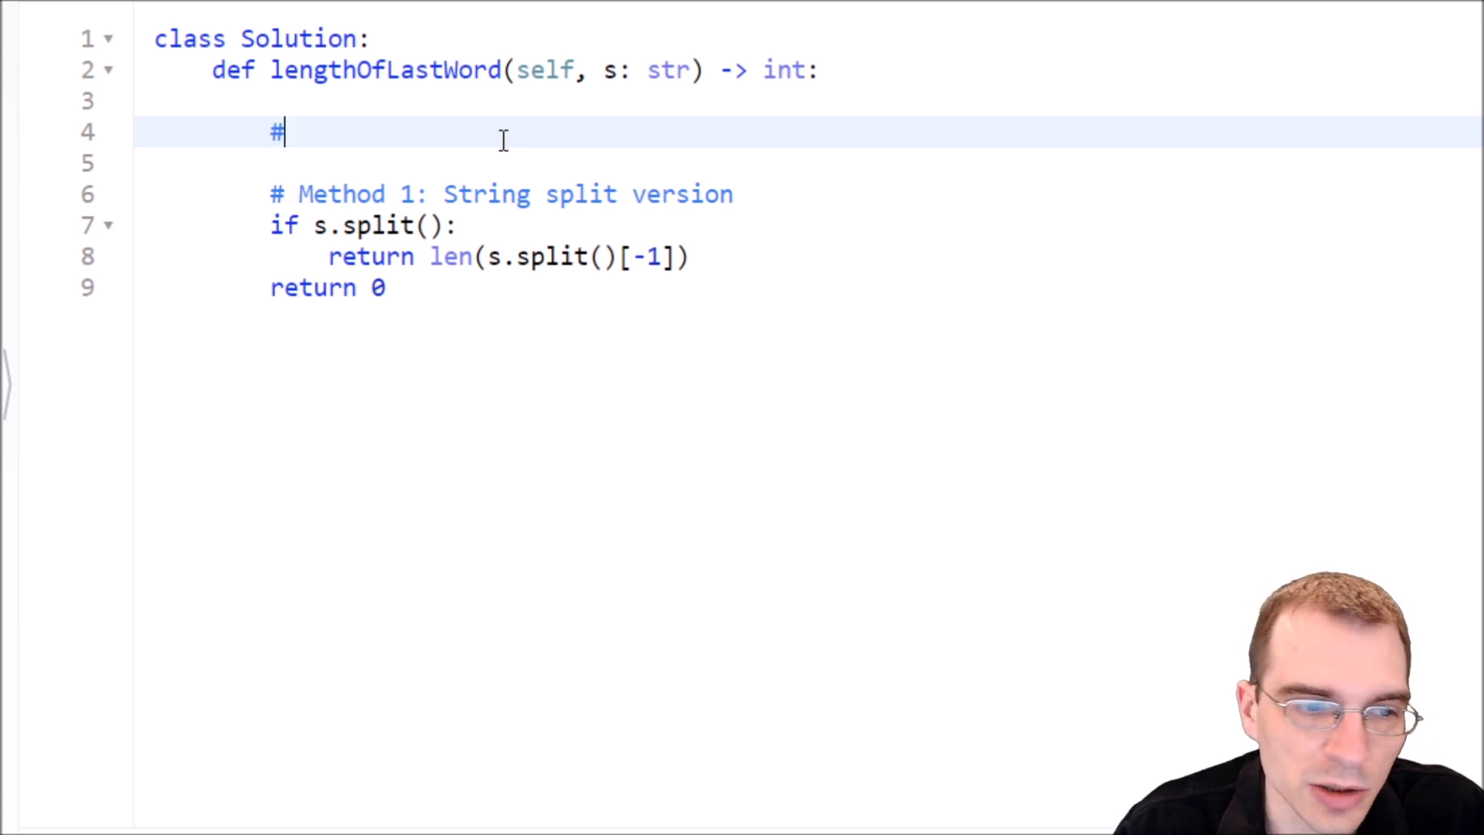
{"action": "type", "text": "Me"}
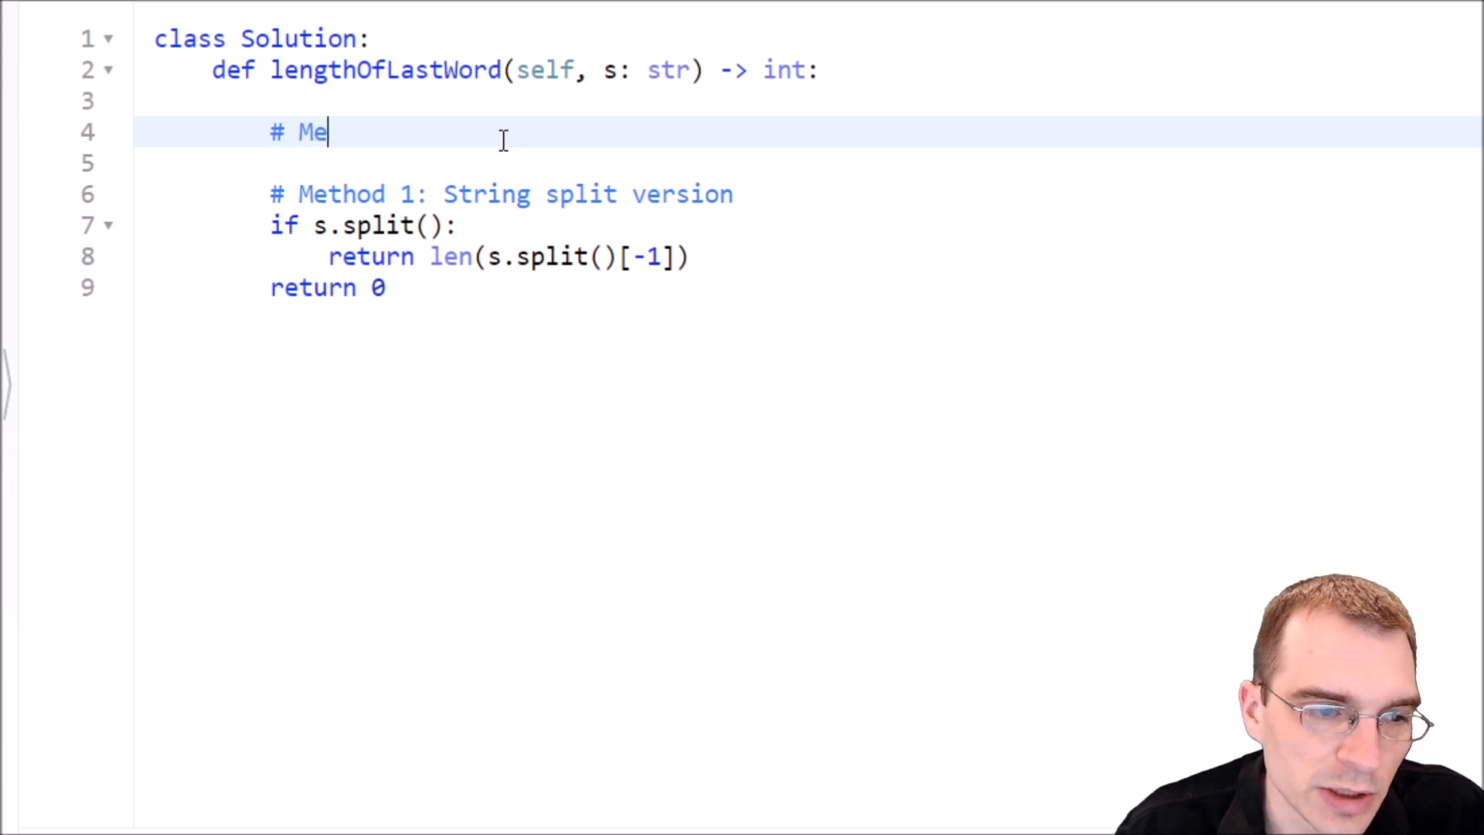
{"action": "type", "text": "thod 2"}
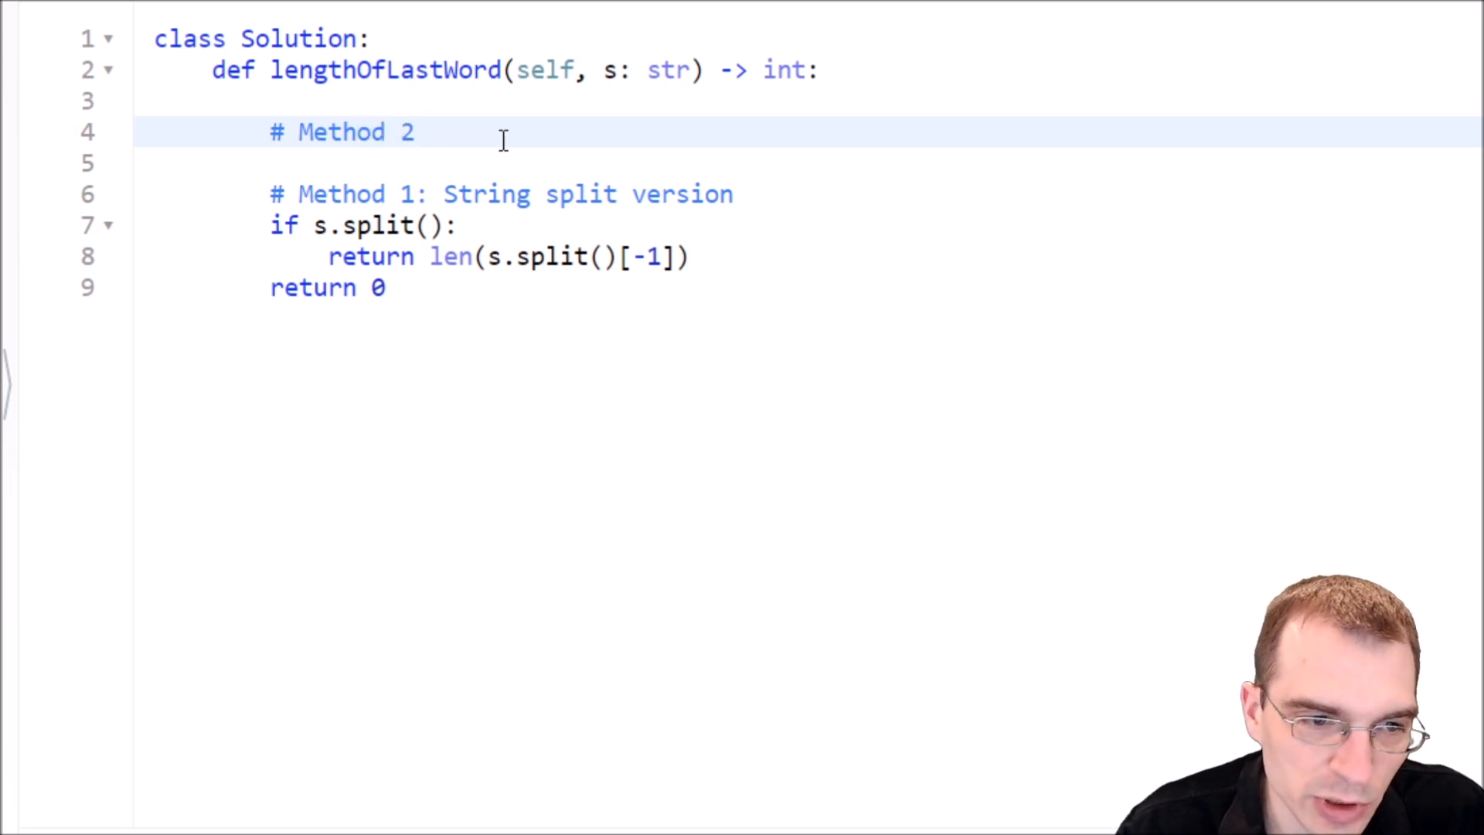
{"action": "type", "text": ":"}
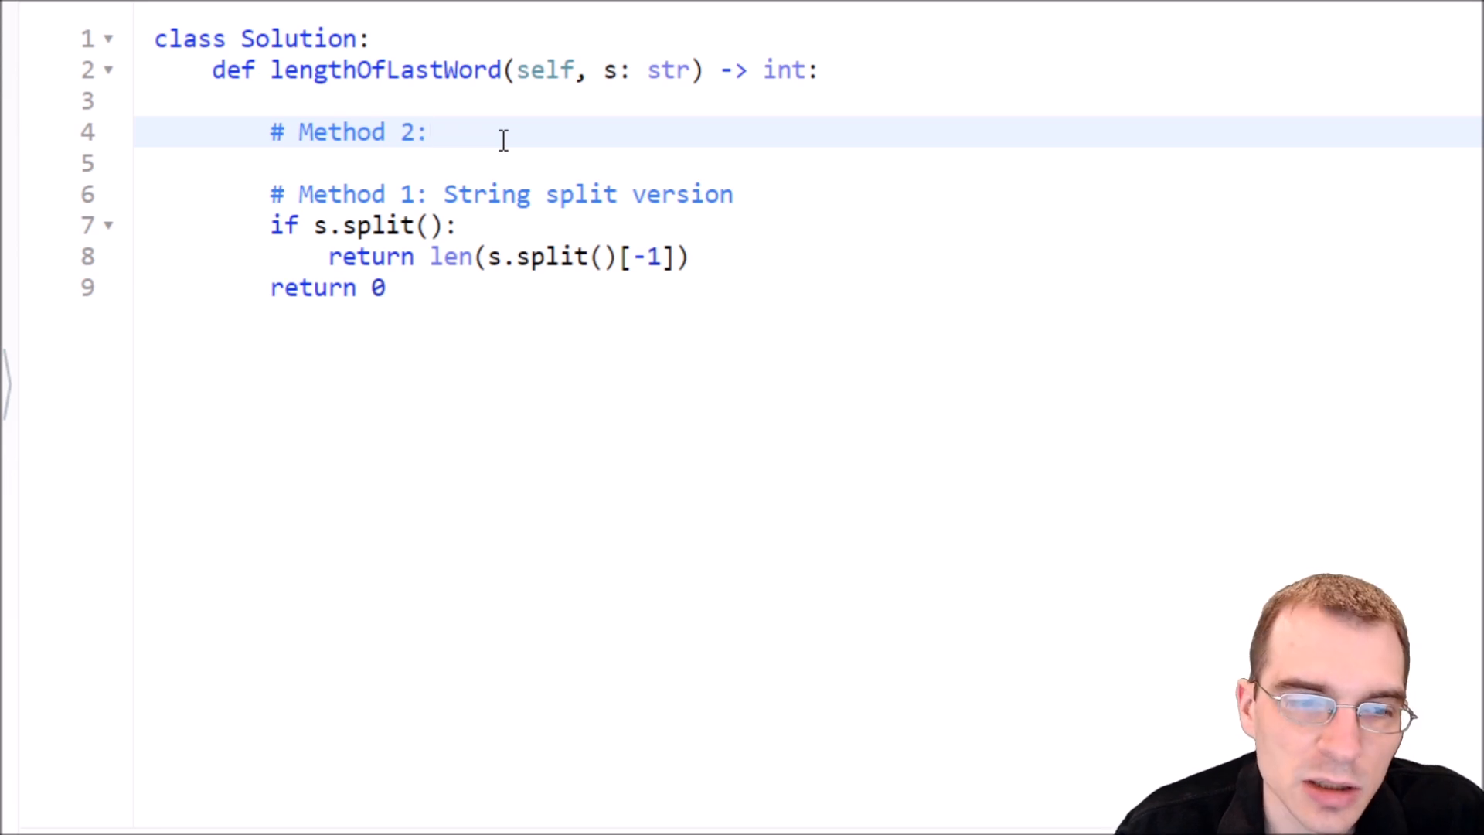
{"action": "type", "text": "Manual"}
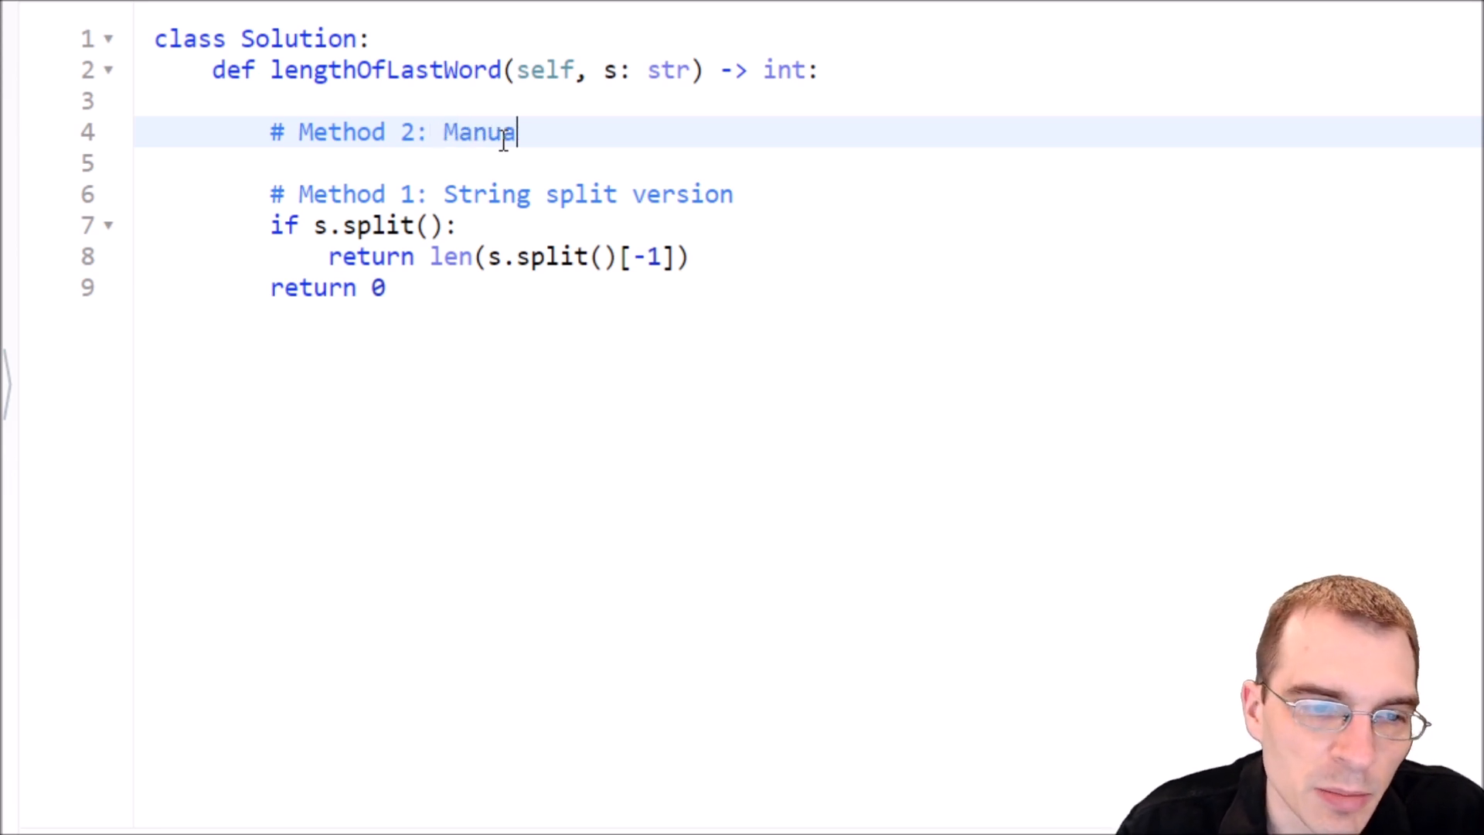
{"action": "type", "text": "l"}
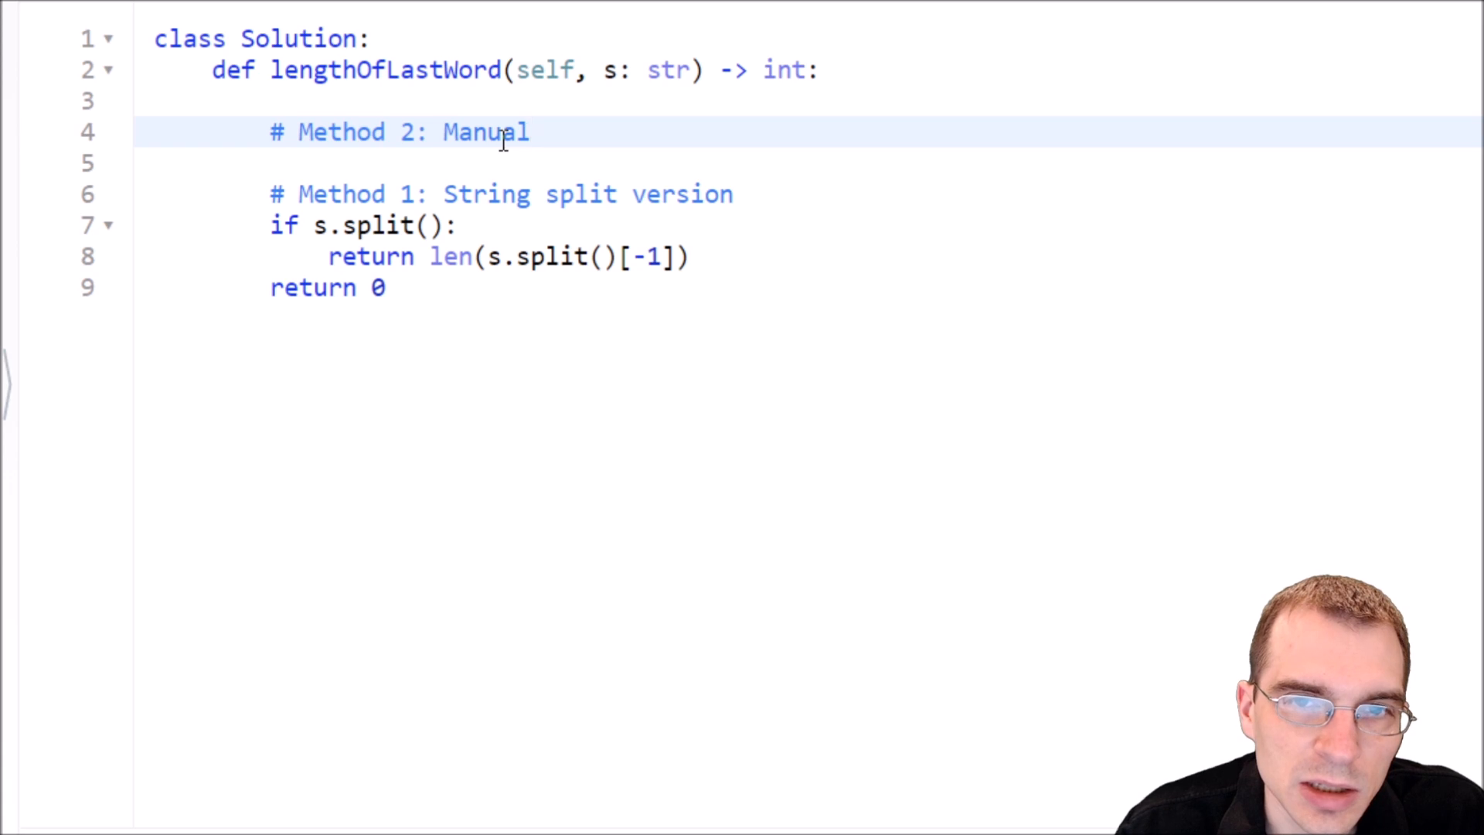
{"action": "left_click", "coordinate": [529, 132]}
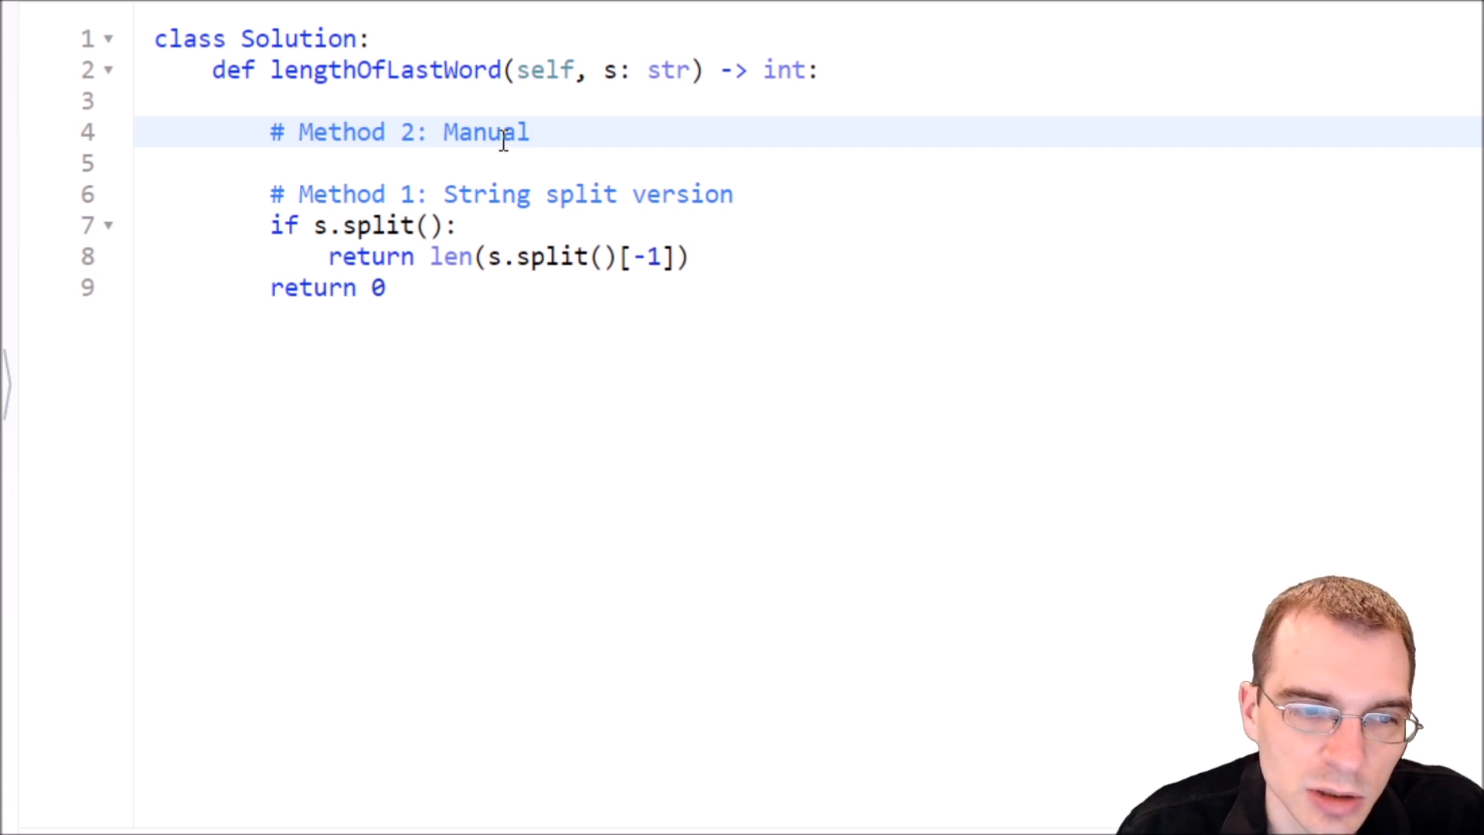
{"action": "type", "text": "string length"}
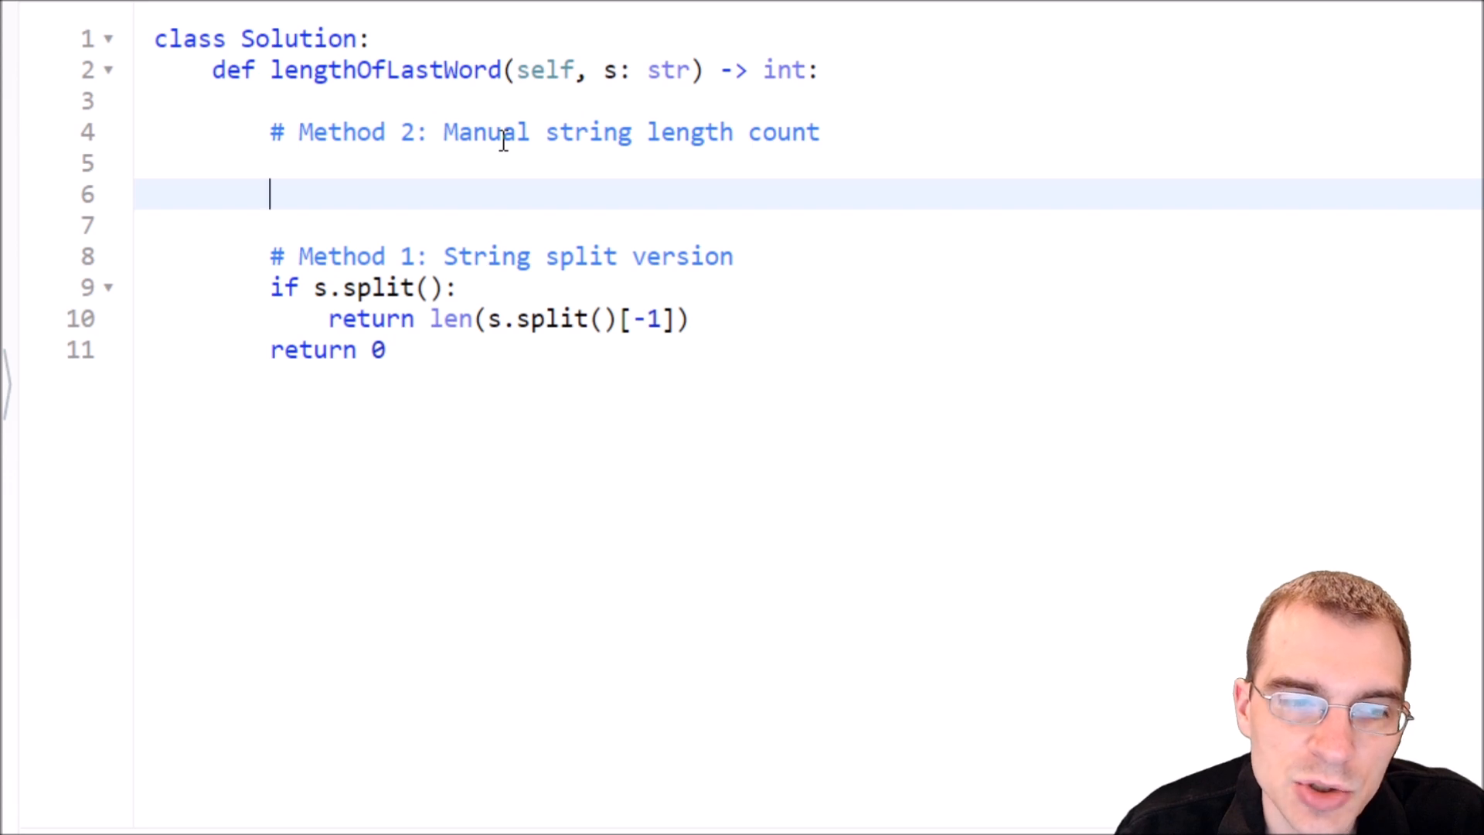
Write 'count = 0' followed by the loop header 'for letter in s[::-1]:'.
{"action": "type", "text": "count"}
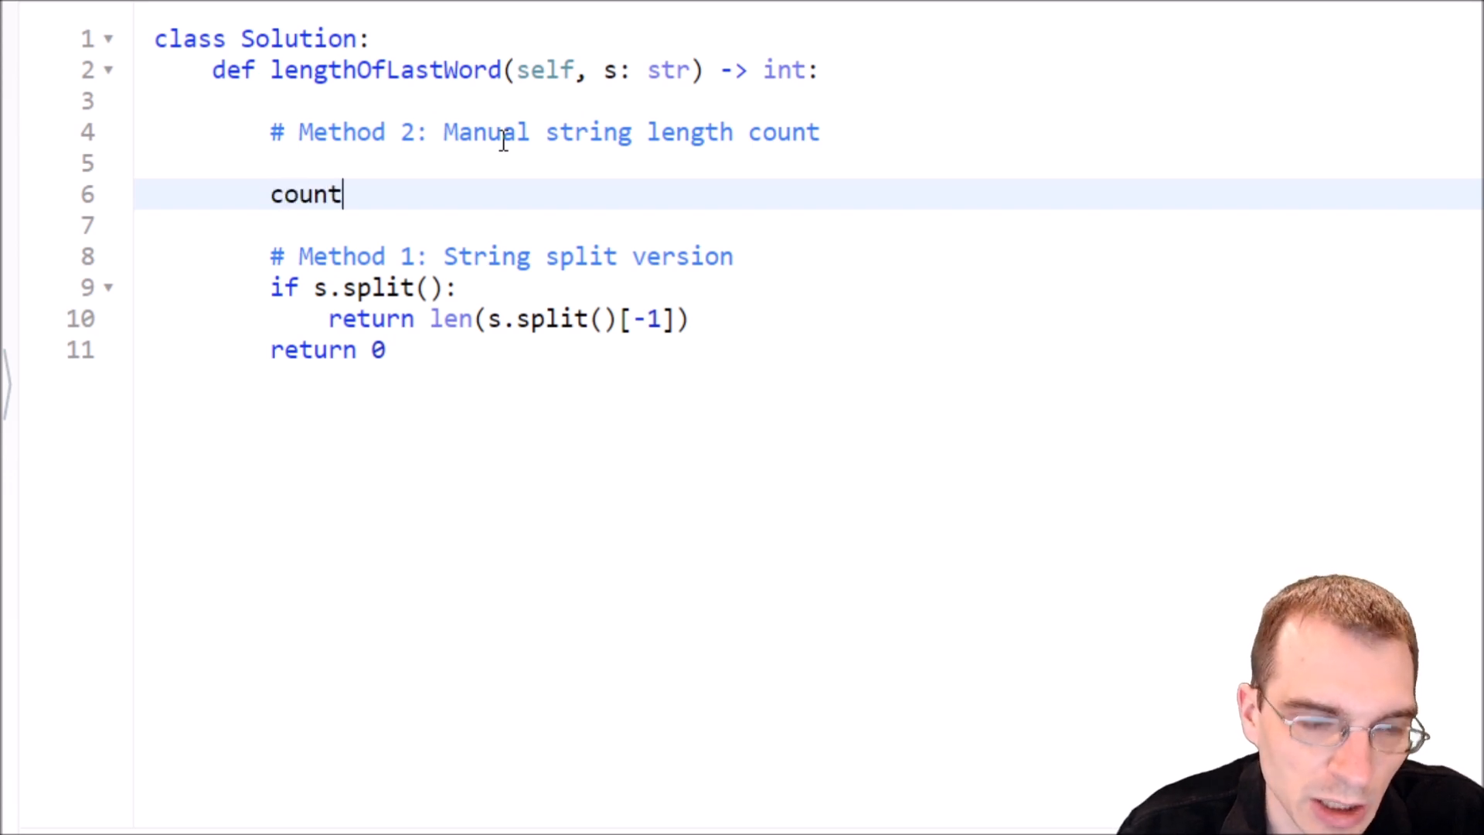
{"action": "type", "text": "= 0"}
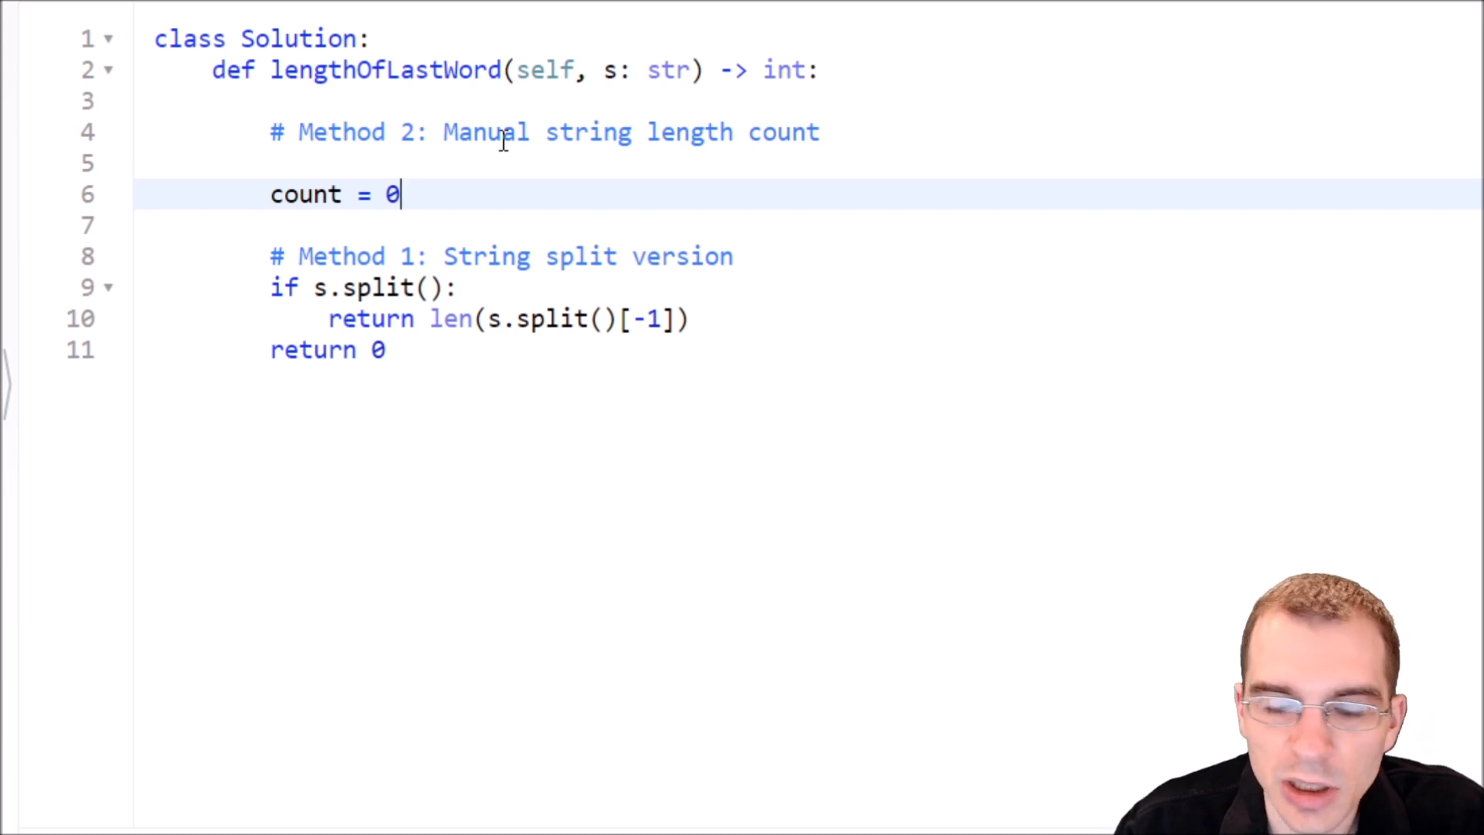
{"action": "key", "text": "Enter"}
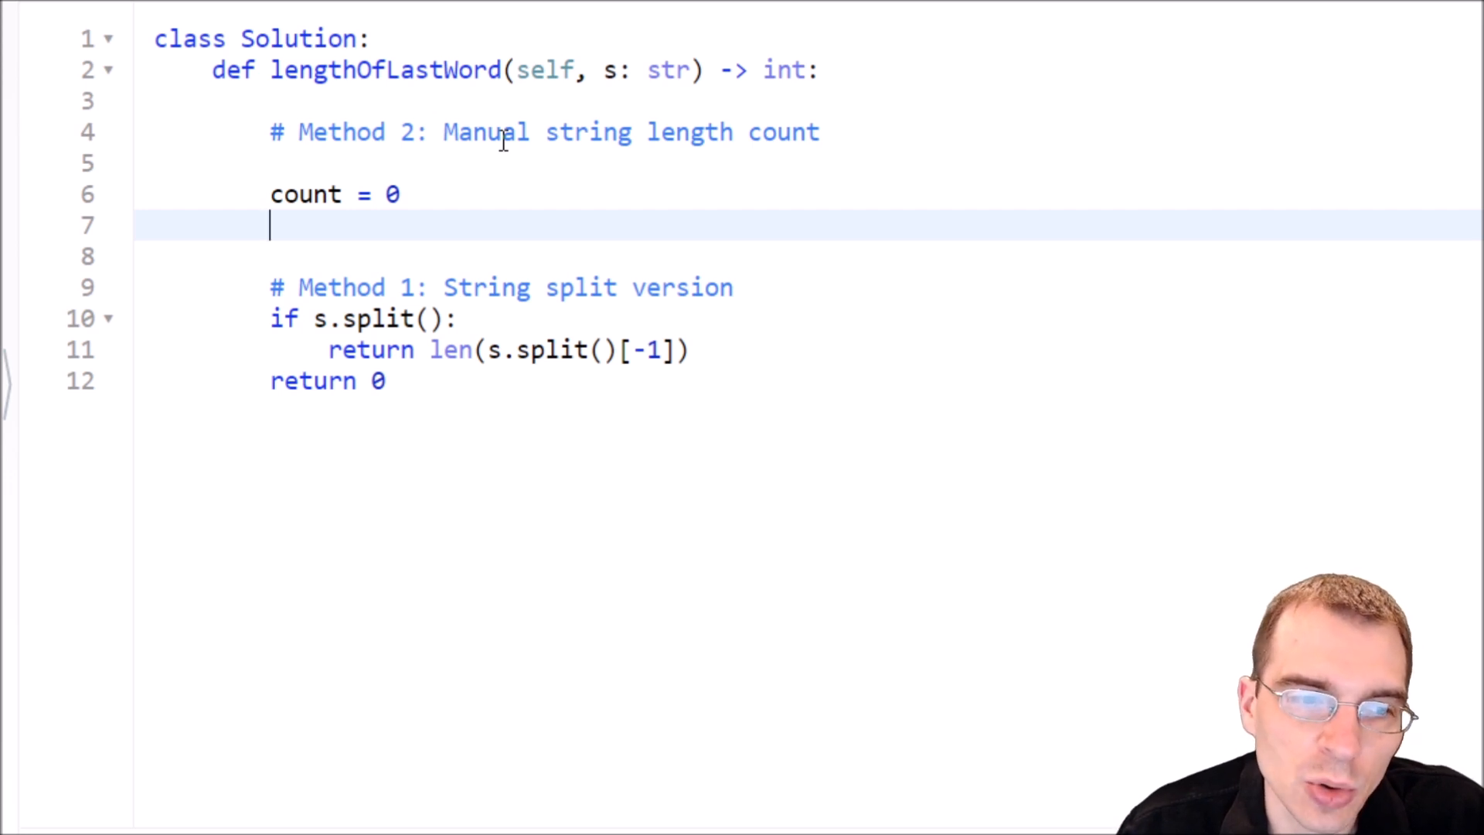
{"action": "type", "text": "for letter in"}
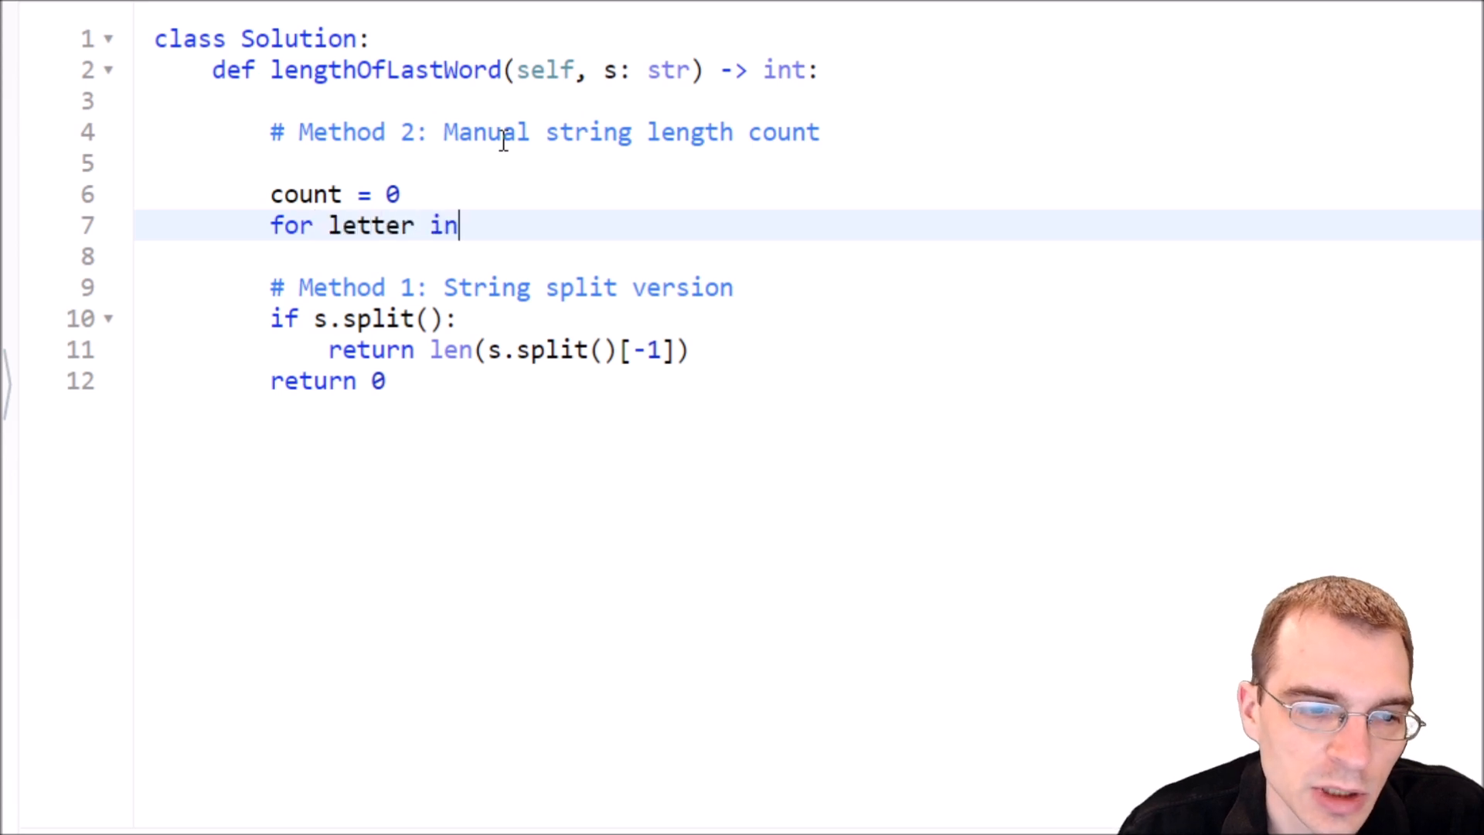
{"action": "type", "text": "s"}
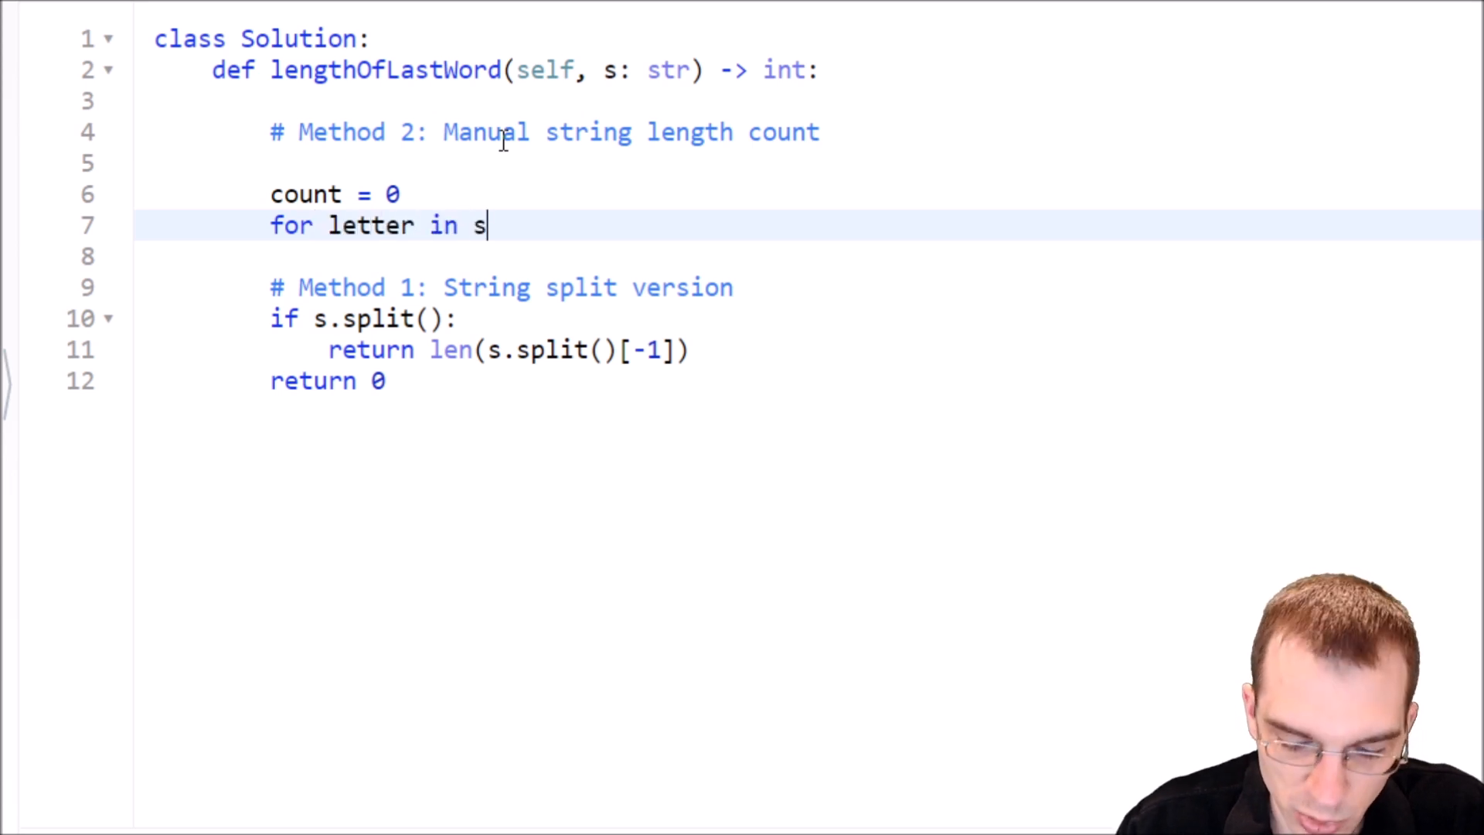
{"action": "type", "text": "[]"}
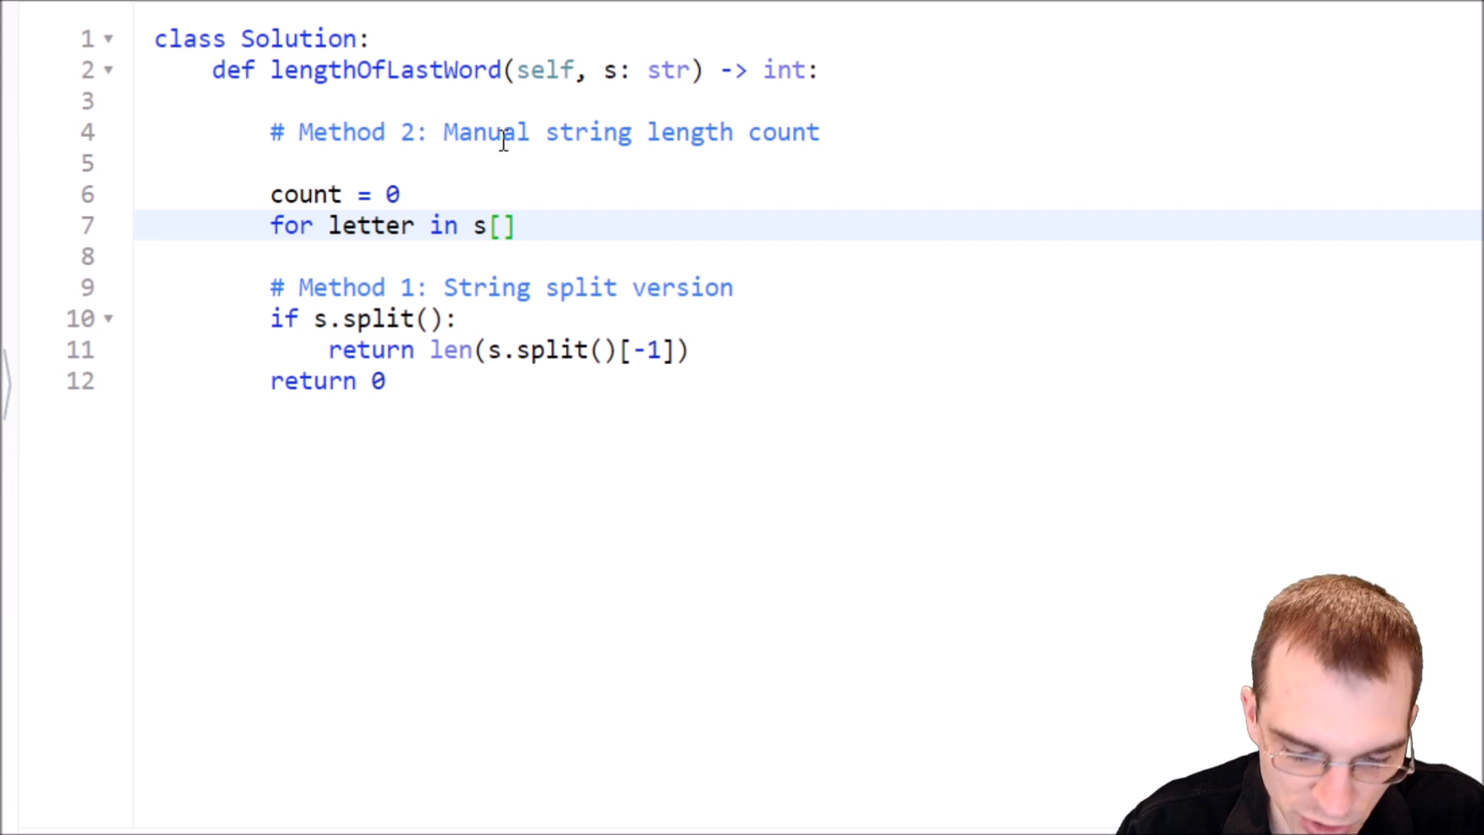
{"action": "type", "text": "::-"}
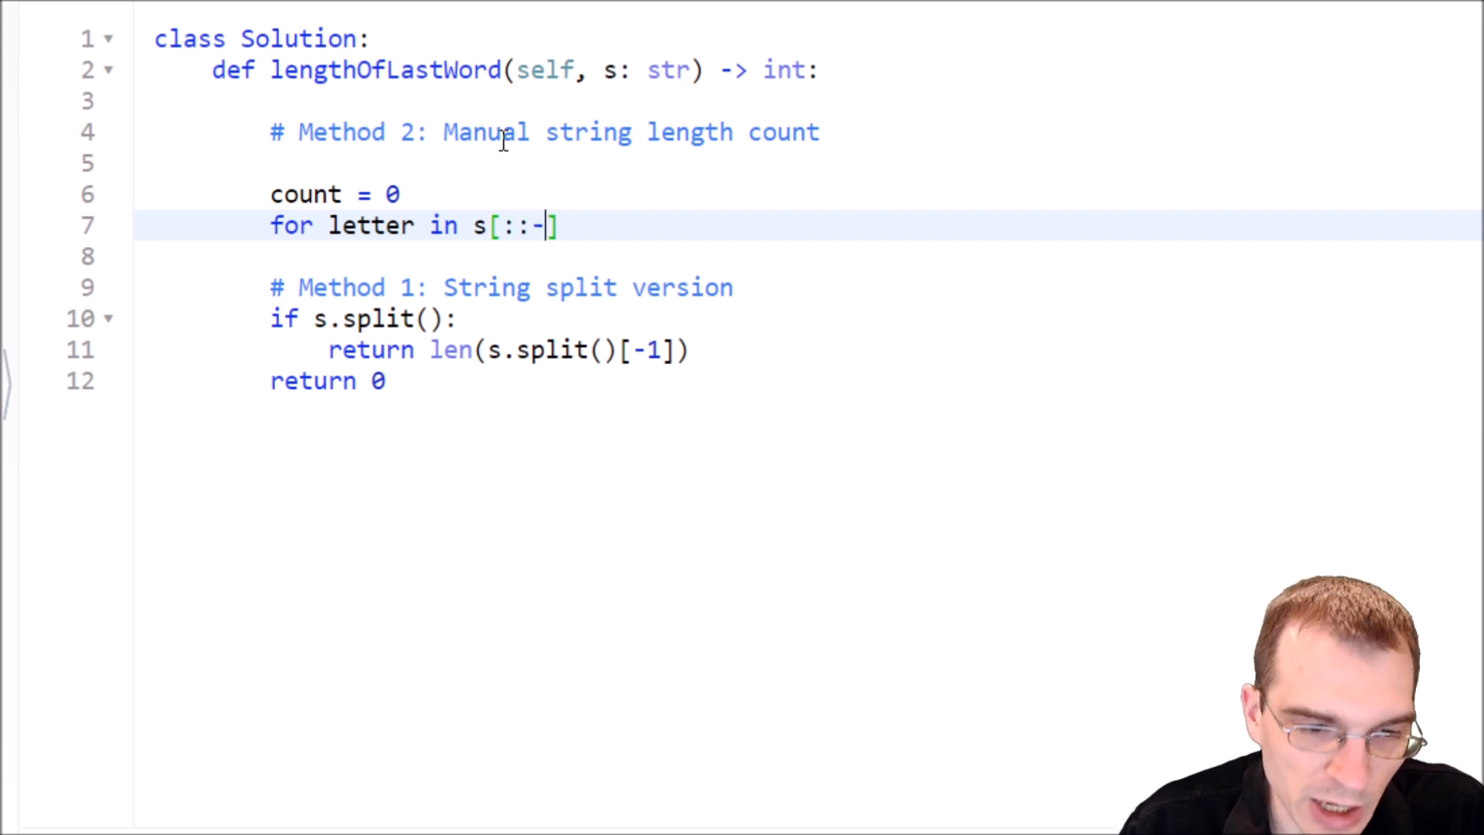
{"action": "type", "text": "1"}
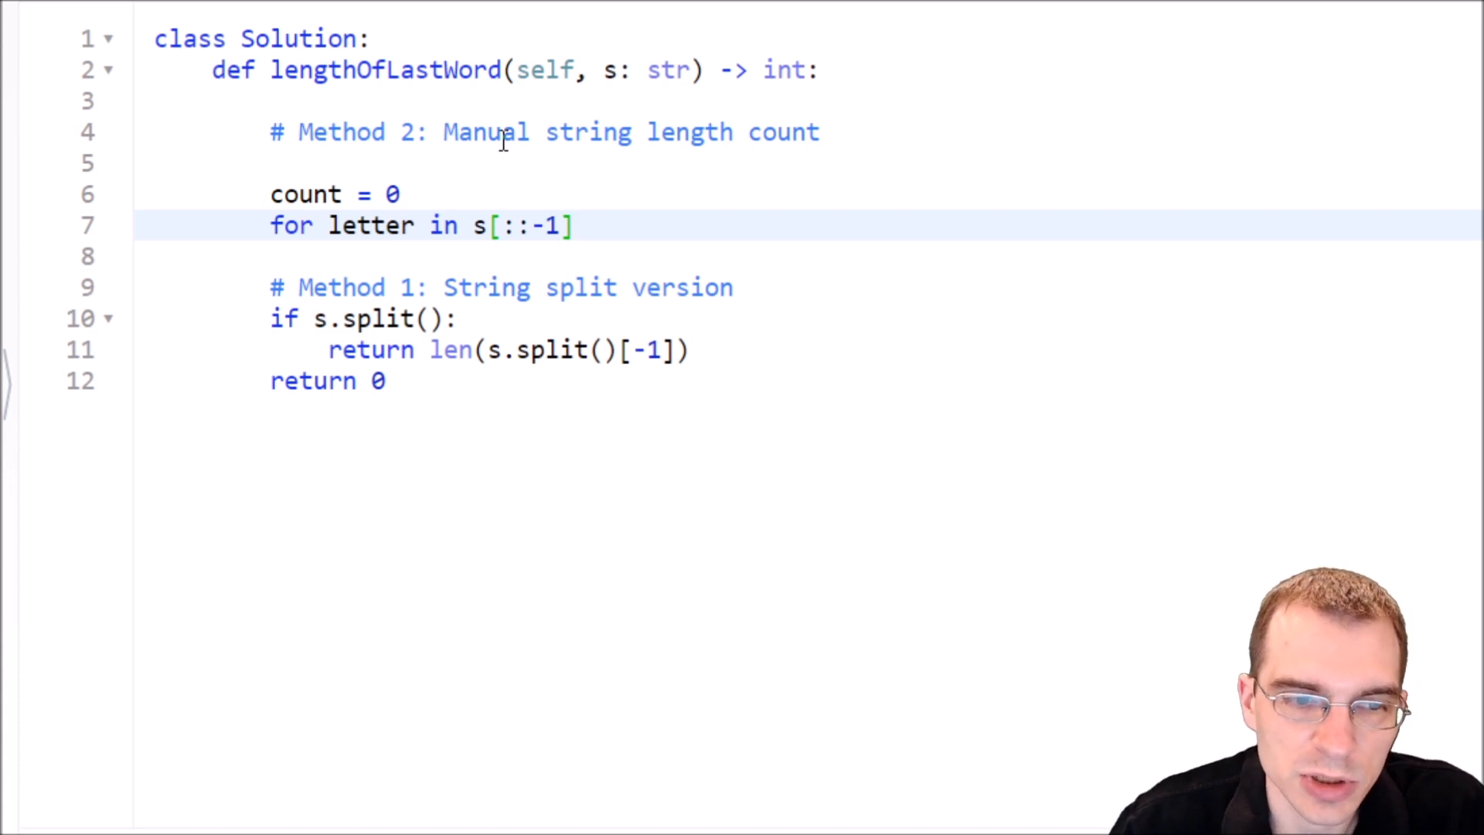
{"action": "type", "text": ":"}
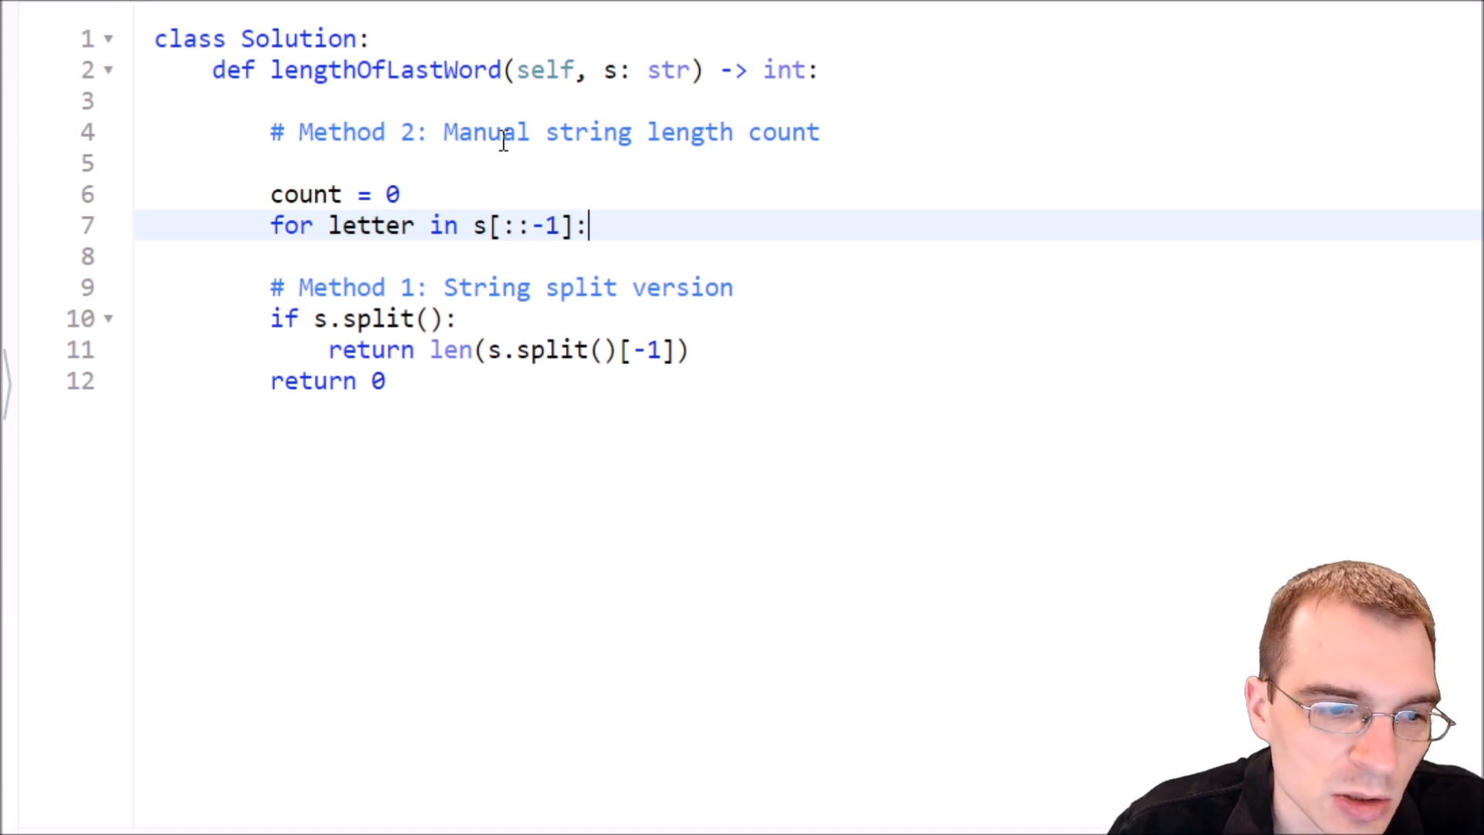
{"action": "key", "text": "Enter"}
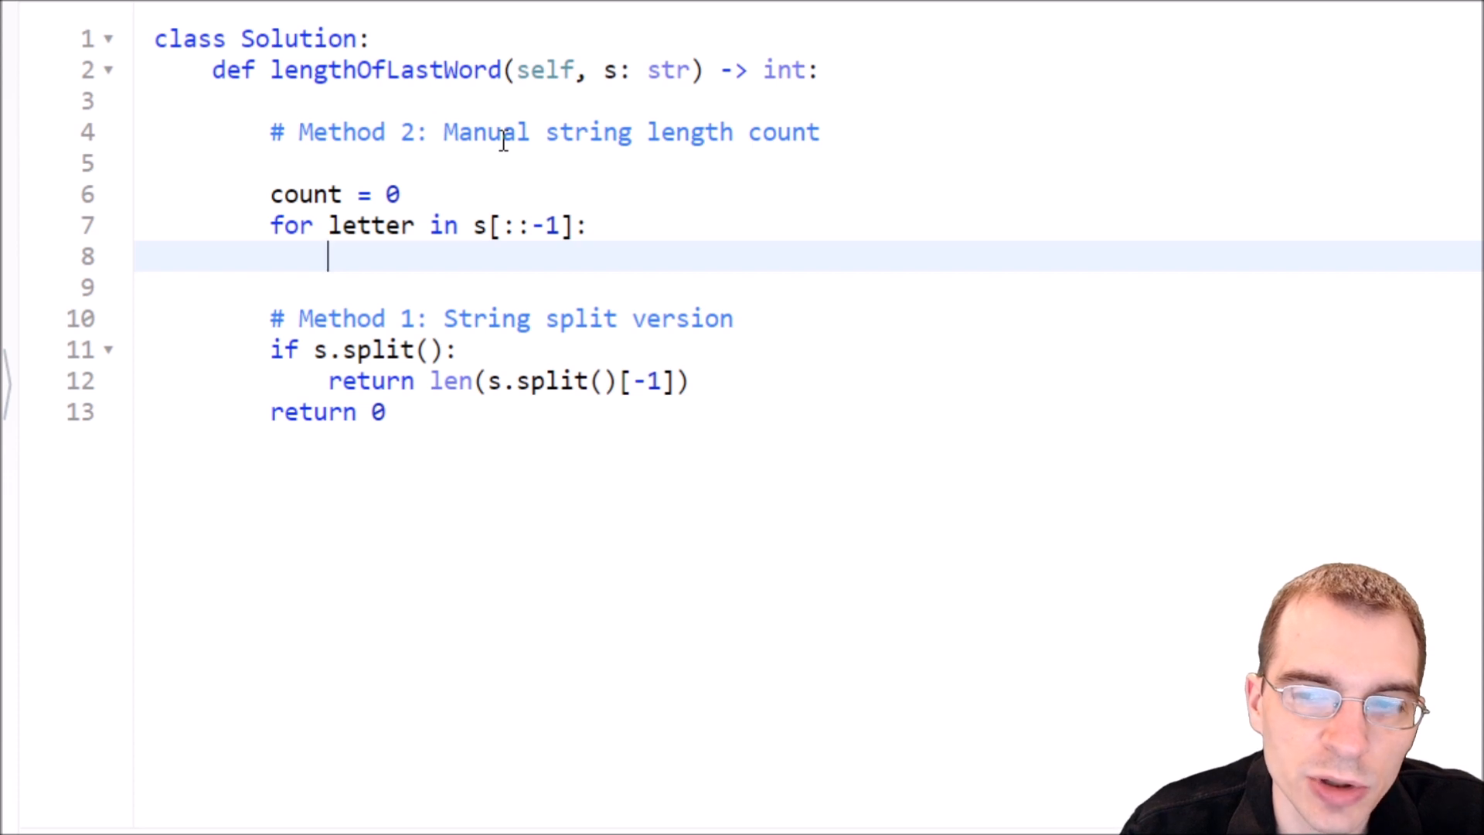
Inside the loop, on a space character return count if count >= 1.
{"action": "type", "text": "if letter =="}
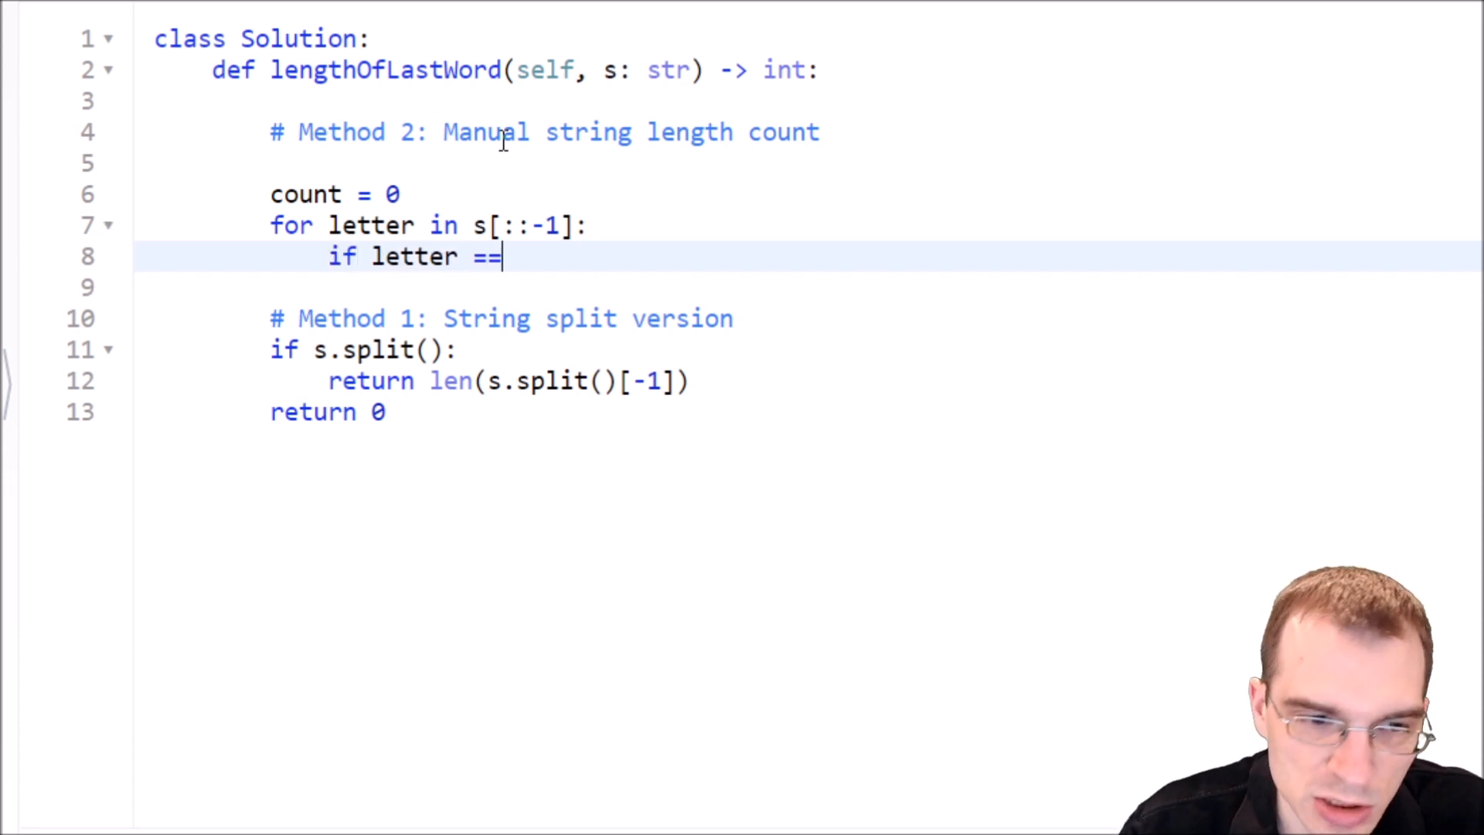
{"action": "type", "text": "\" \":"}
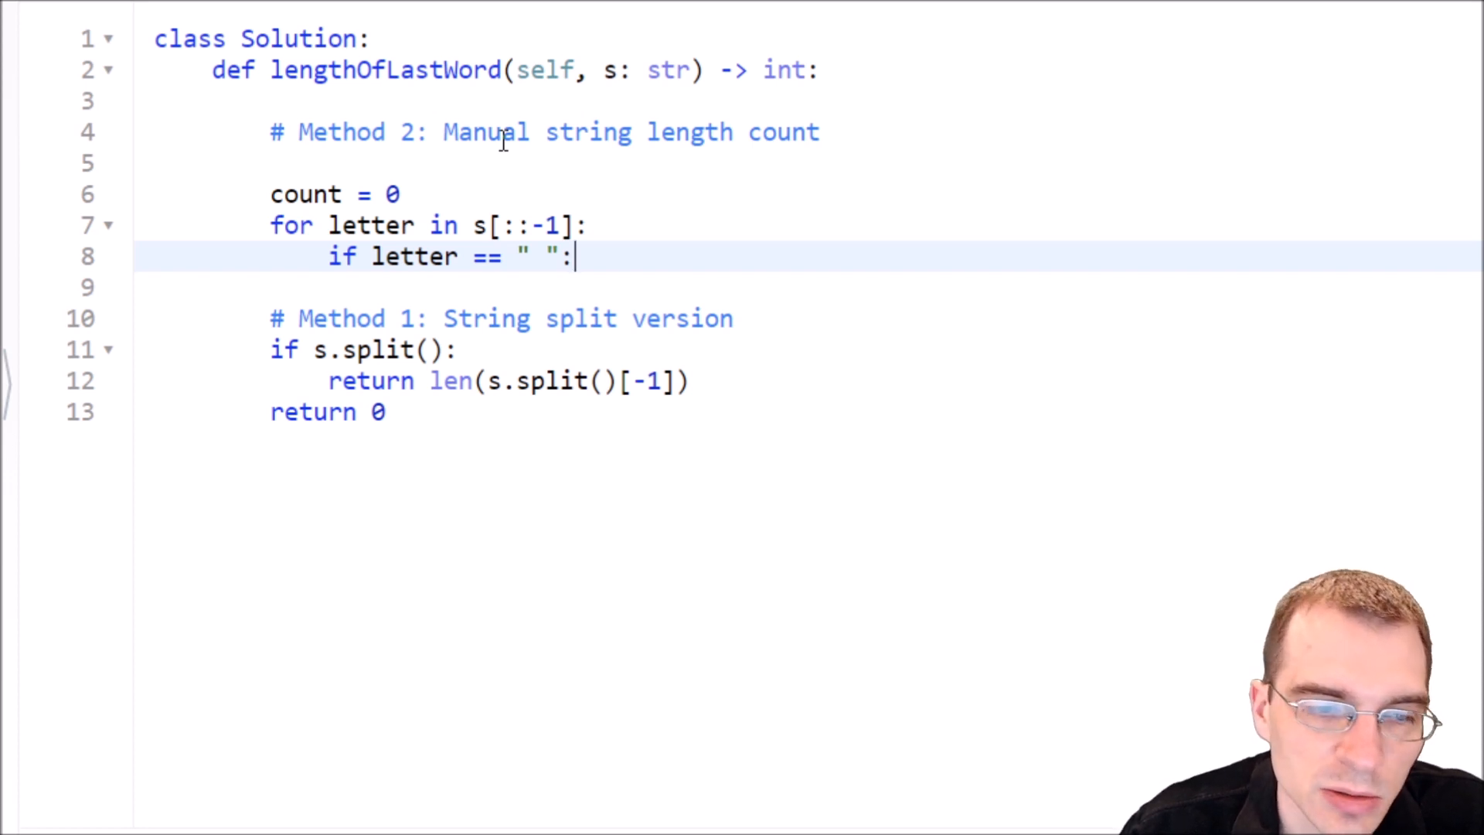
{"action": "key", "text": "Enter"}
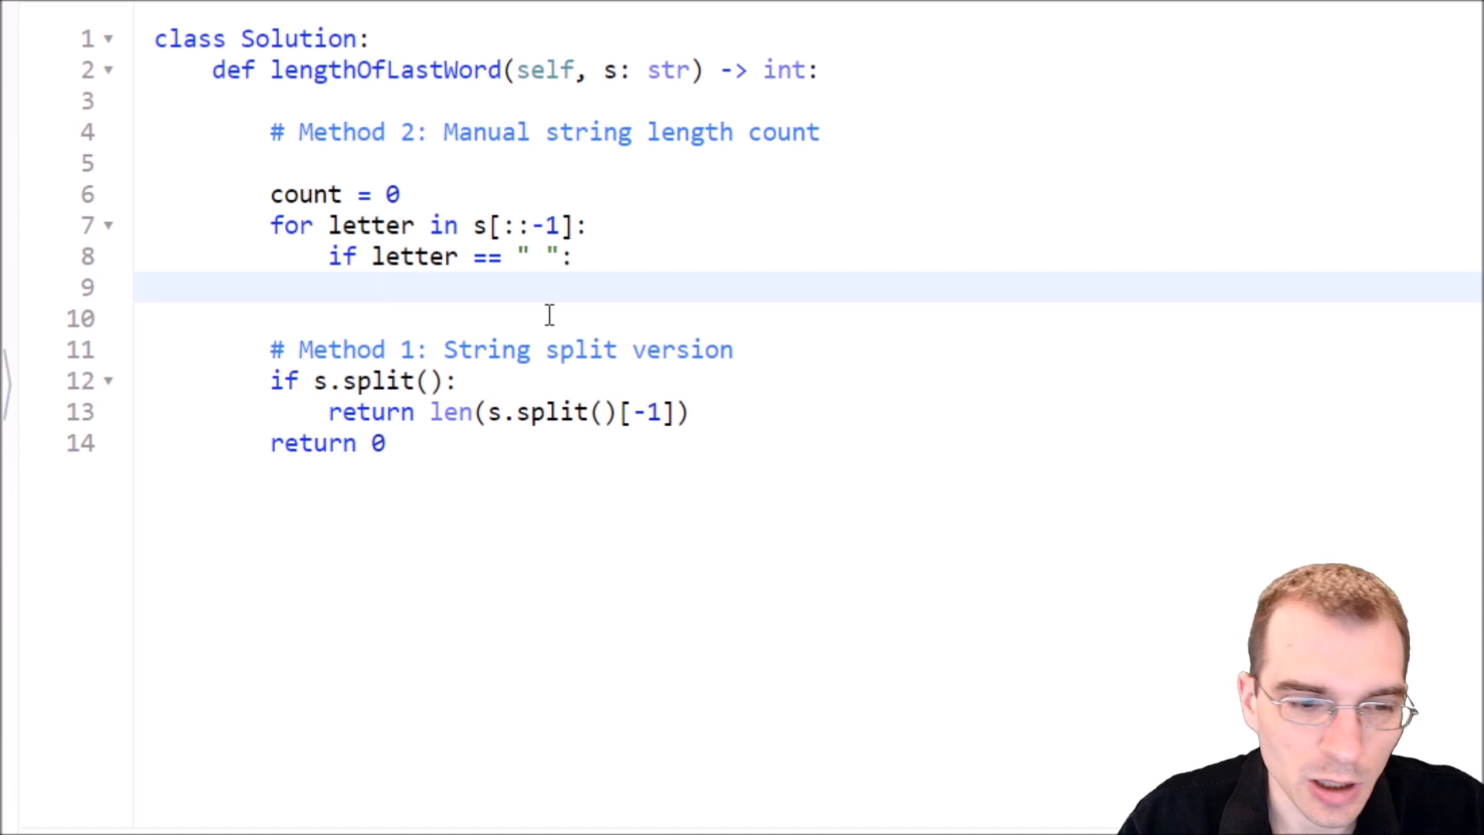
{"action": "type", "text": "if count >"}
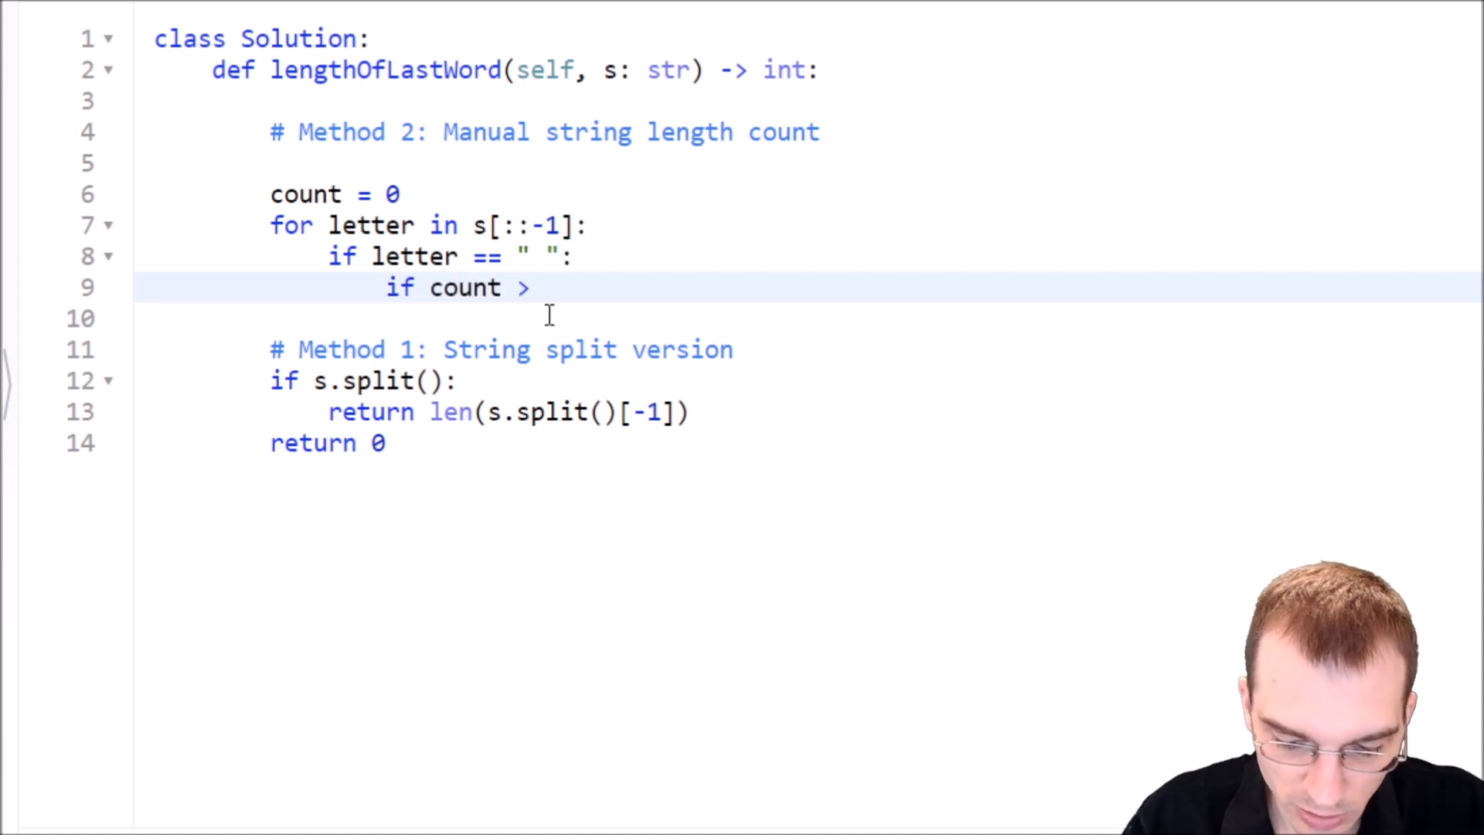
{"action": "type", "text": "="}
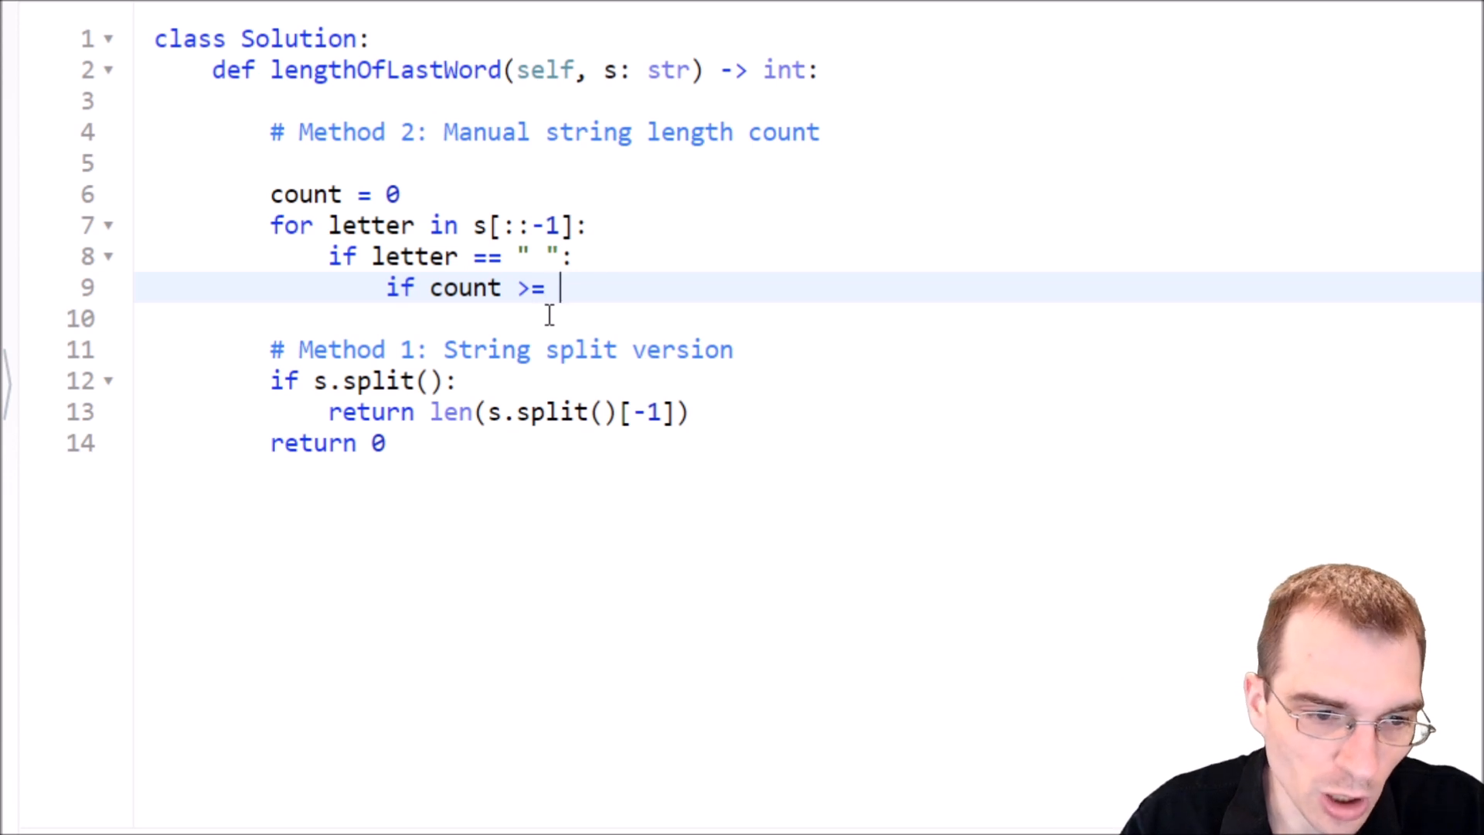
{"action": "type", "text": "1:"}
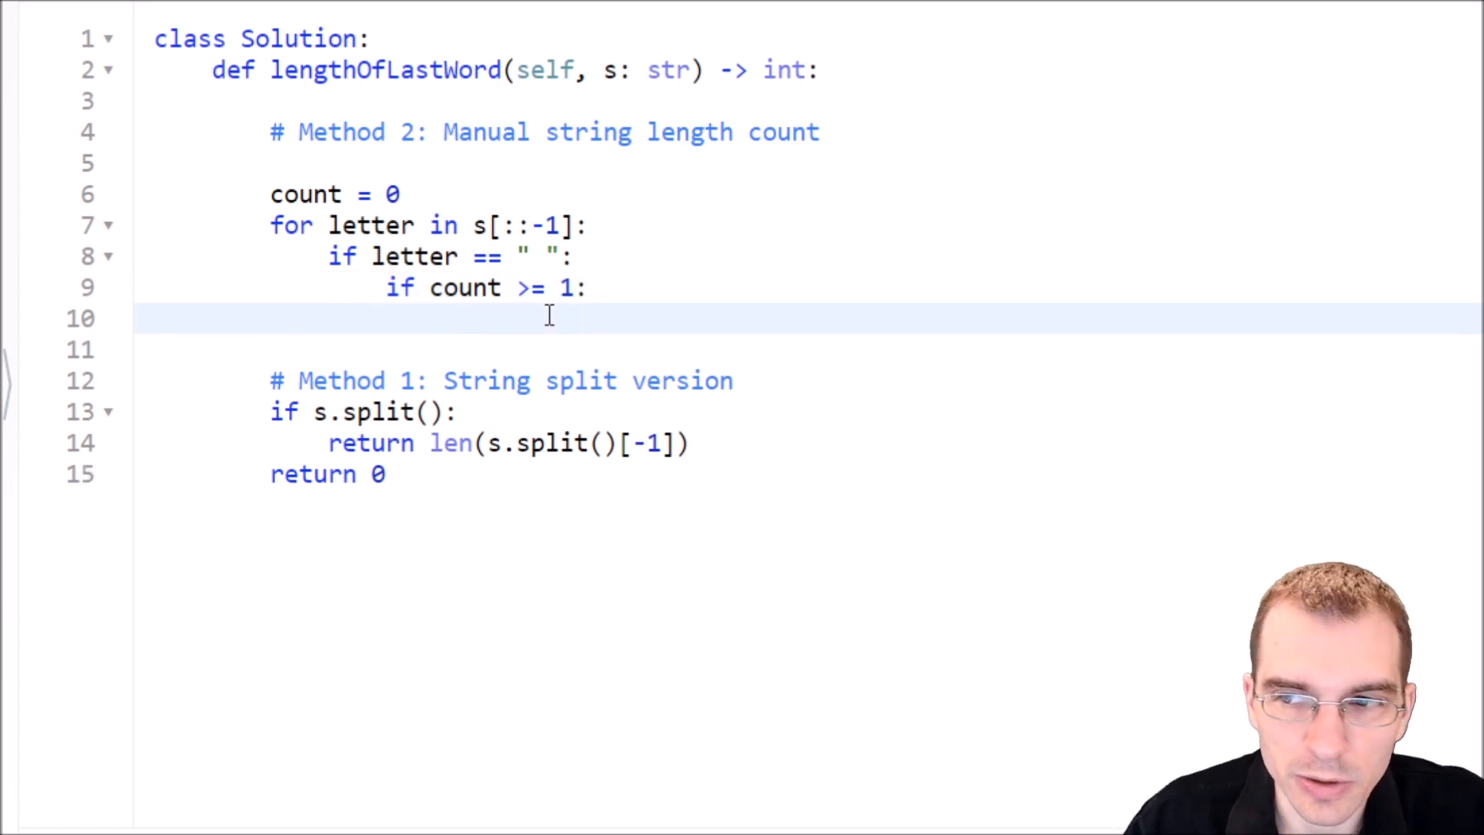
{"action": "type", "text": "return"}
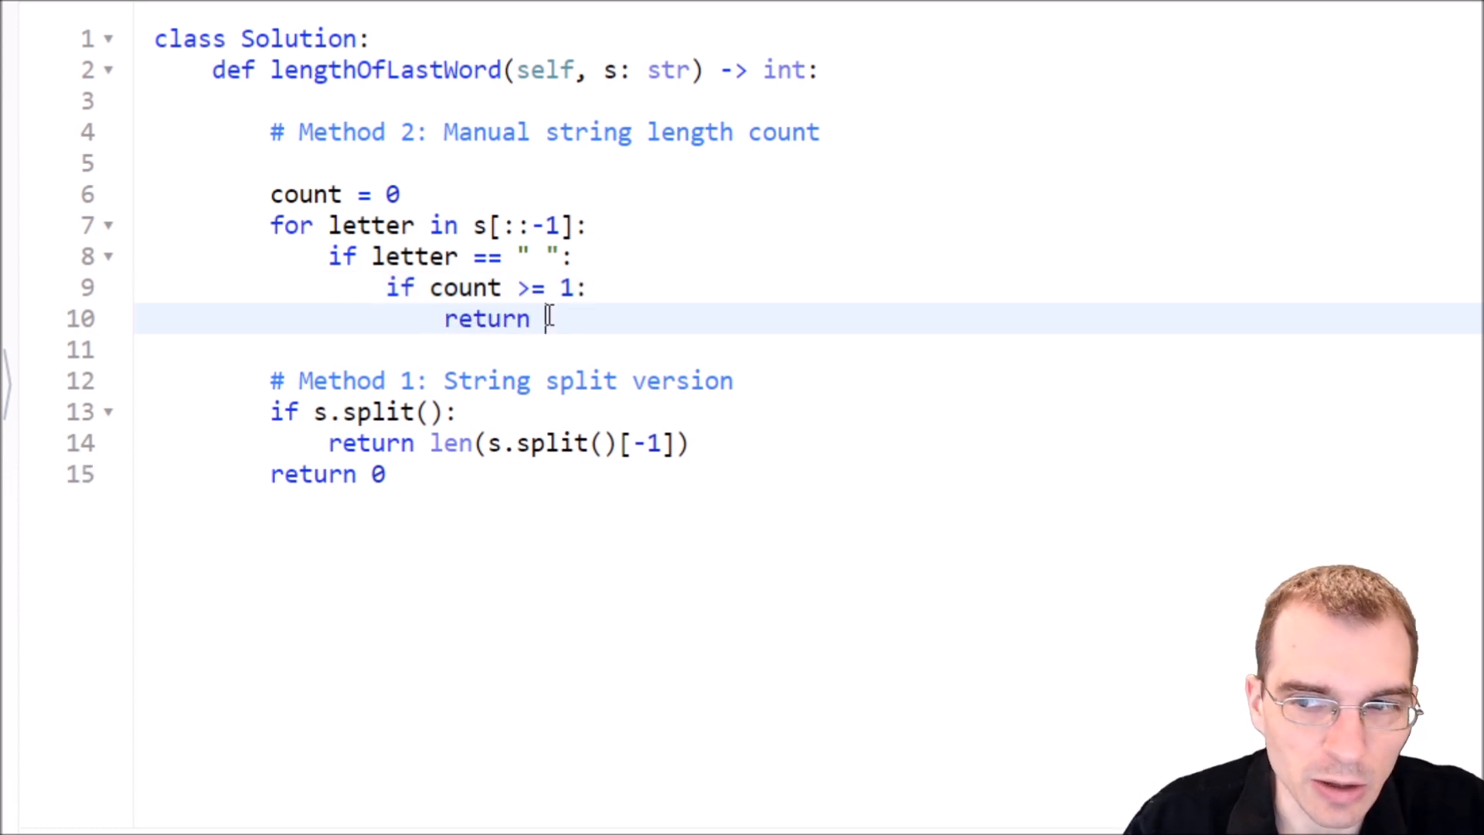
{"action": "type", "text": "count"}
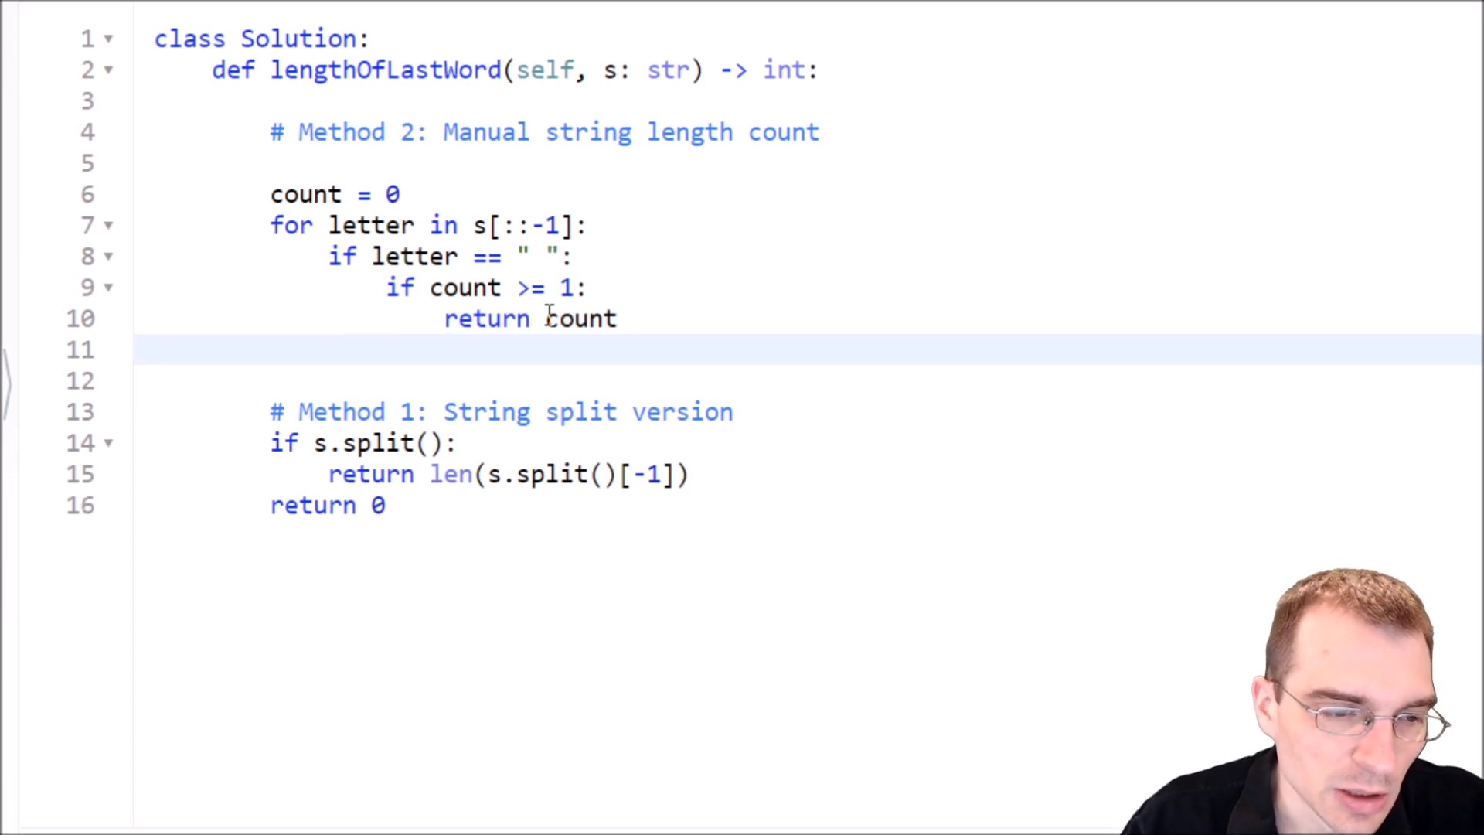
Add the else branch incrementing the counter with 'count+=1'.
{"action": "type", "text": "el"}
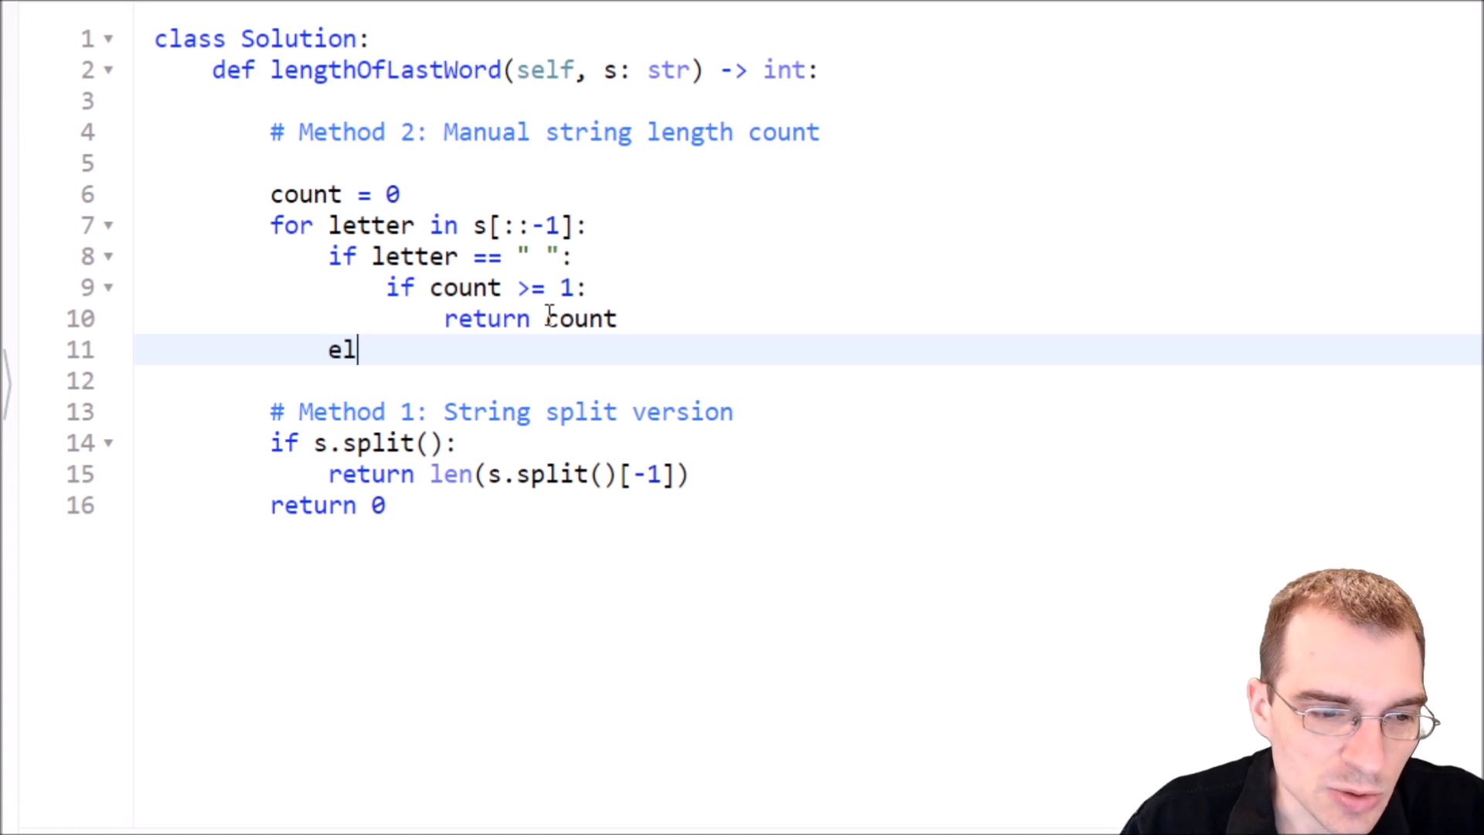
{"action": "type", "text": "se:"}
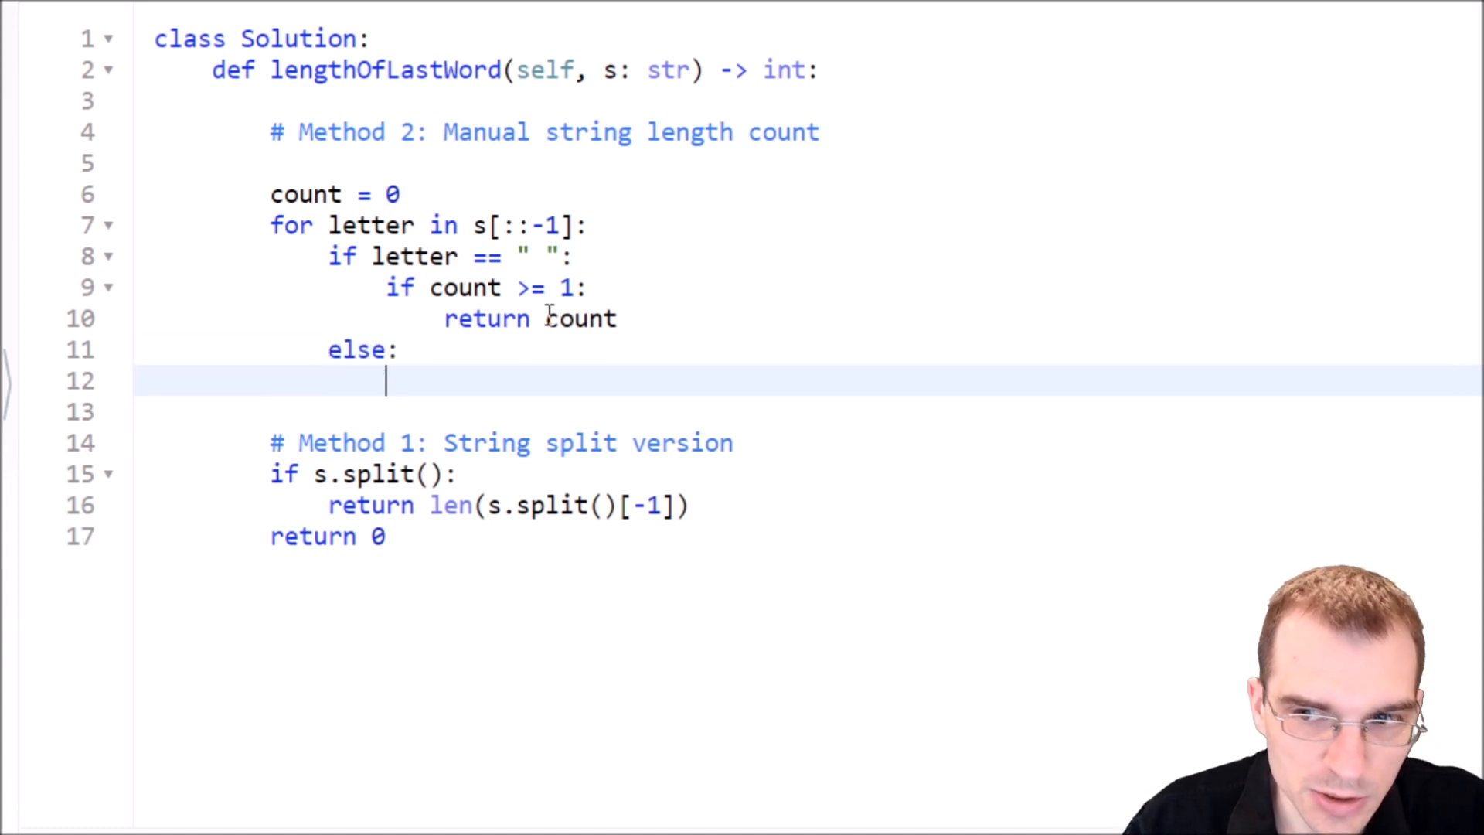
{"action": "type", "text": "count+"}
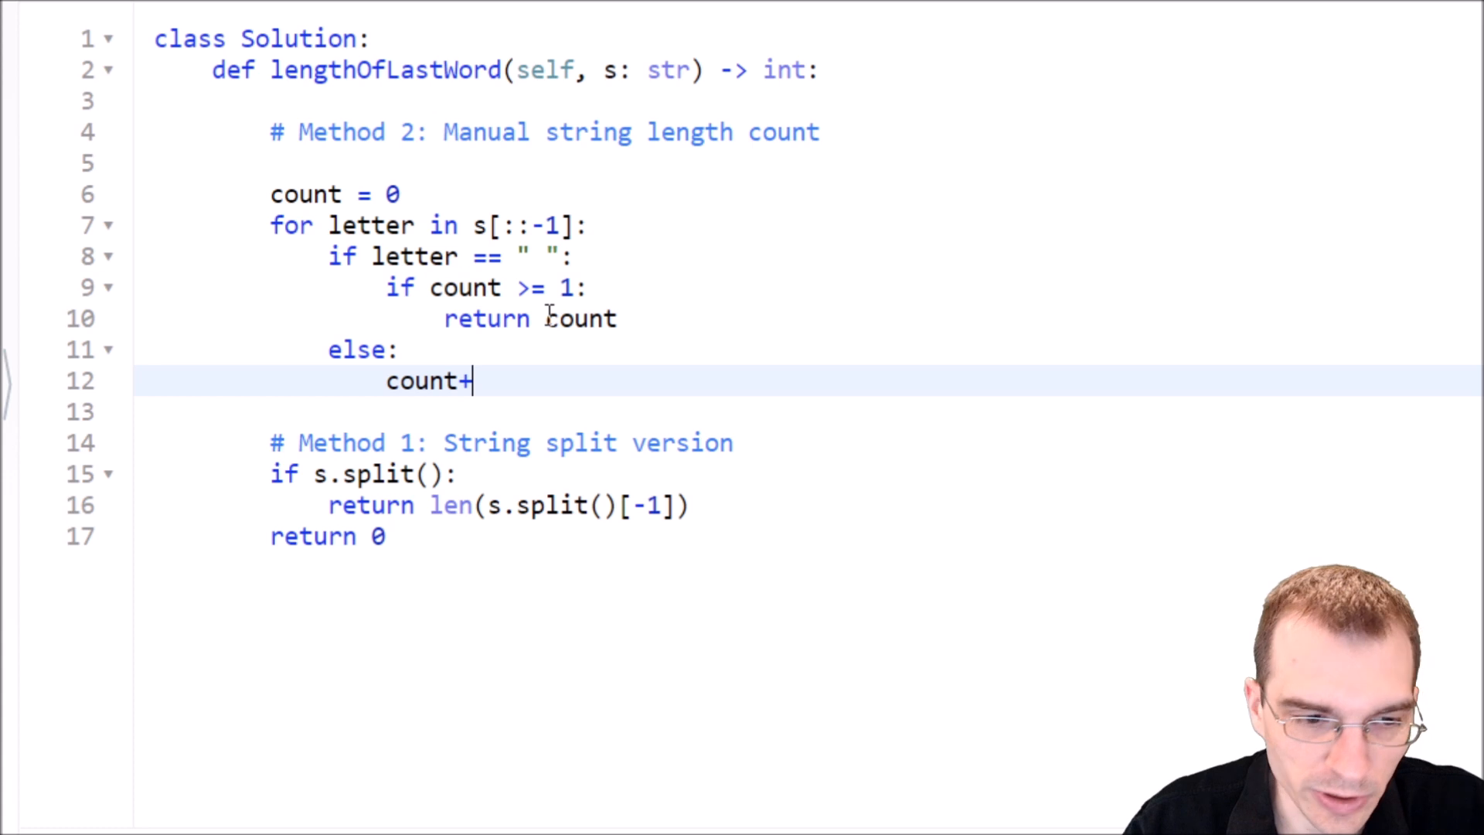
{"action": "type", "text": "=1"}
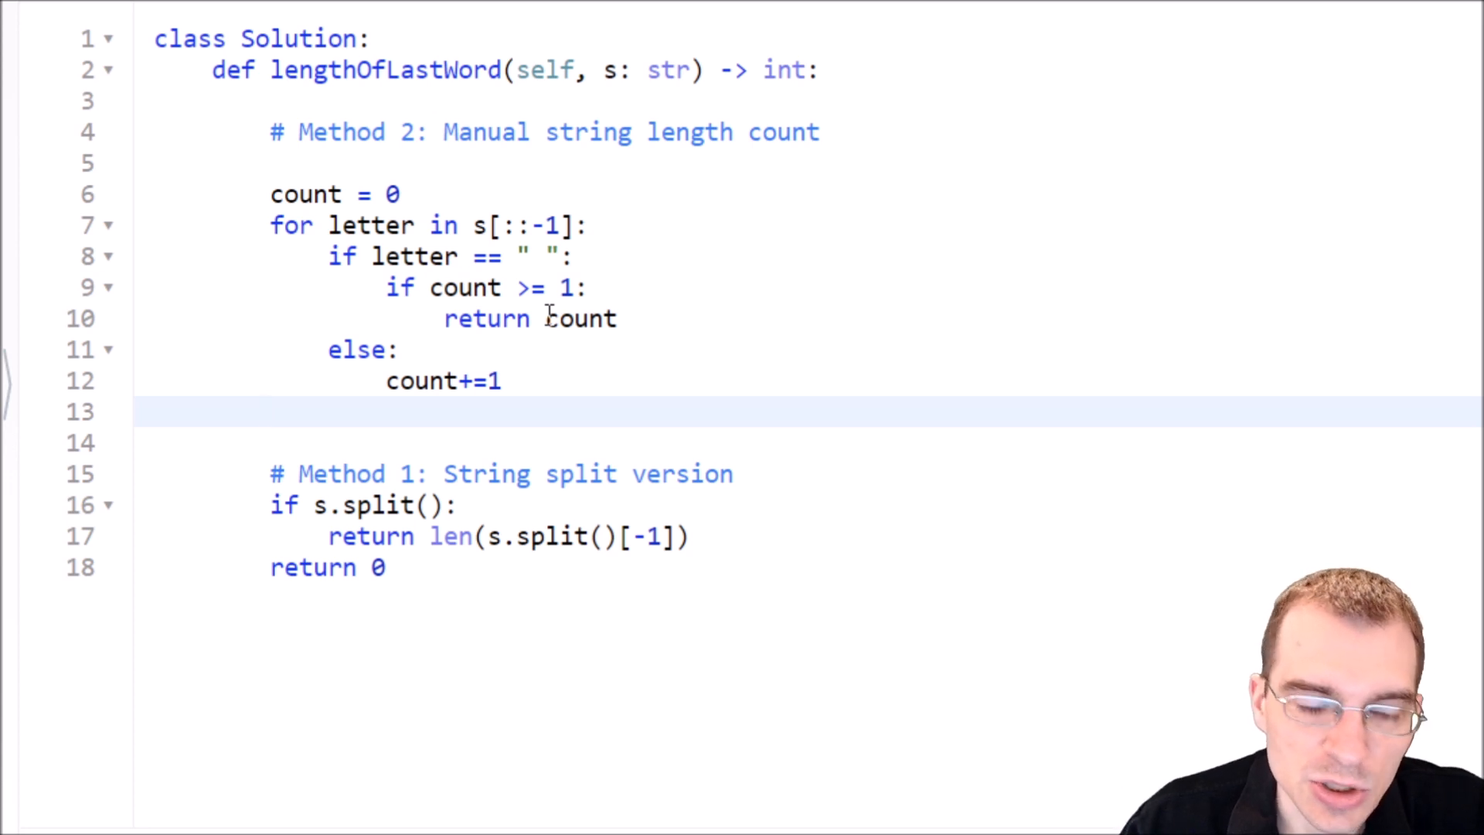
Type the final 'return count' after the reverse loop.
{"action": "type", "text": "return"}
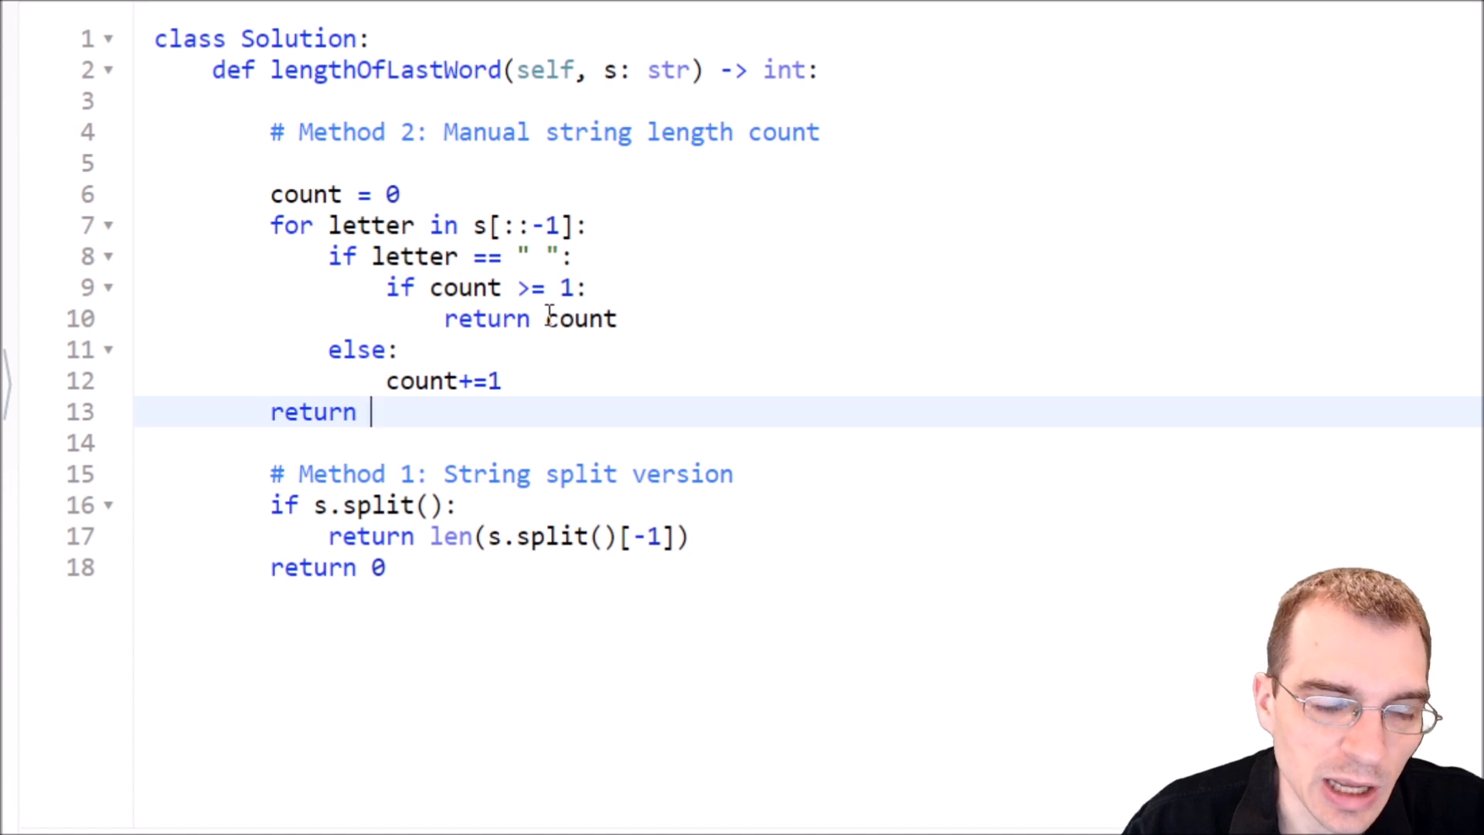
{"action": "type", "text": "count"}
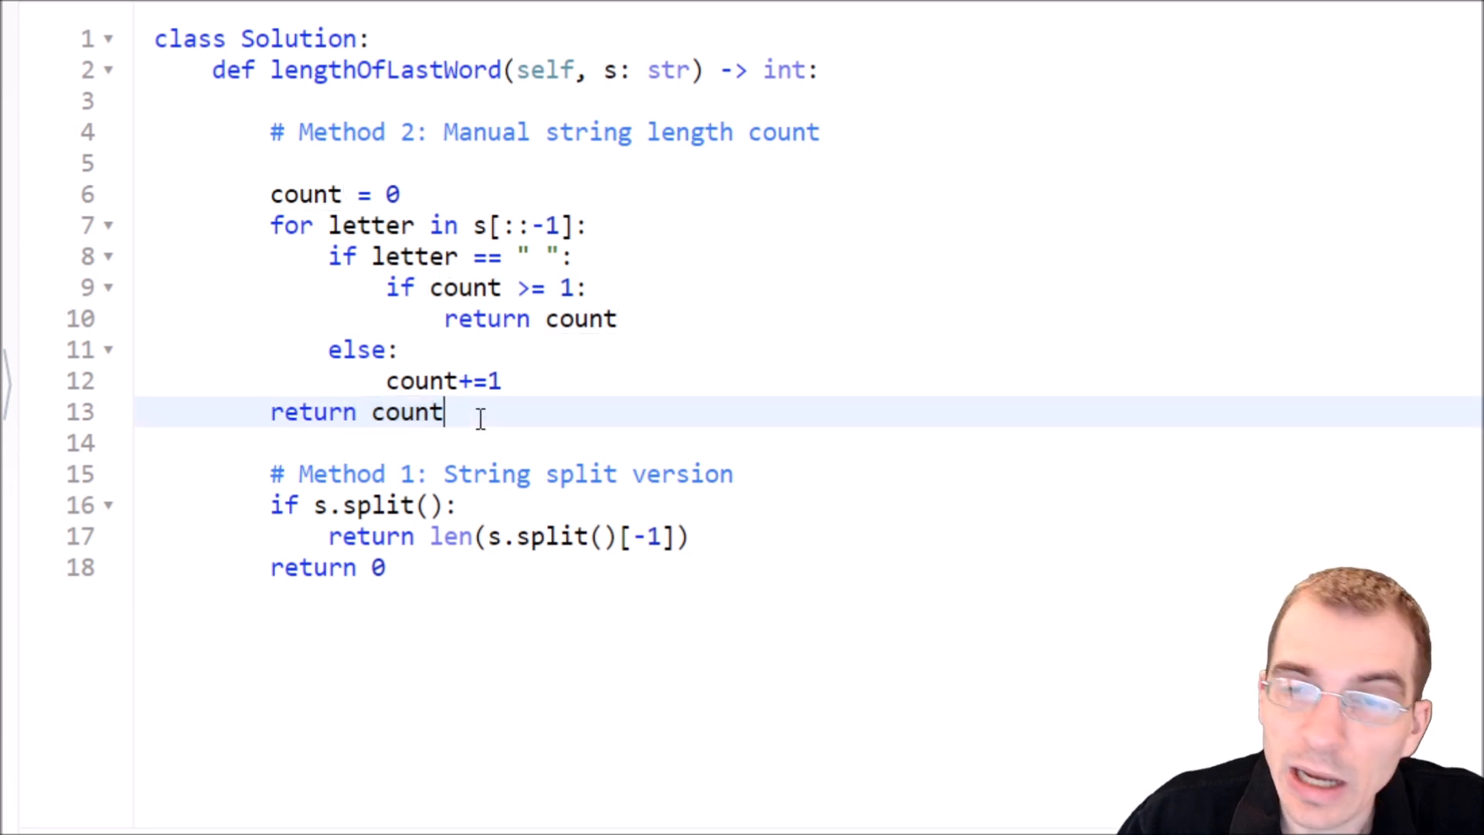
{"action": "mouse_move", "coordinate": [501, 410]}
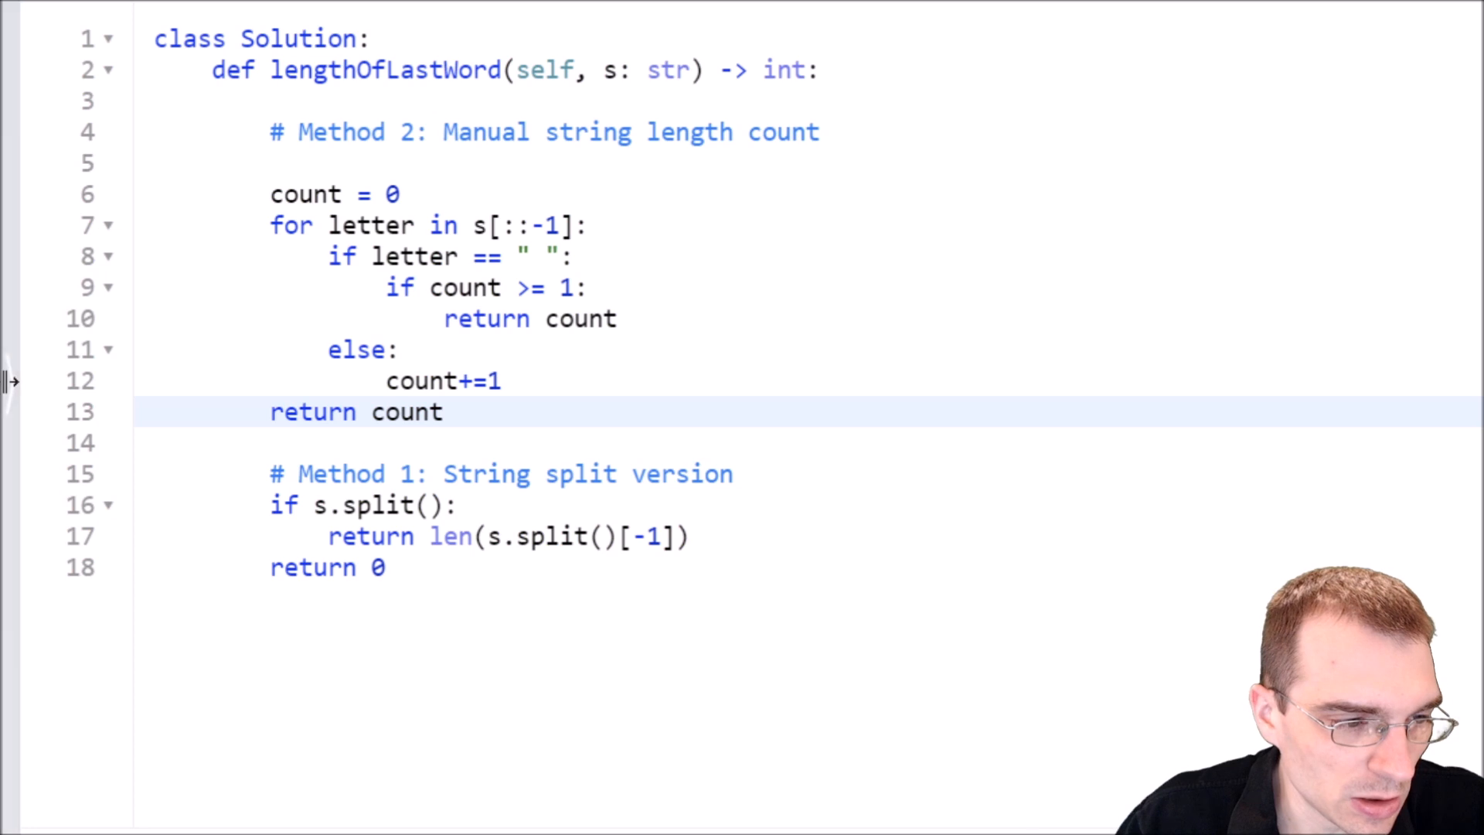
{"action": "mouse_move", "coordinate": [281, 398]}
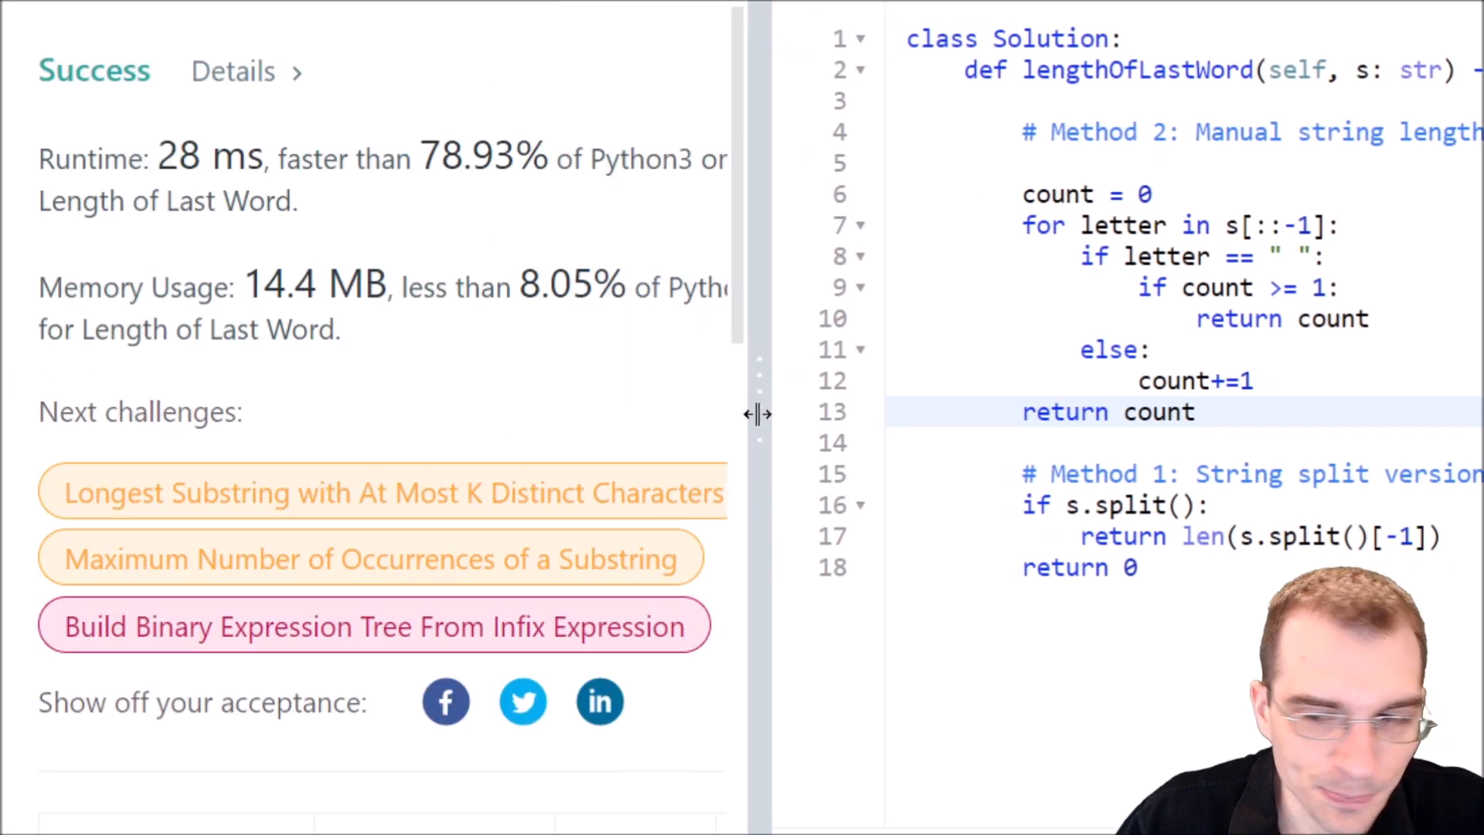
Widen the results panel to read the 78.93% statistics, then narrow it to show code.
{"action": "left_click_drag", "start_coordinate": [757, 414], "coordinate": [1117, 436]}
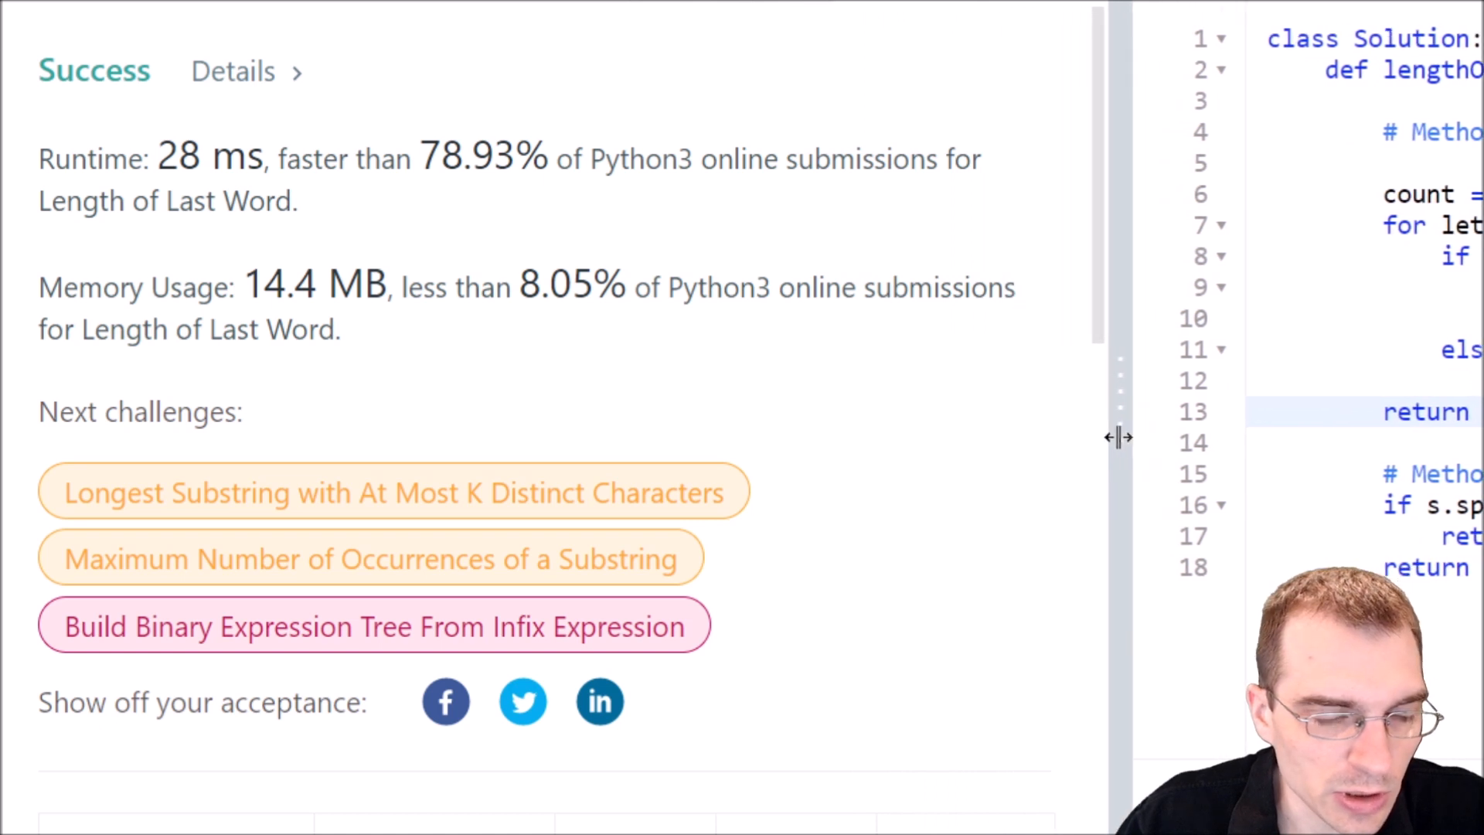
{"action": "left_click_drag", "start_coordinate": [1117, 436], "coordinate": [1150, 436]}
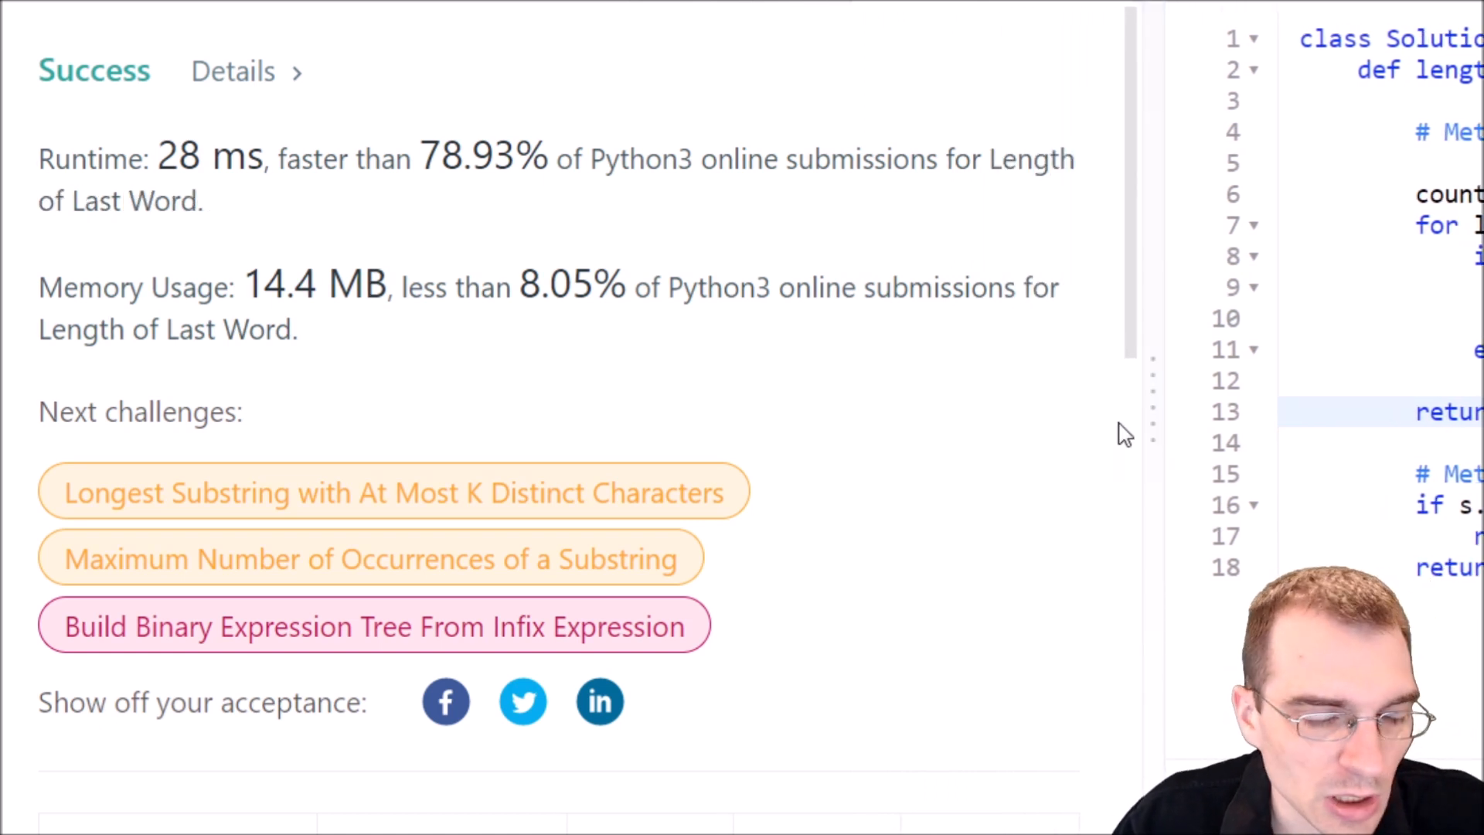
{"action": "mouse_move", "coordinate": [1116, 477]}
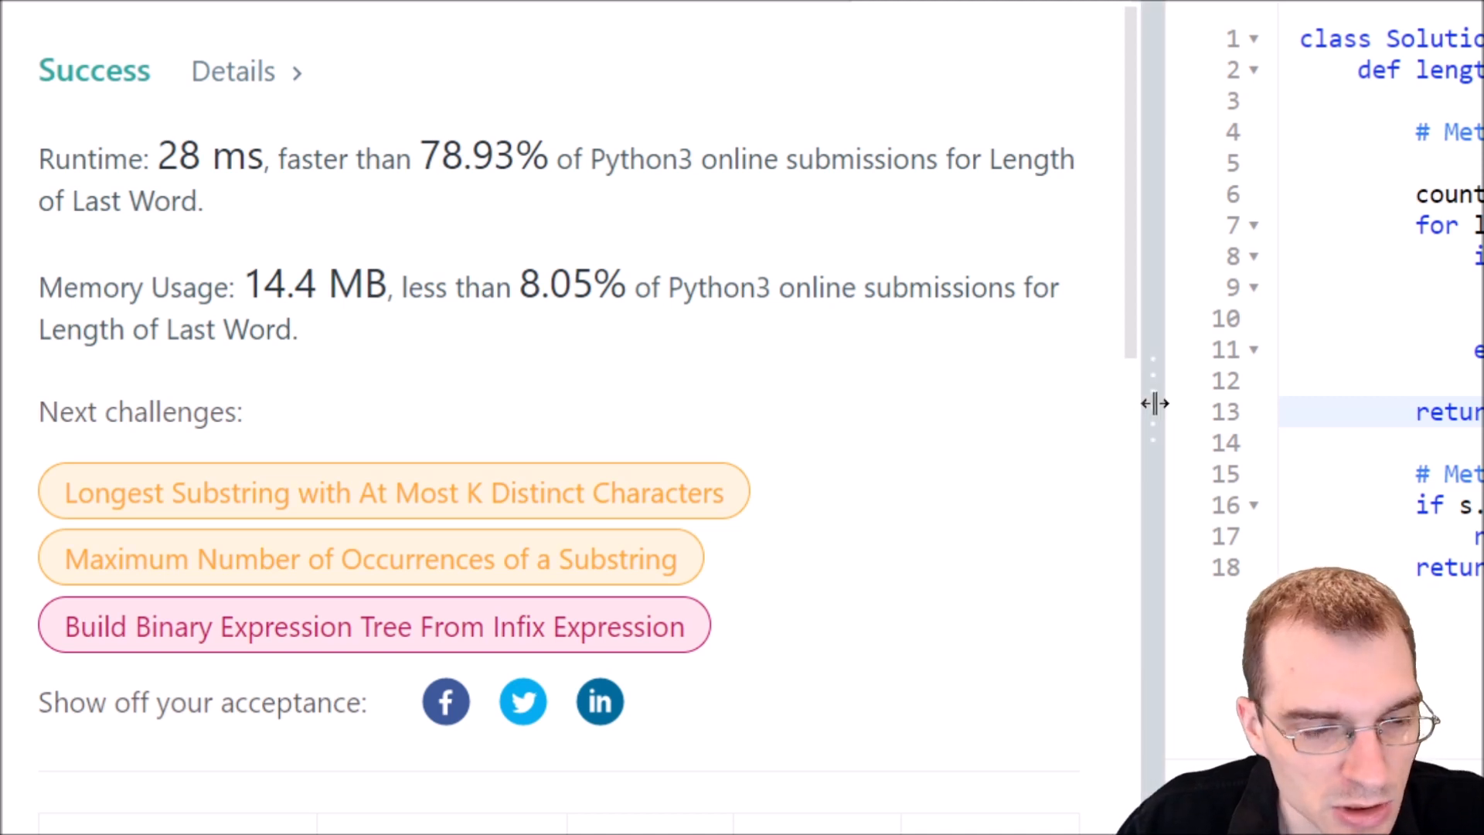
{"action": "left_click_drag", "start_coordinate": [1153, 401], "coordinate": [823, 369]}
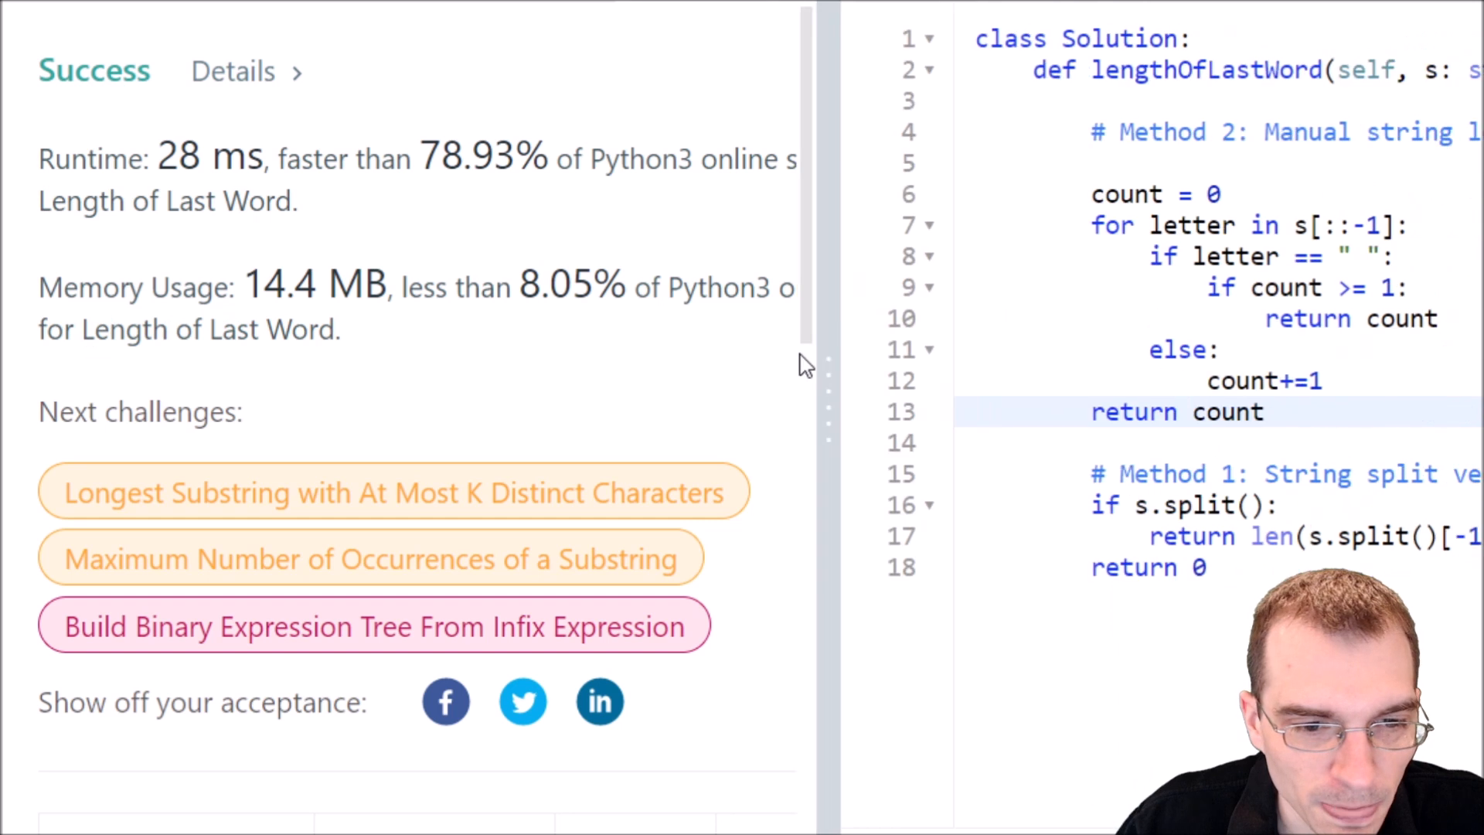